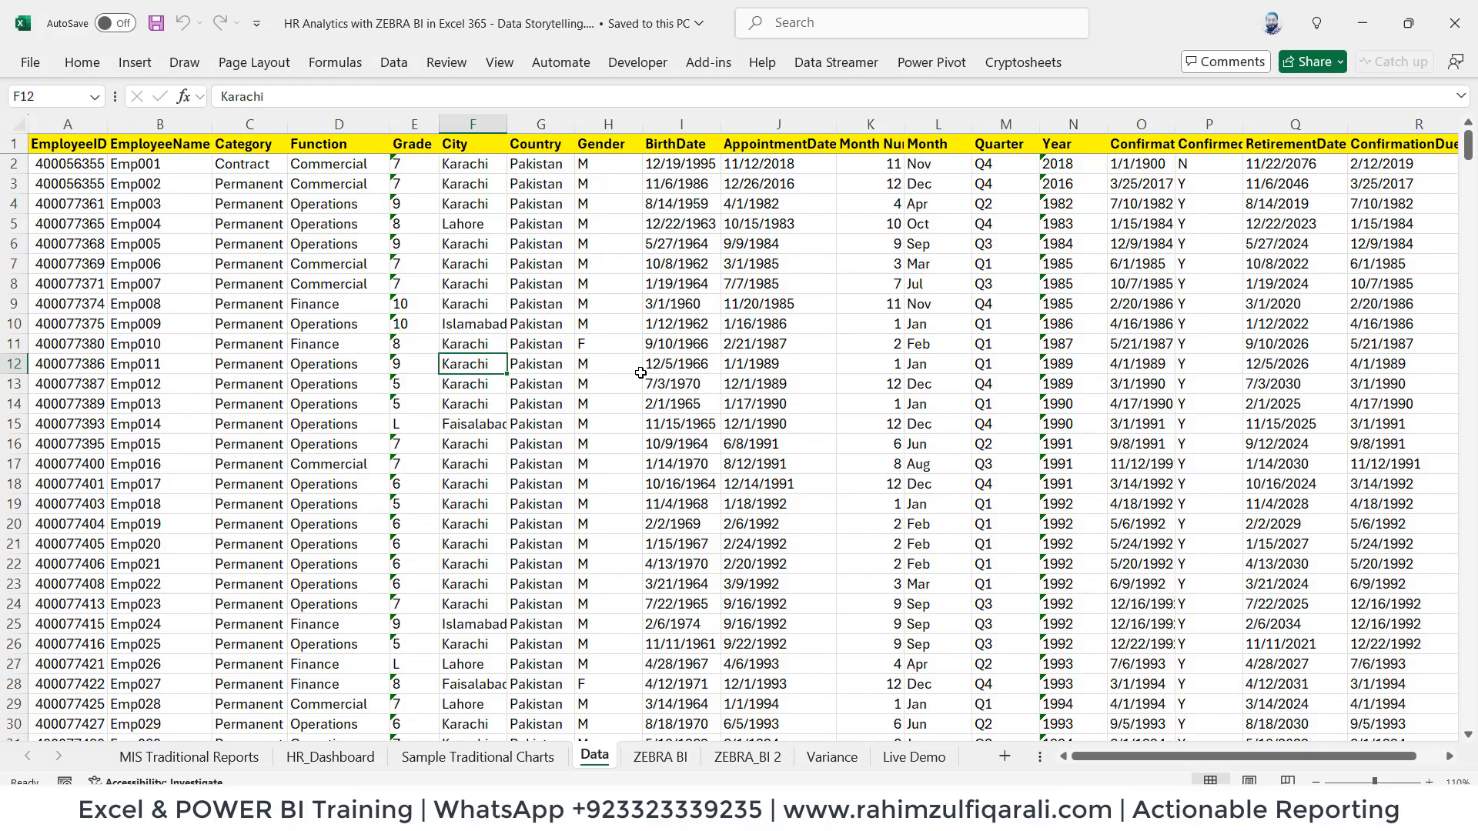
Step: Pick an employee's Category value and scroll down through the data
left_click(339, 282)
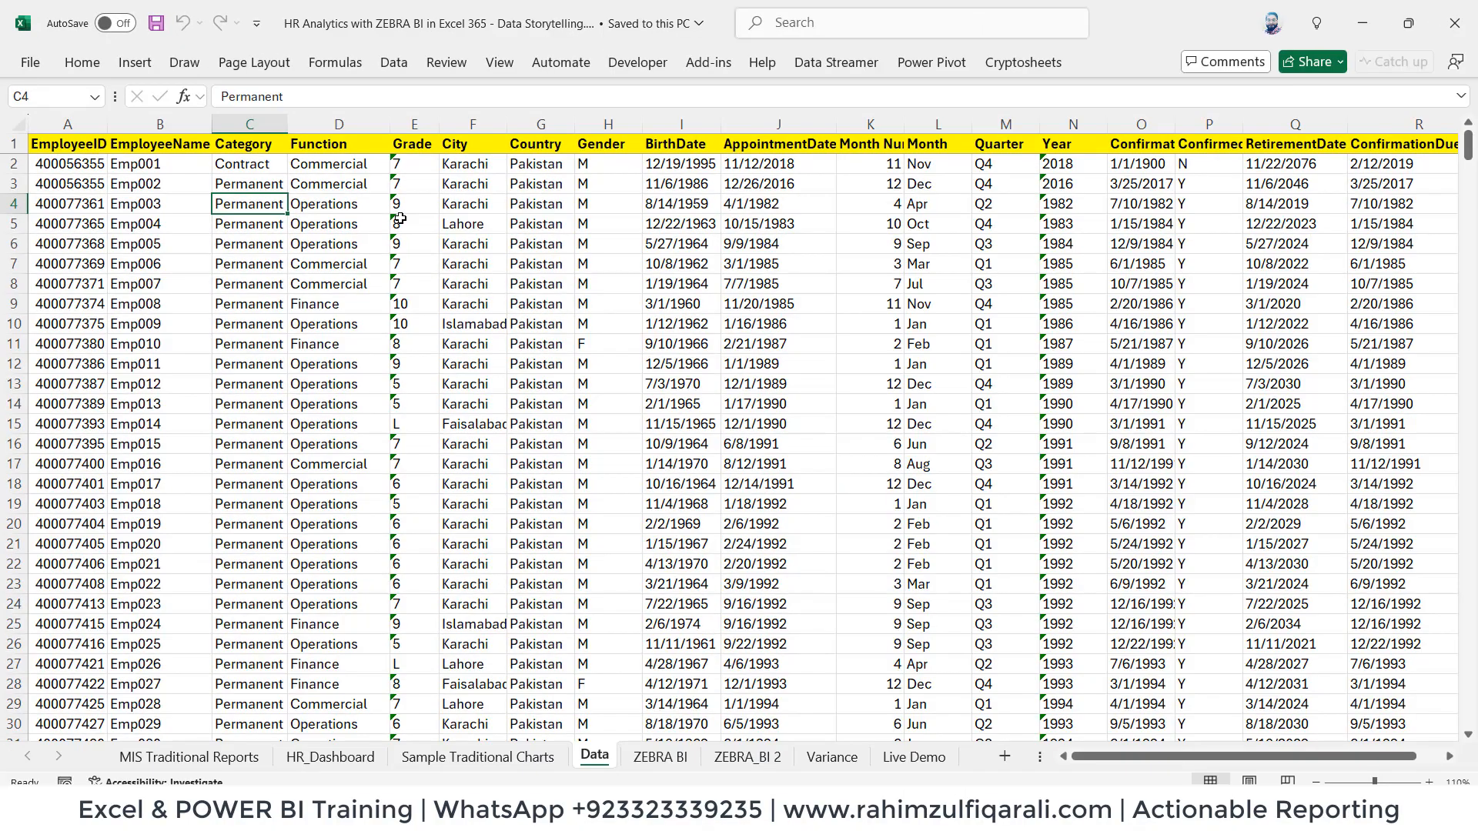
scroll("down", 3)
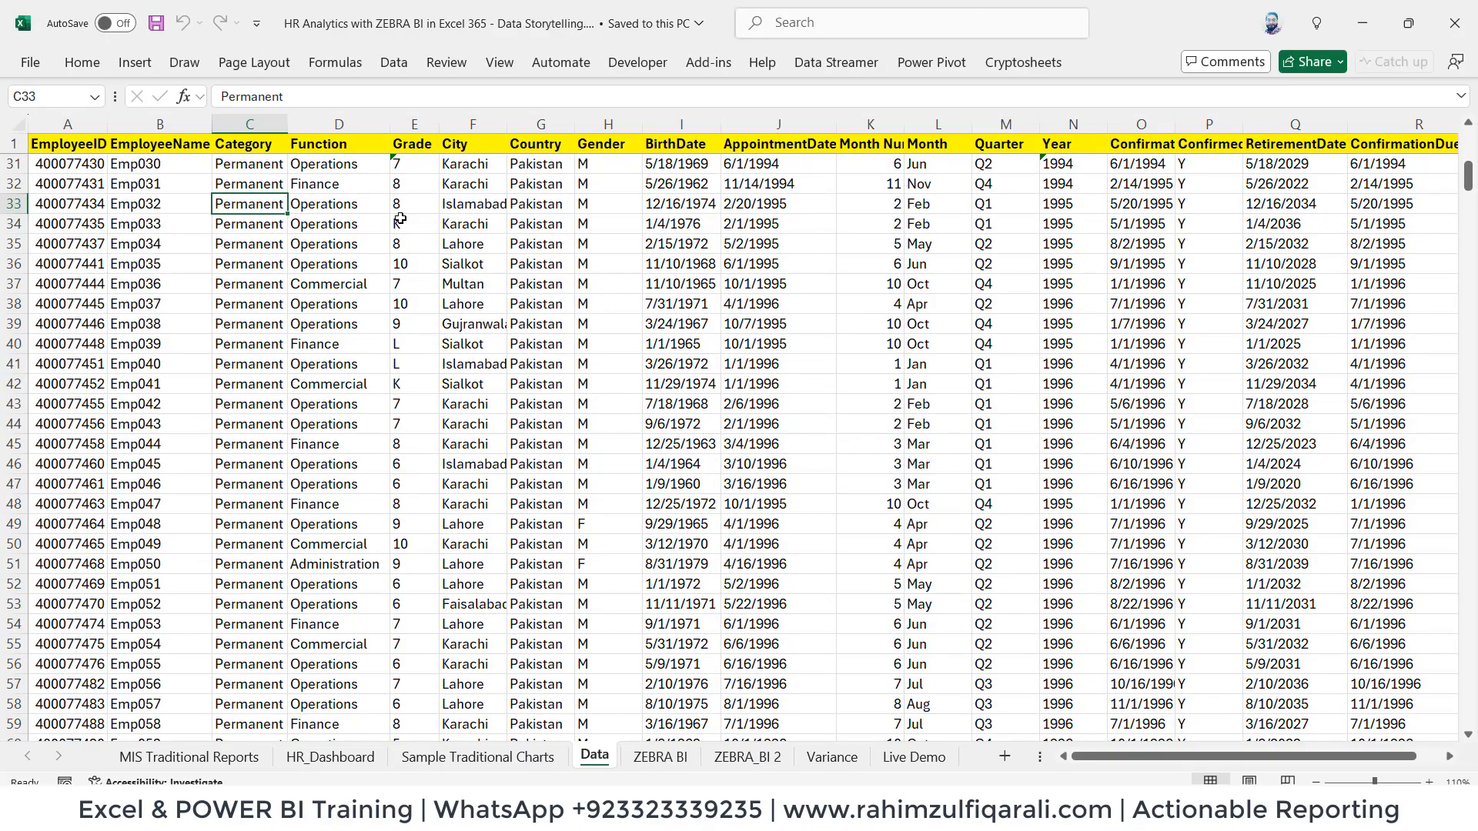
scroll("down", 3)
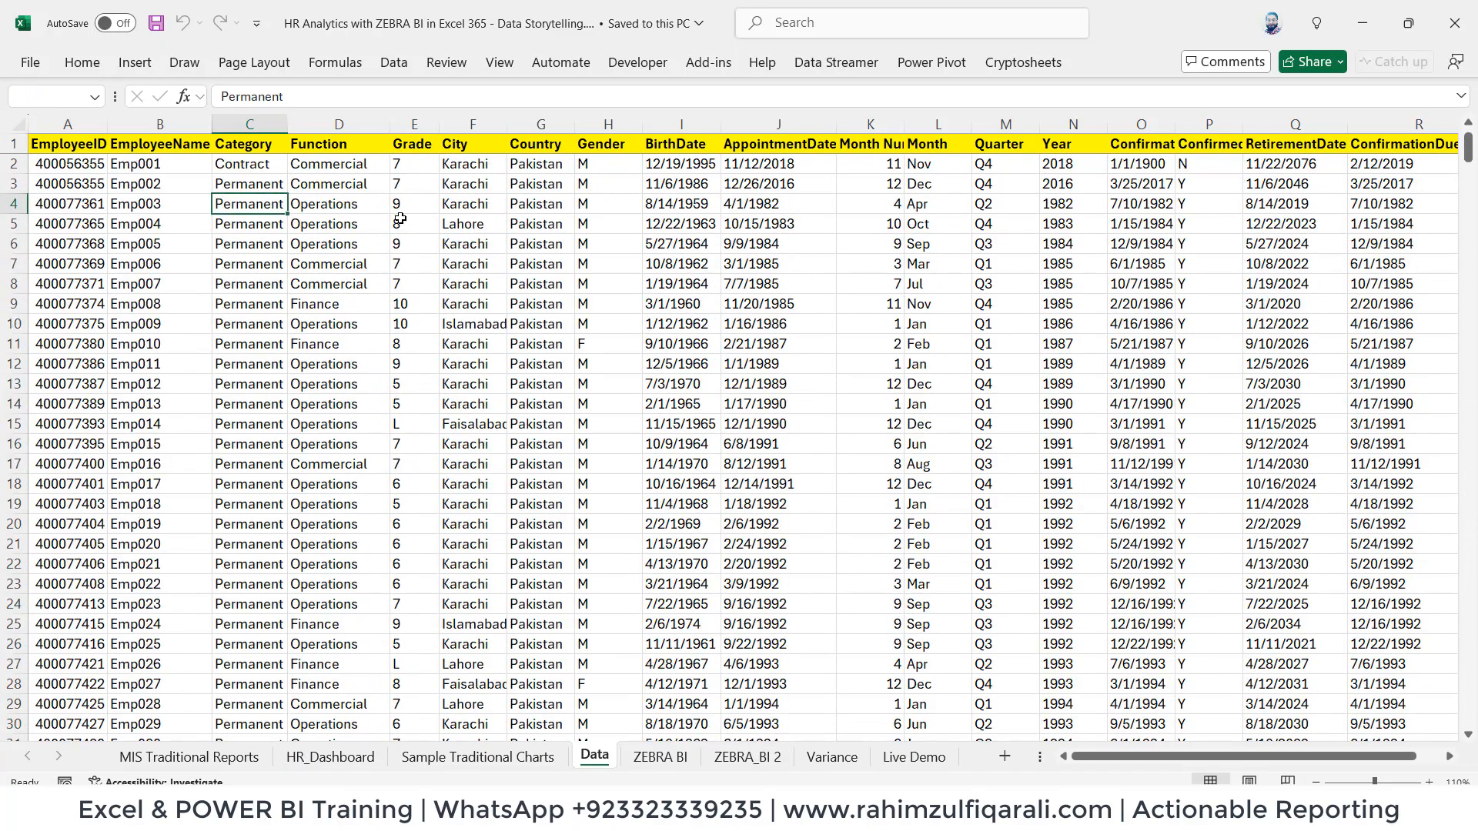
left_click(248, 203)
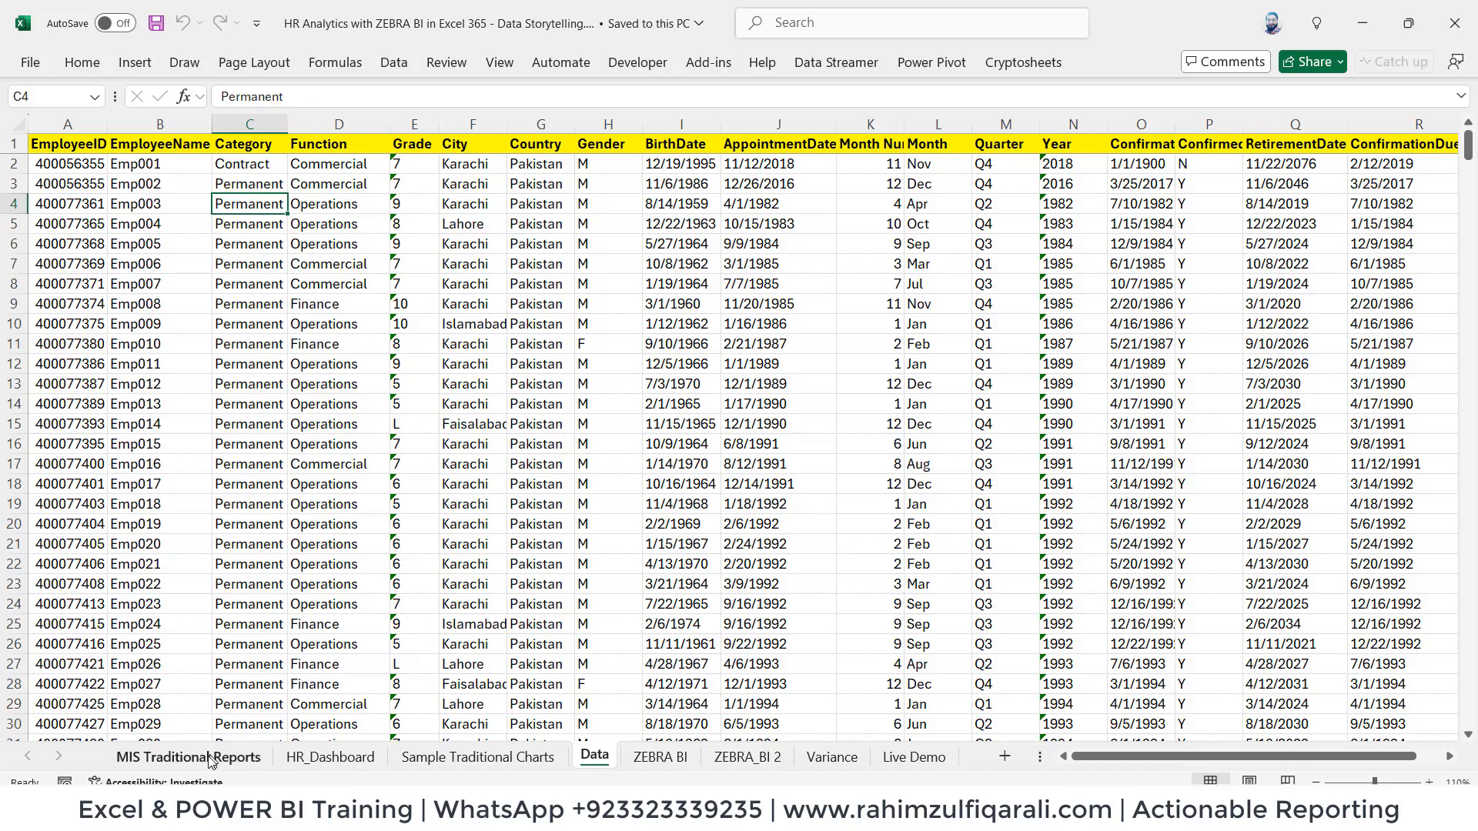
Step: View the MIS Traditional Reports actual-vs-budget sheet, then move to HR_Dashboard
left_click(187, 756)
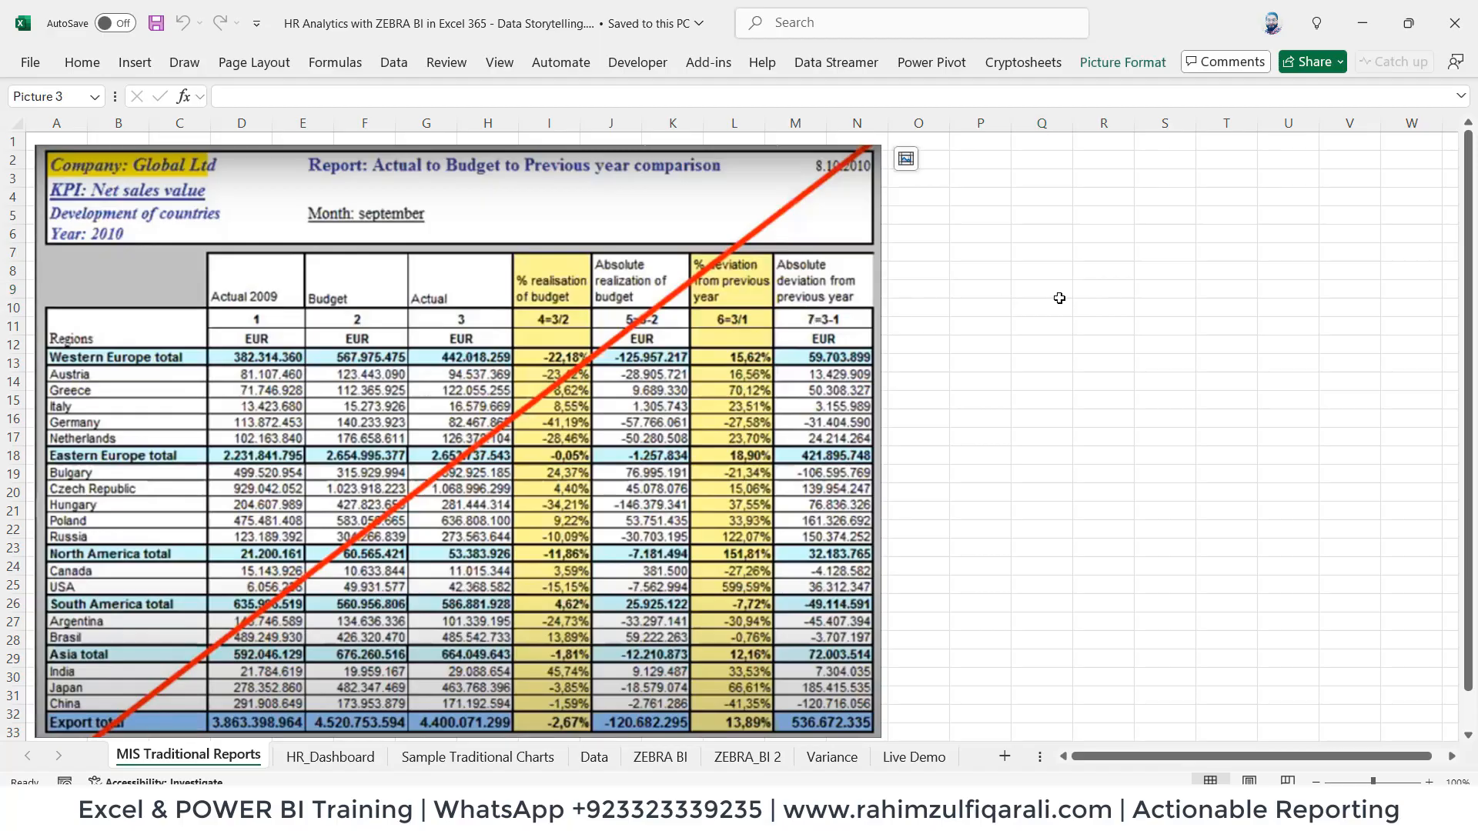
left_click(1040, 288)
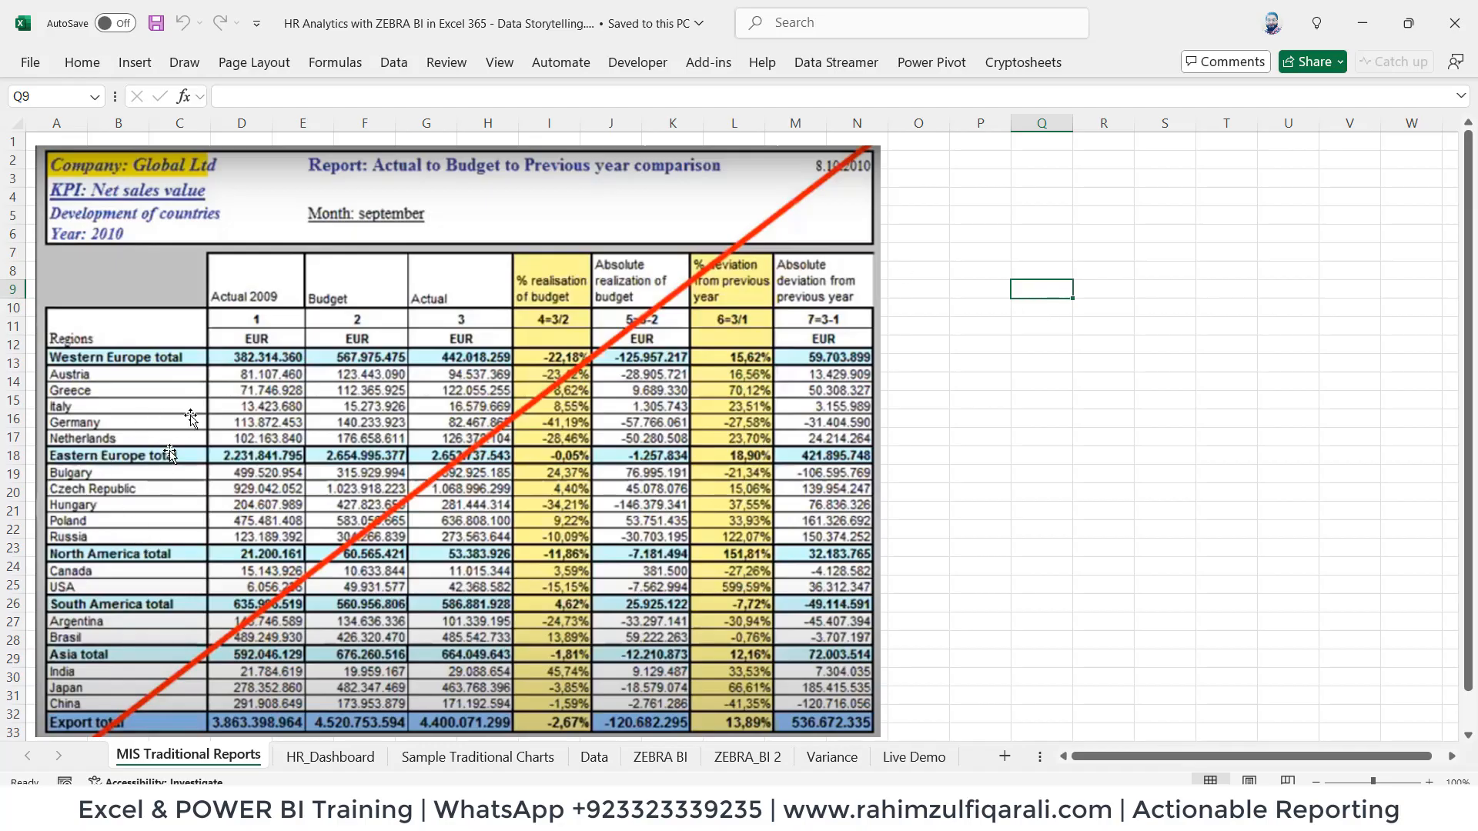
mouse_move(1067, 386)
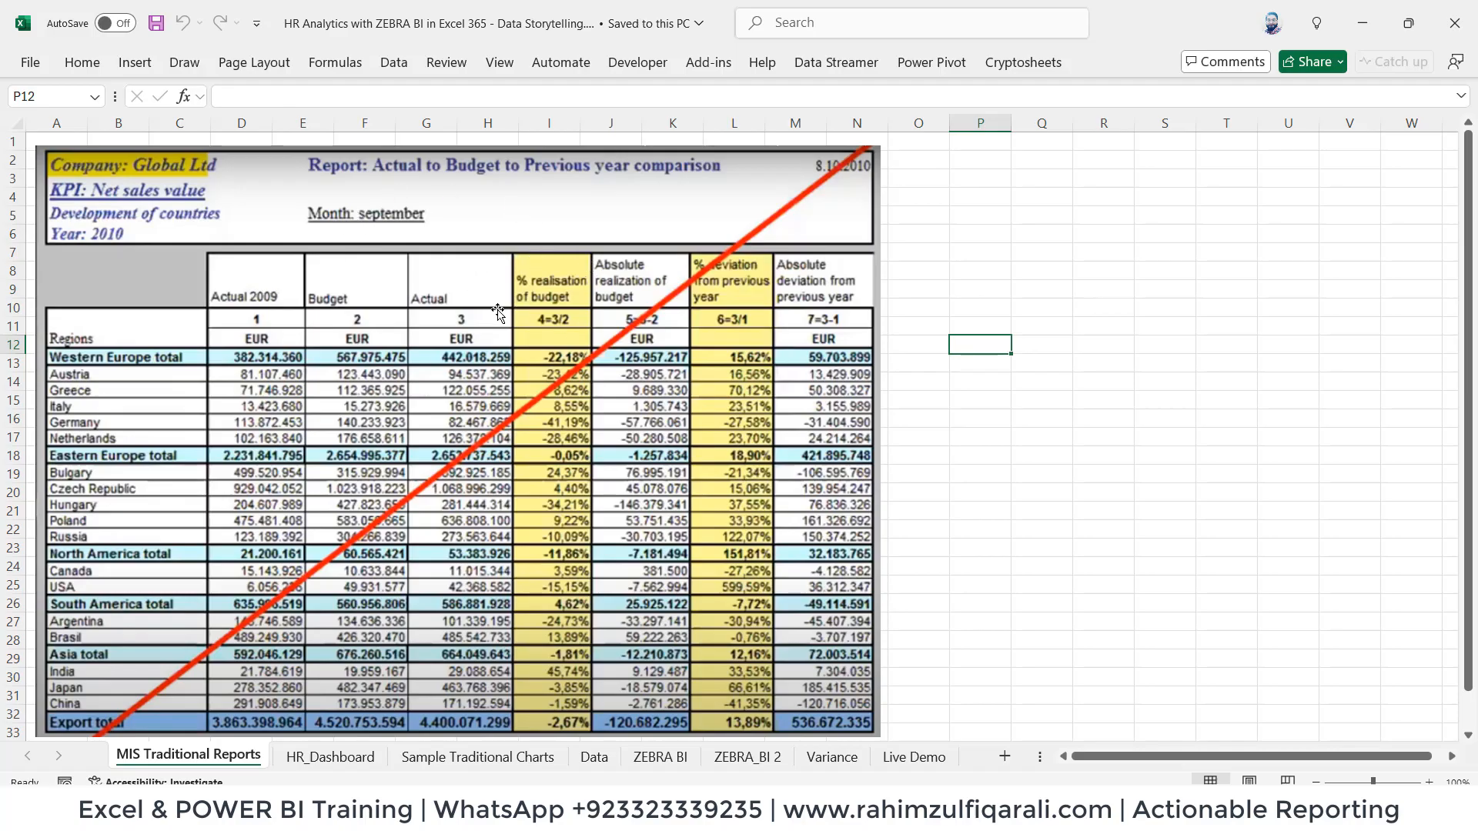
left_click(978, 420)
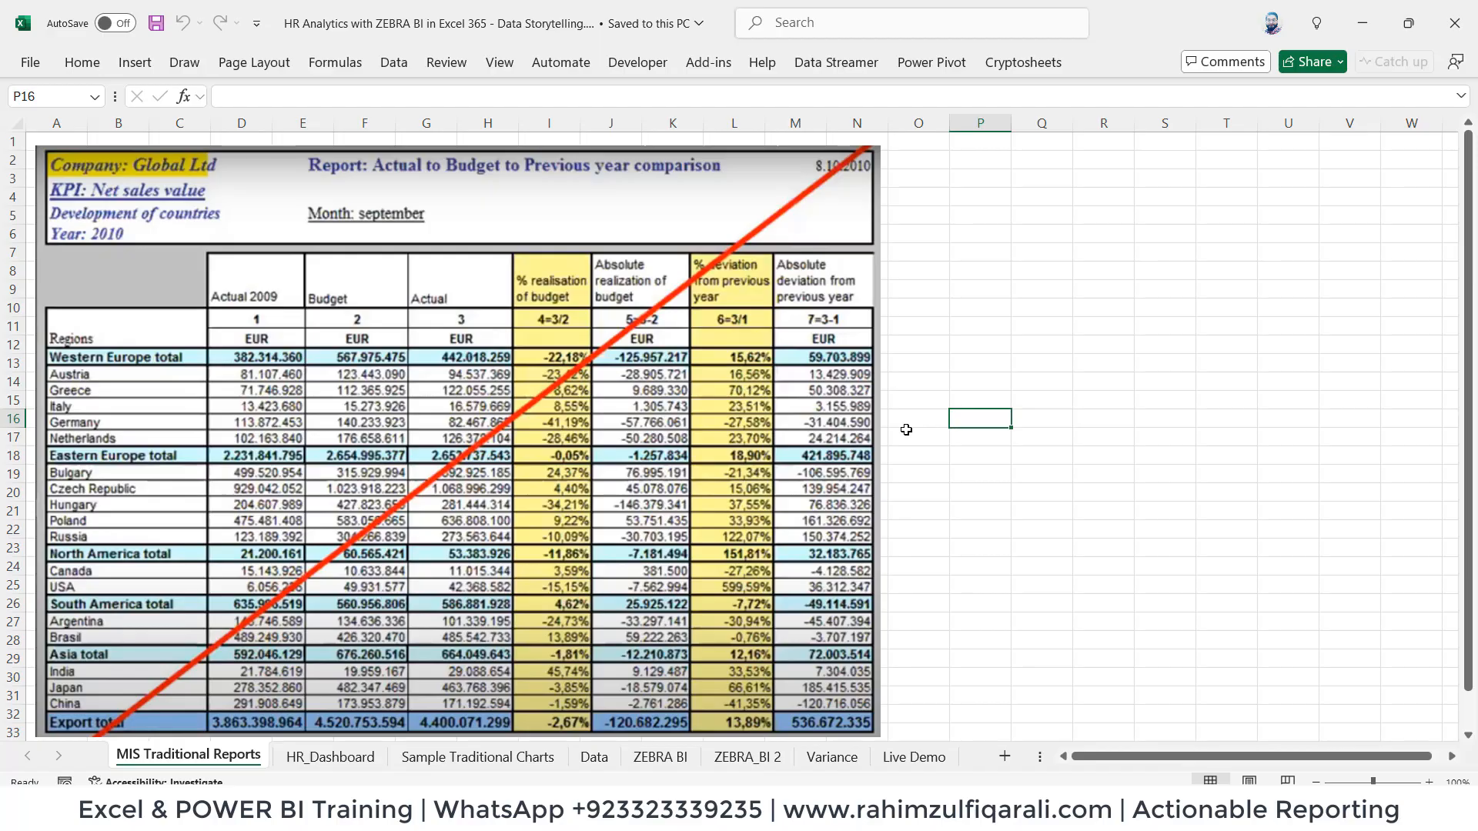
left_click(330, 756)
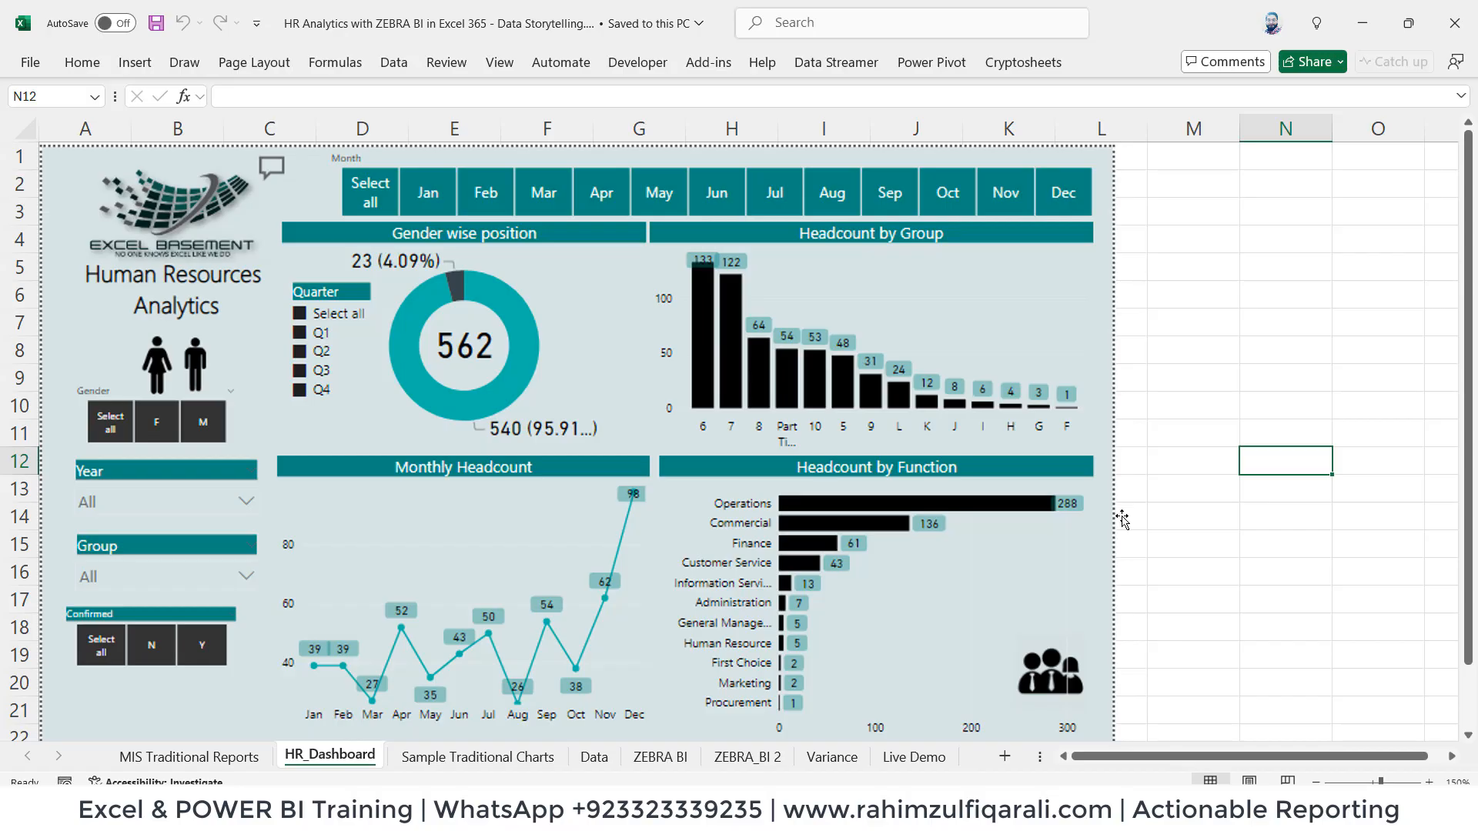
Step: Alternate twice between HR_Dashboard and Sample Traditional Charts, ending back on HR_Dashboard
left_click(189, 756)
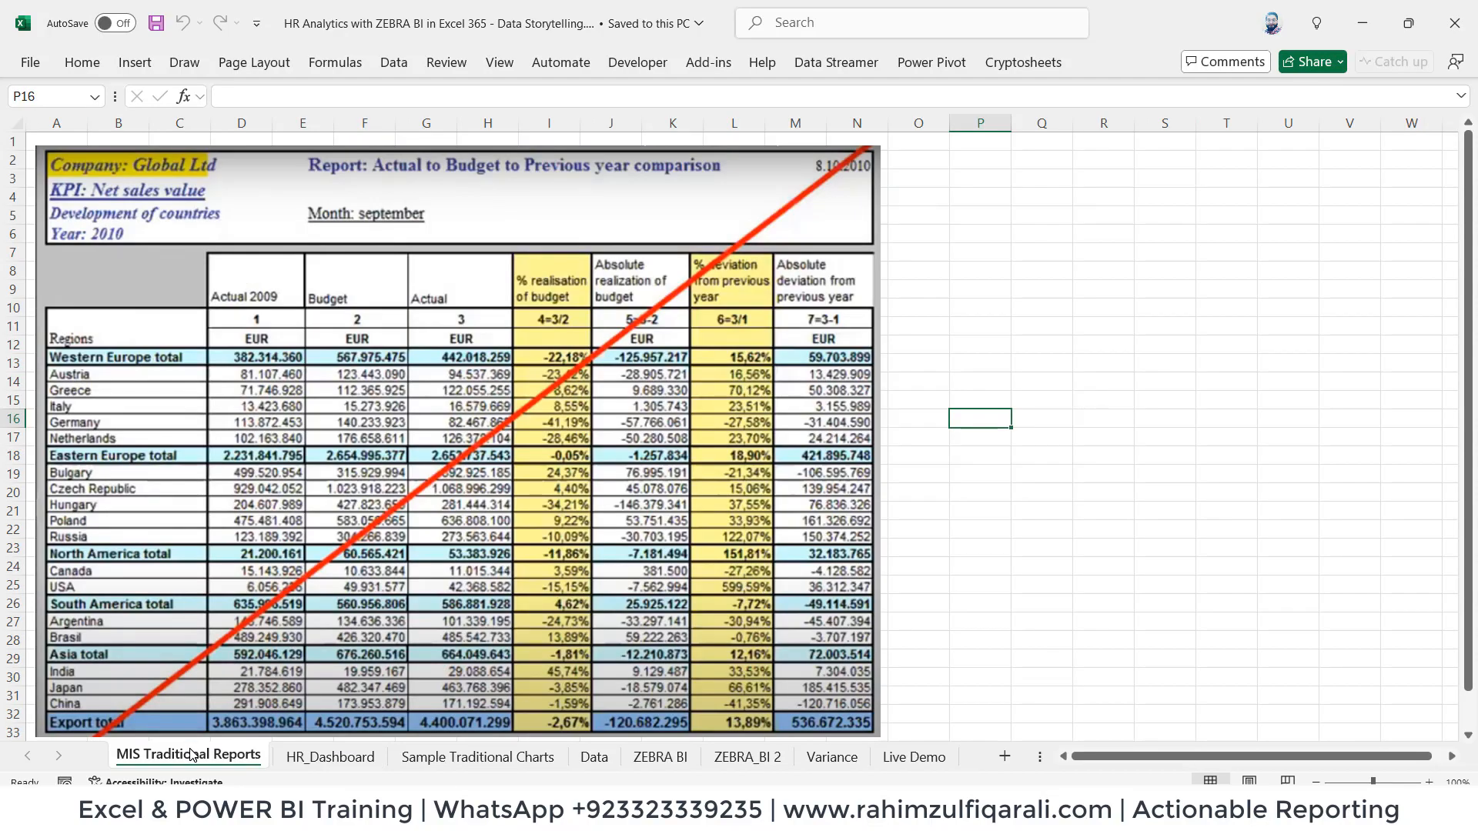
left_click(328, 757)
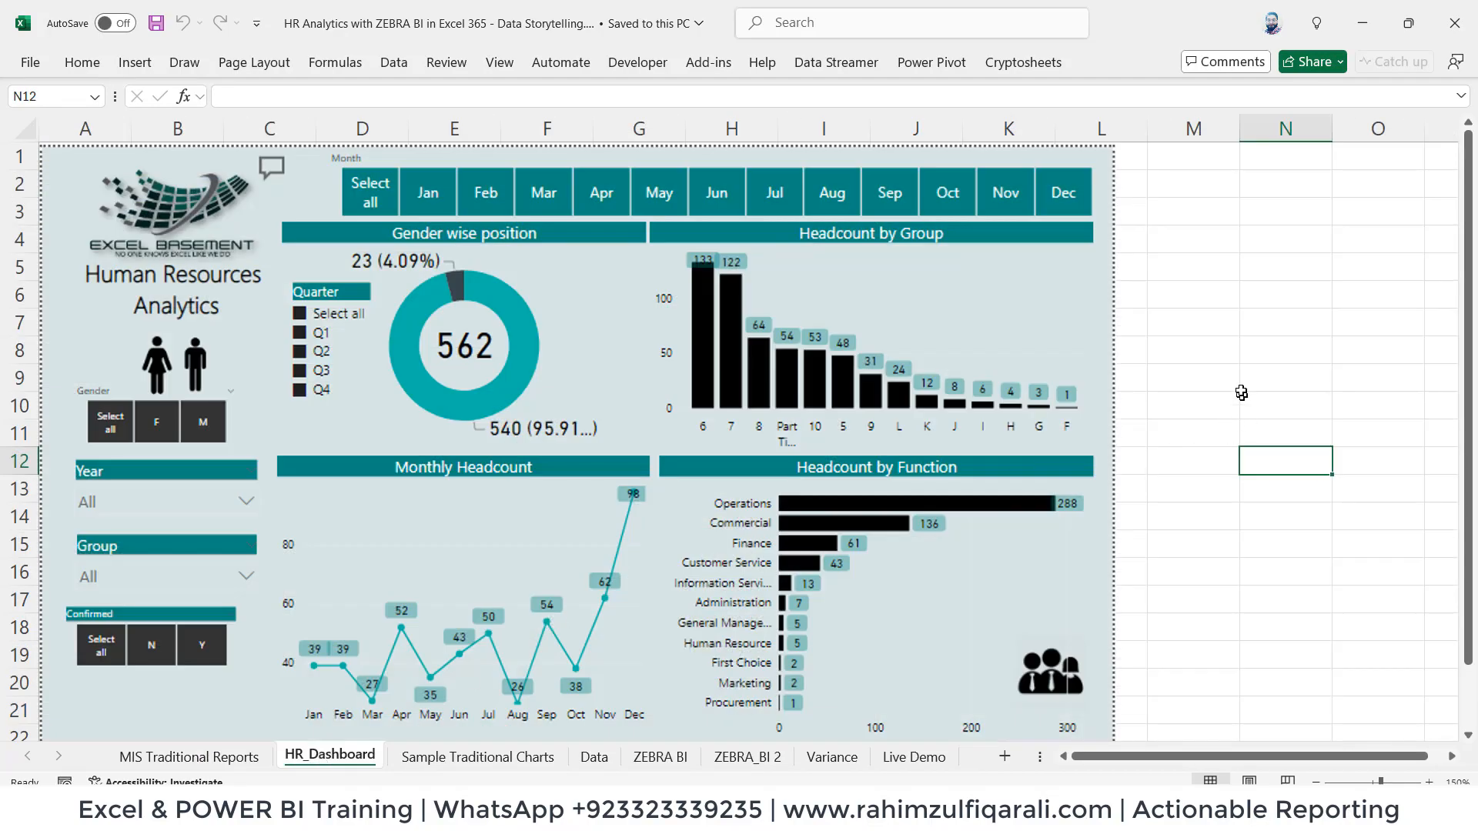
left_click(1284, 378)
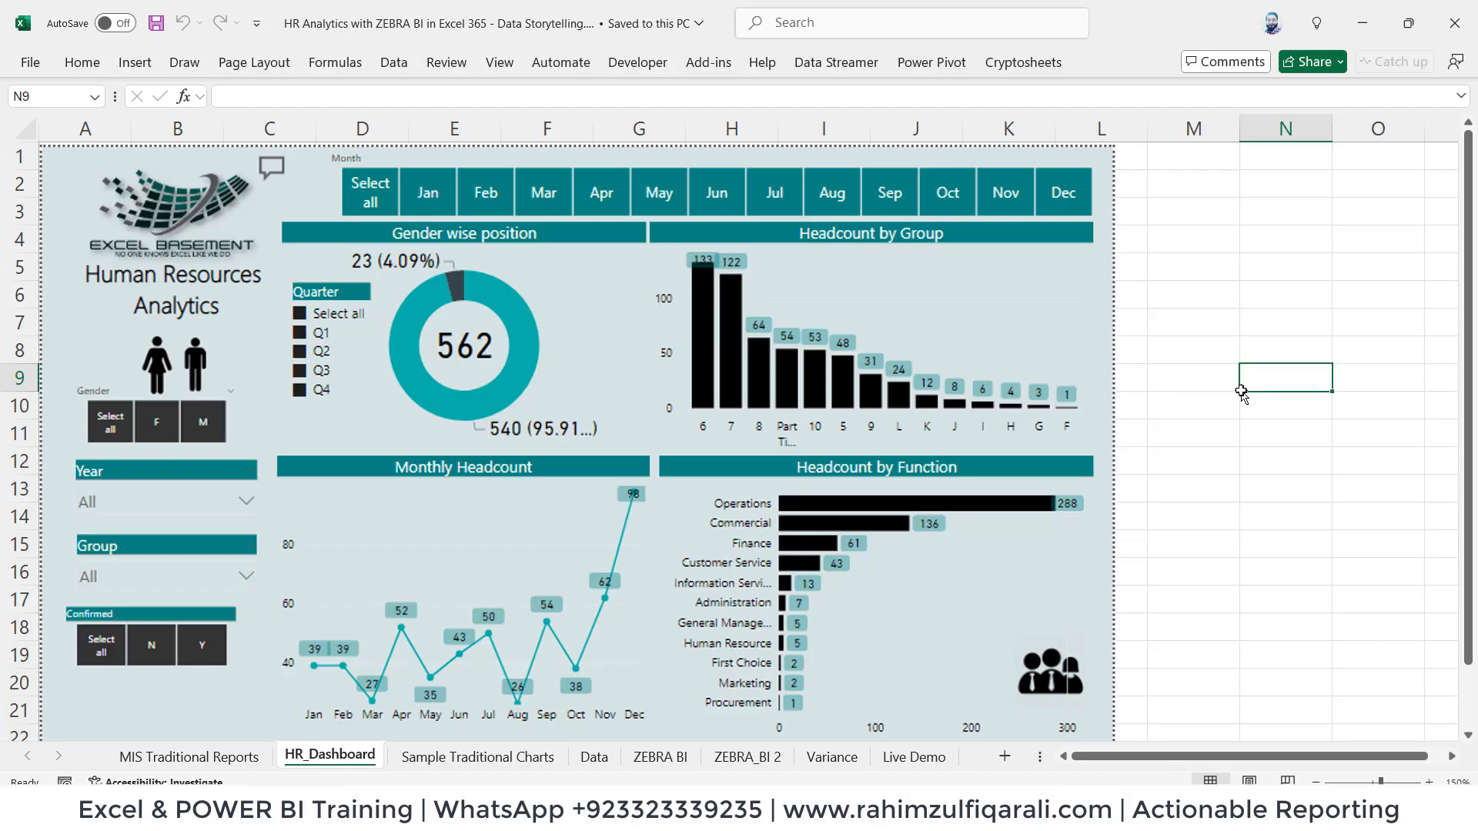
mouse_move(702, 570)
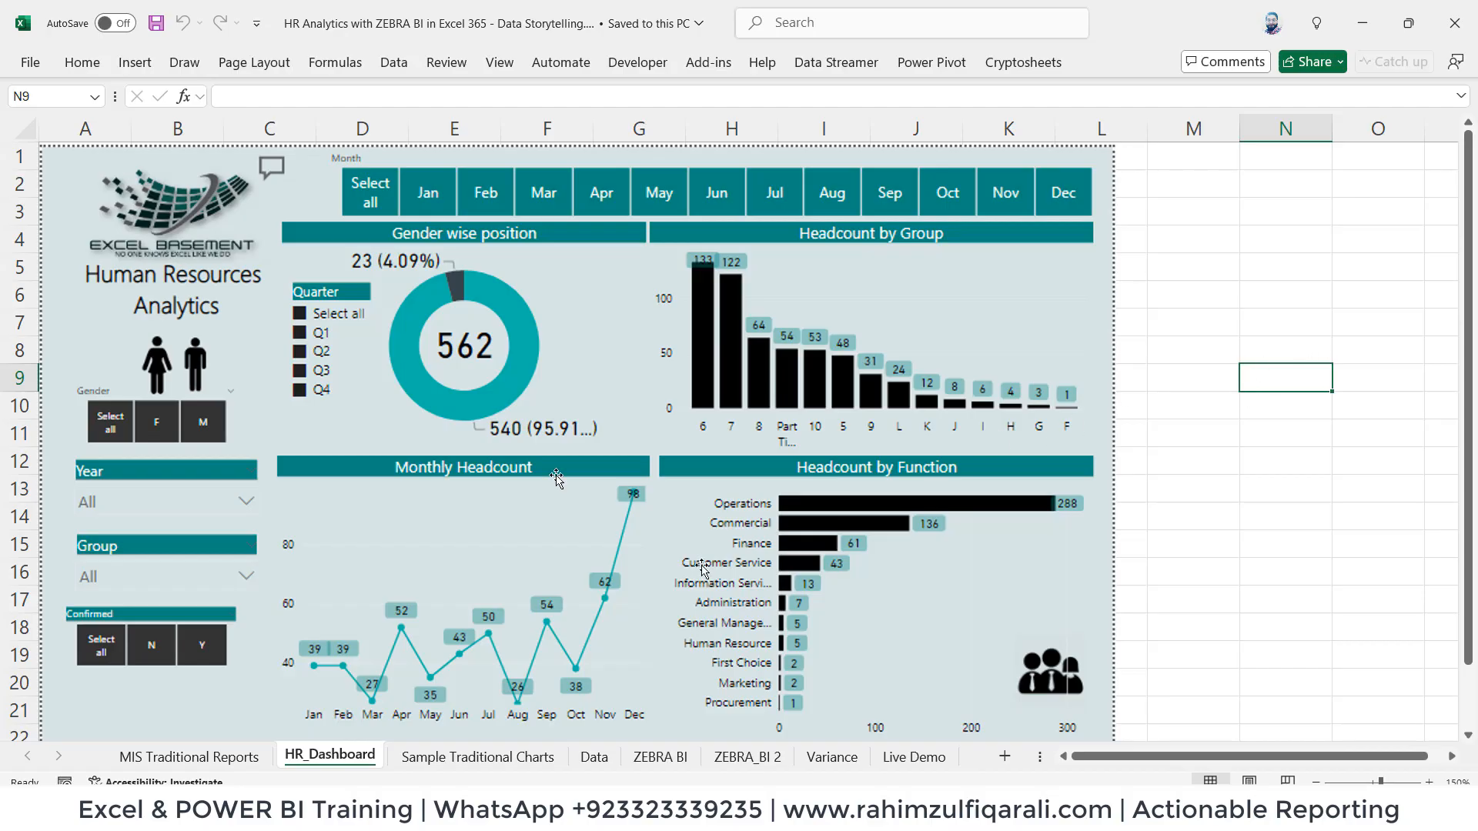
left_click(477, 756)
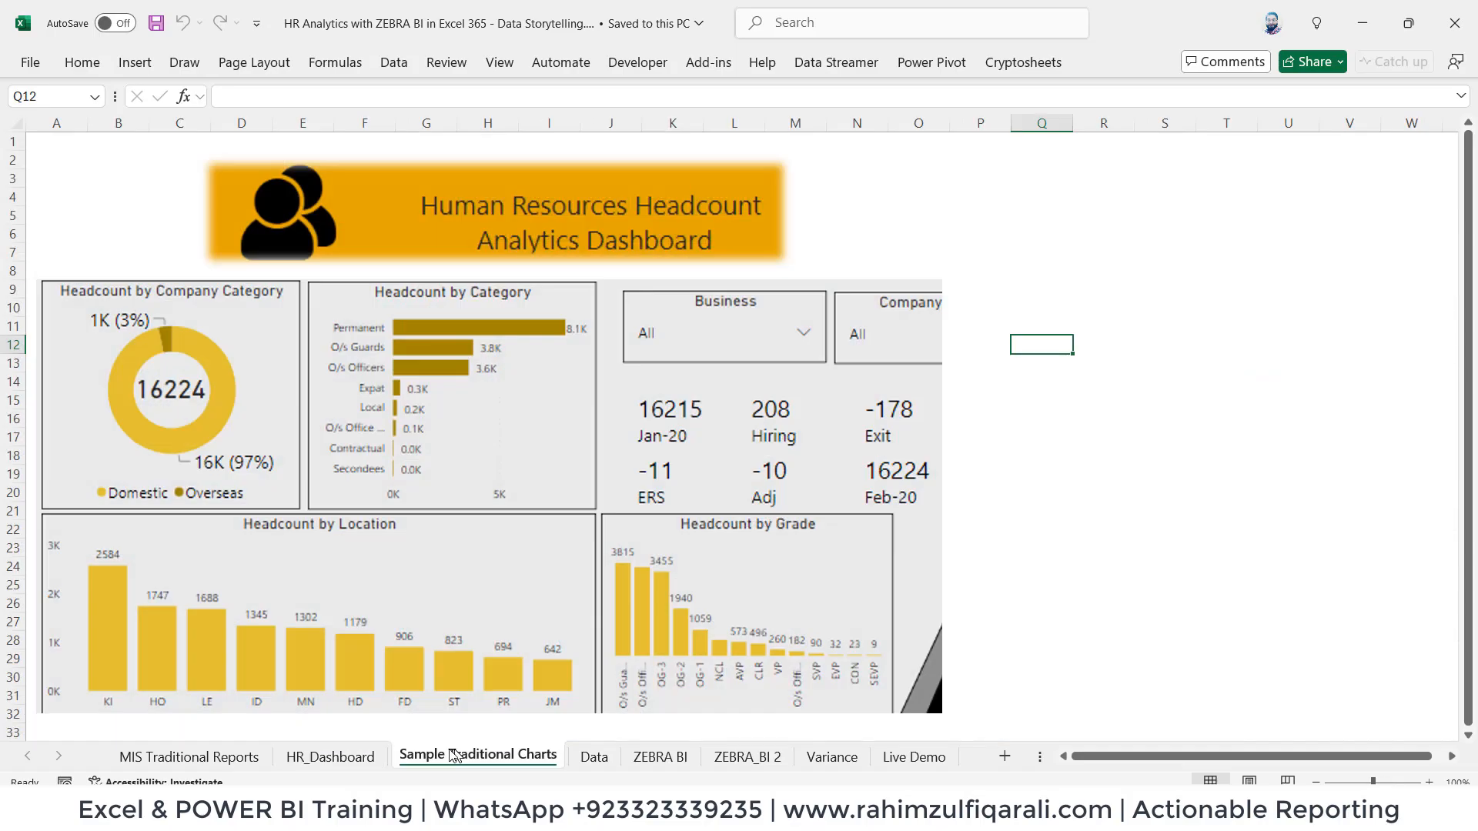
left_click(330, 756)
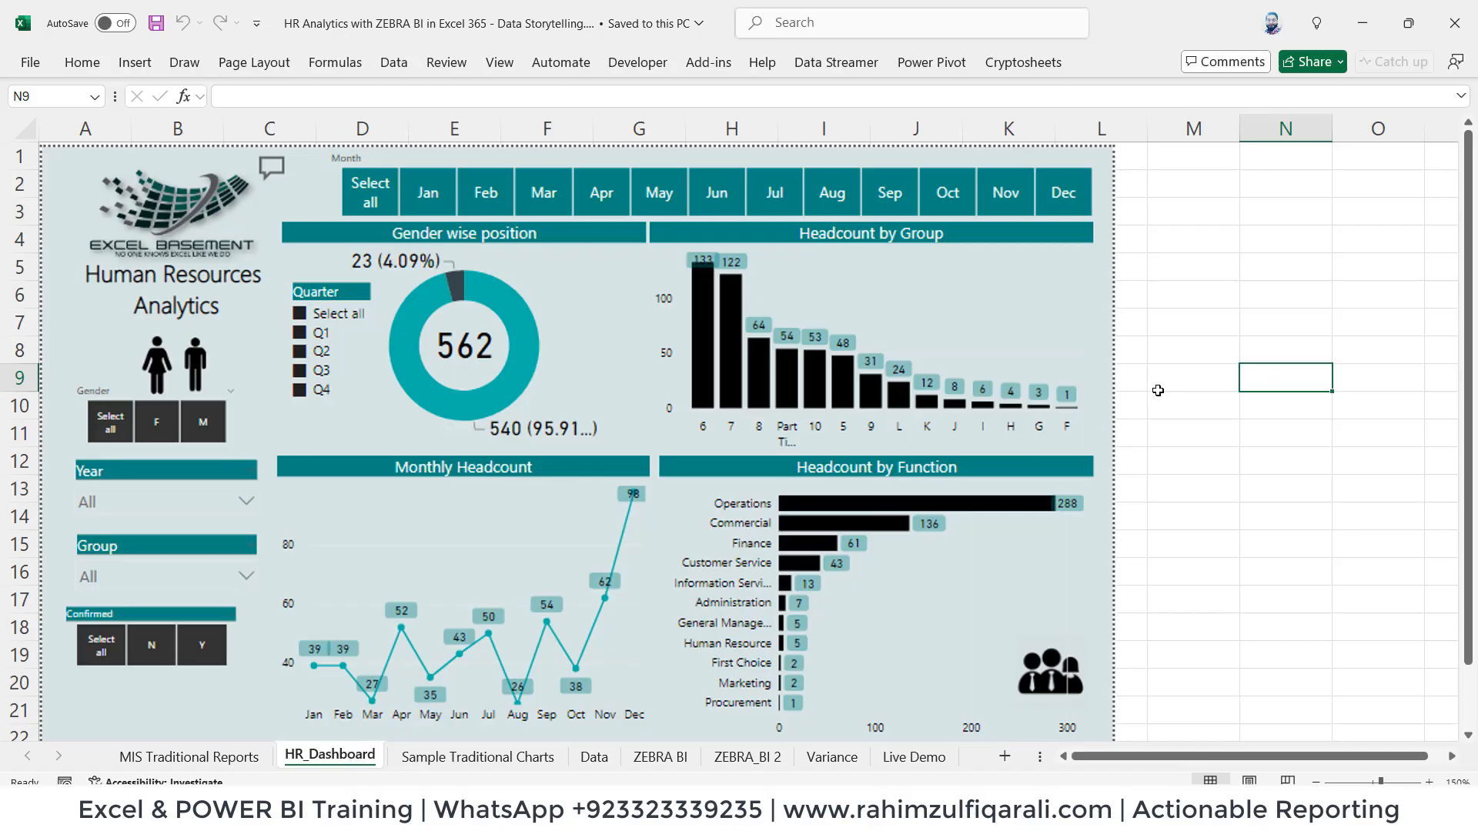
mouse_move(726, 438)
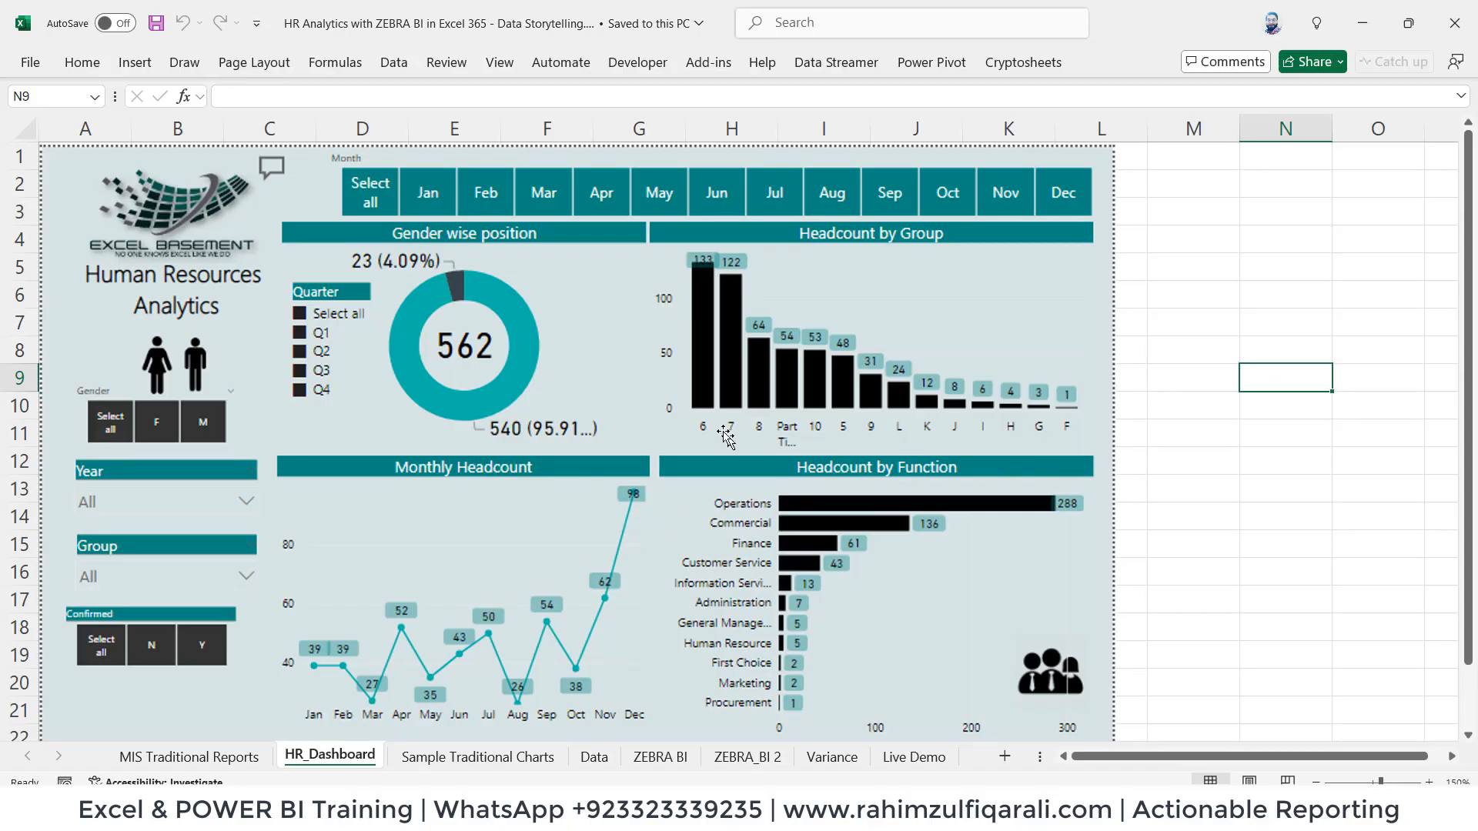
mouse_move(504, 382)
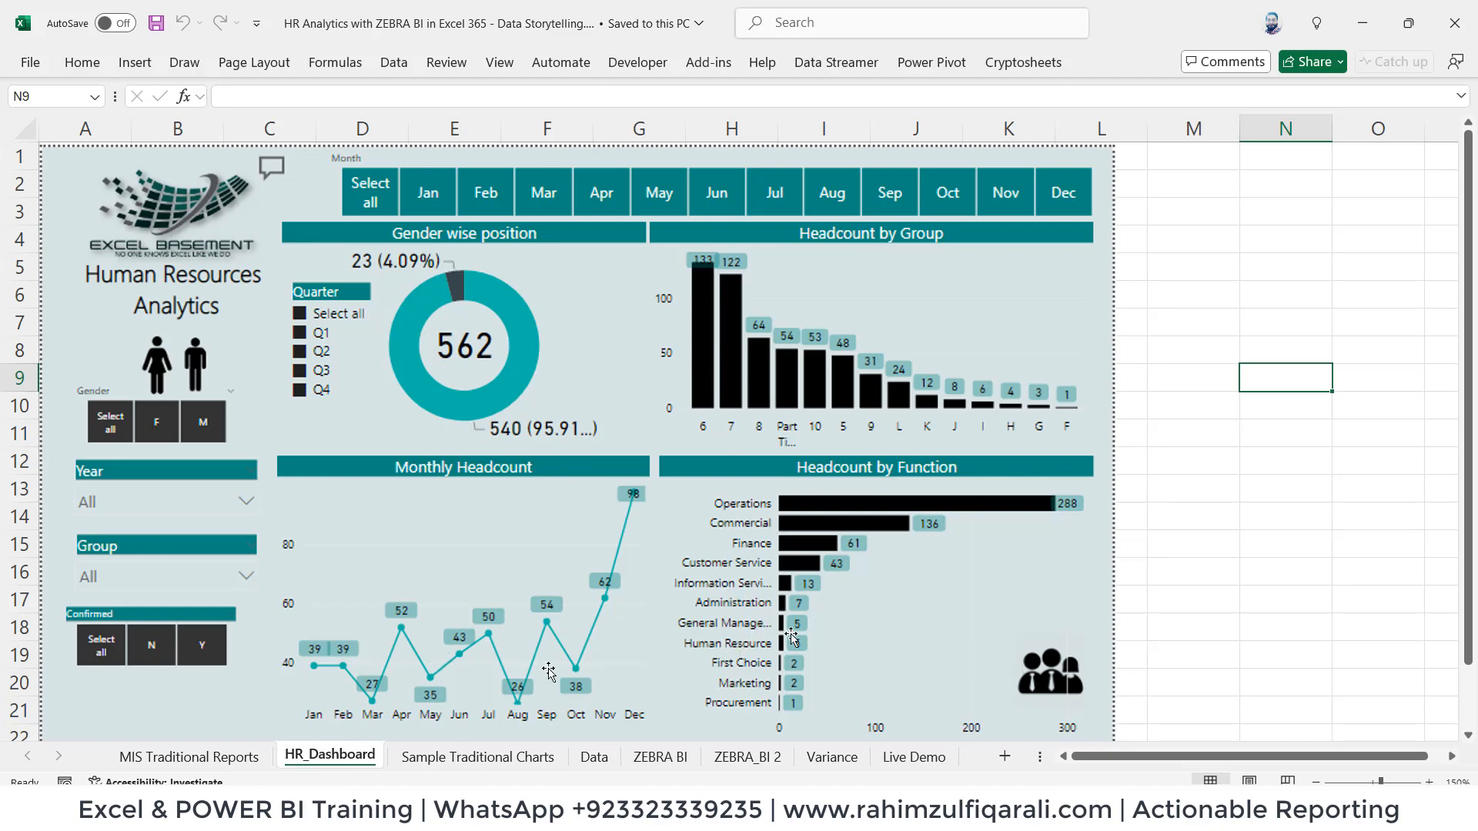
left_click(478, 755)
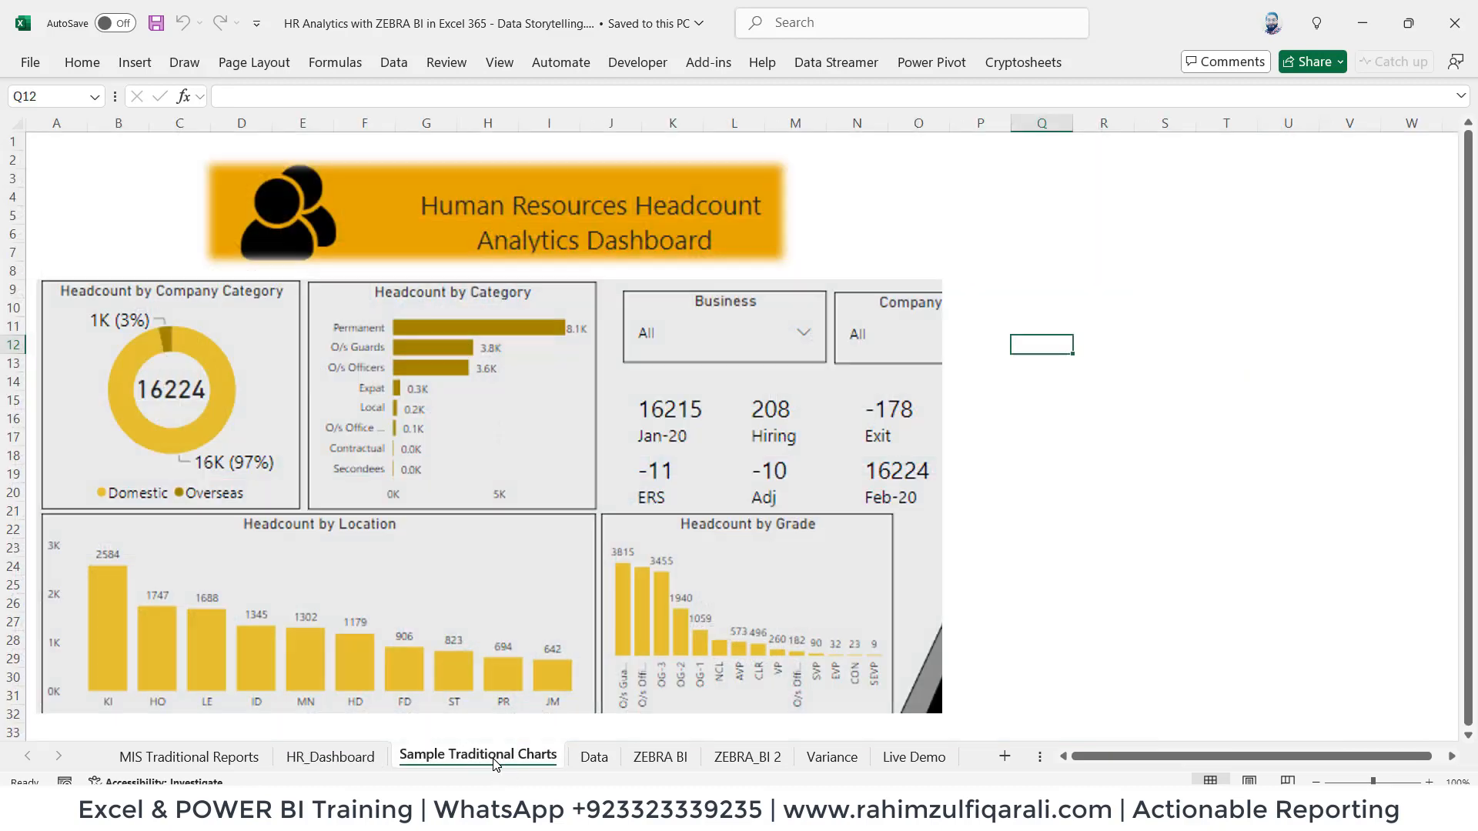
mouse_move(735, 592)
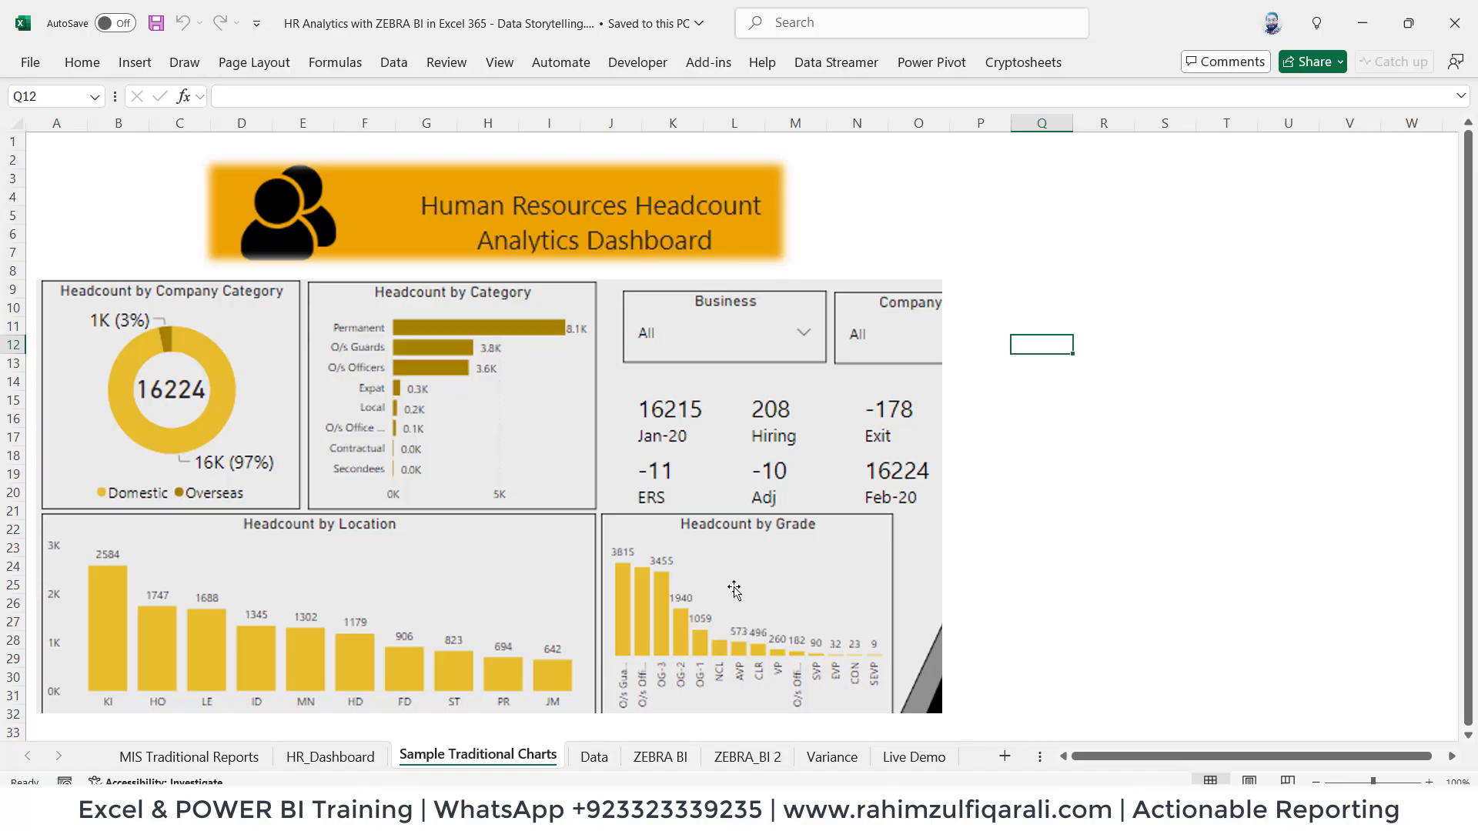
mouse_move(575, 688)
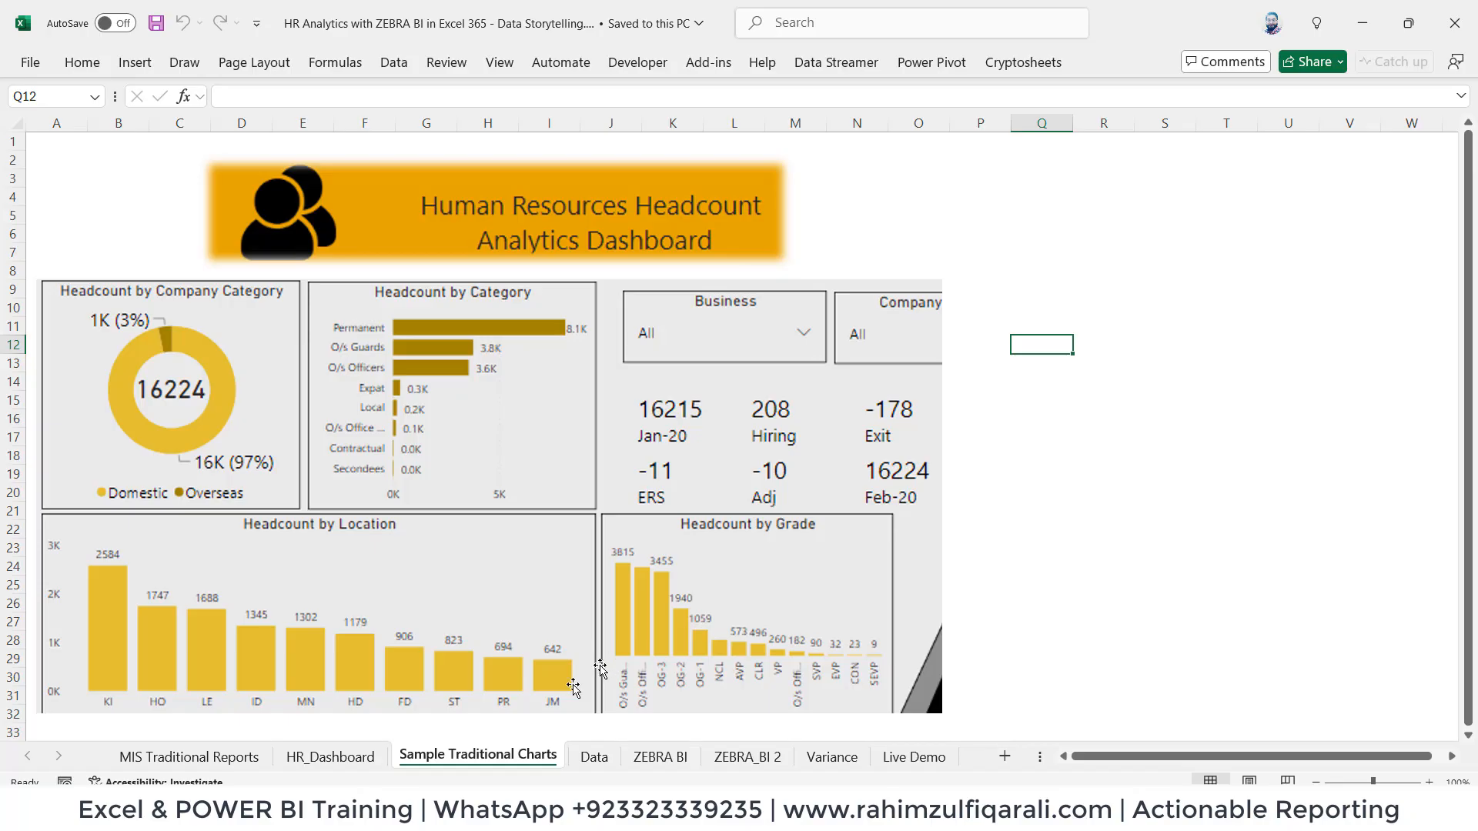
left_click(329, 757)
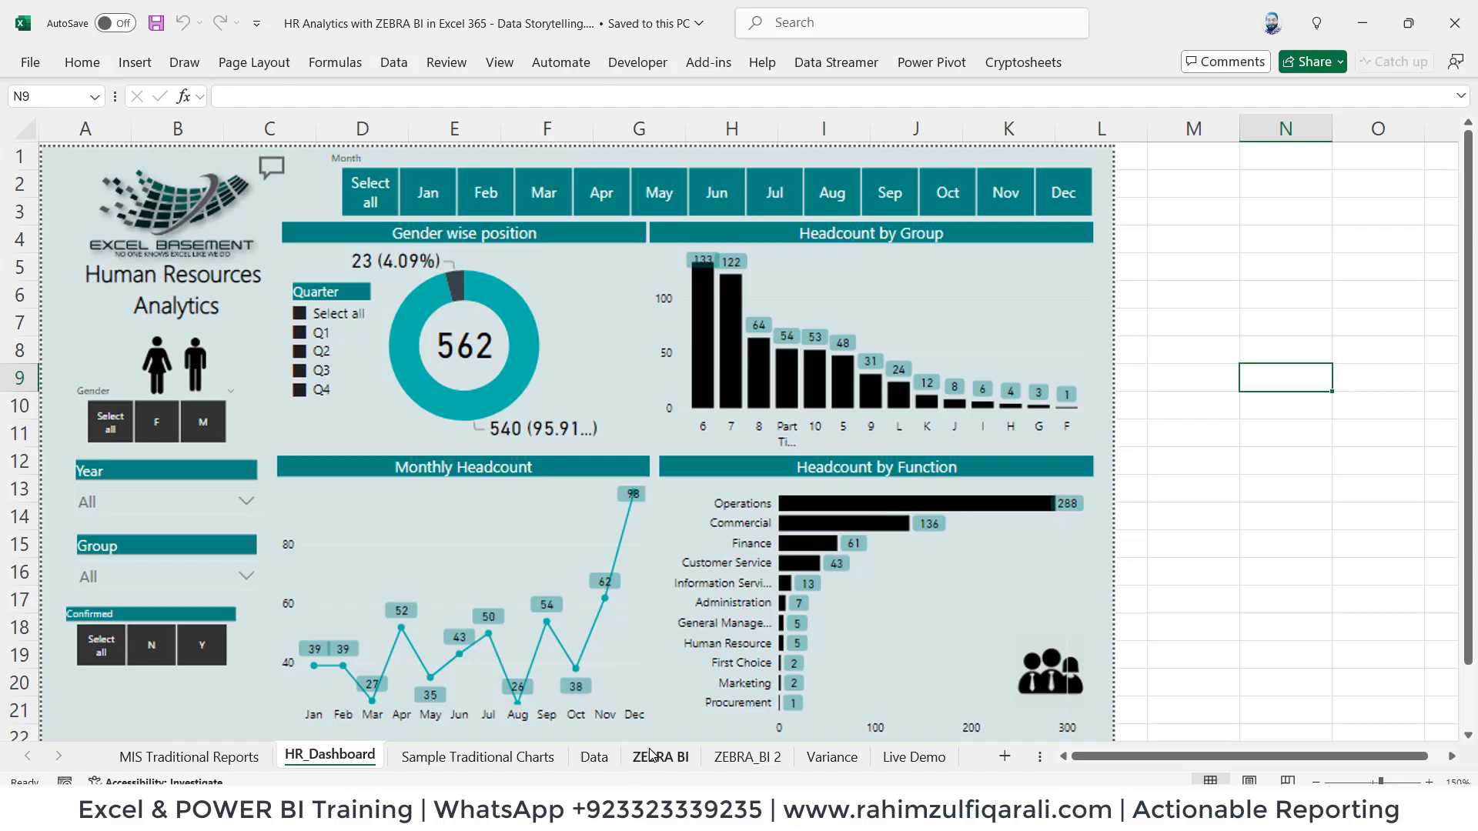
Step: Review the ZEBRA BI overview, Sample Traditional Charts, MIS Traditional Reports and HR_Dashboard sheets
left_click(659, 756)
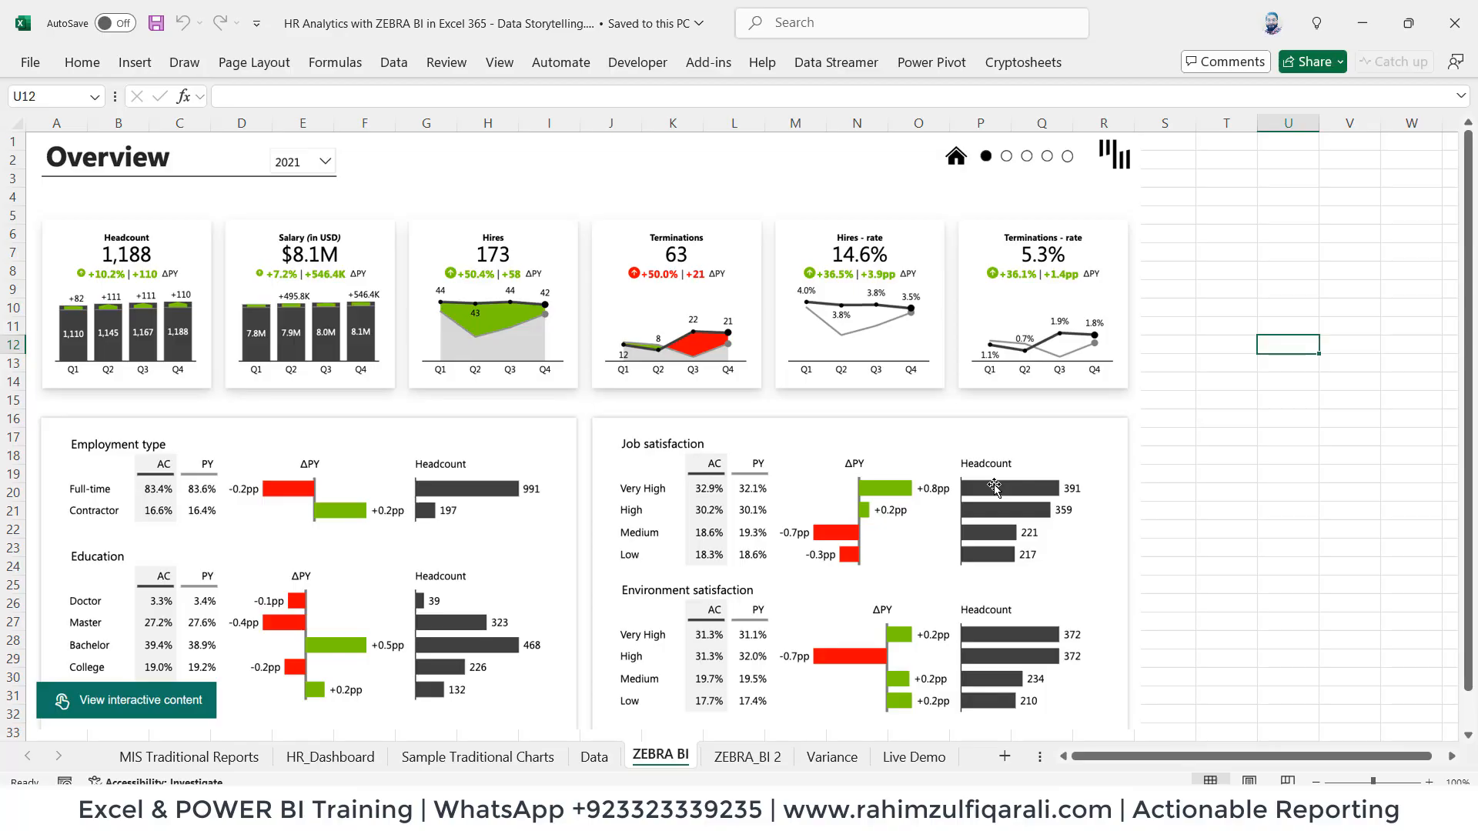
left_click(477, 757)
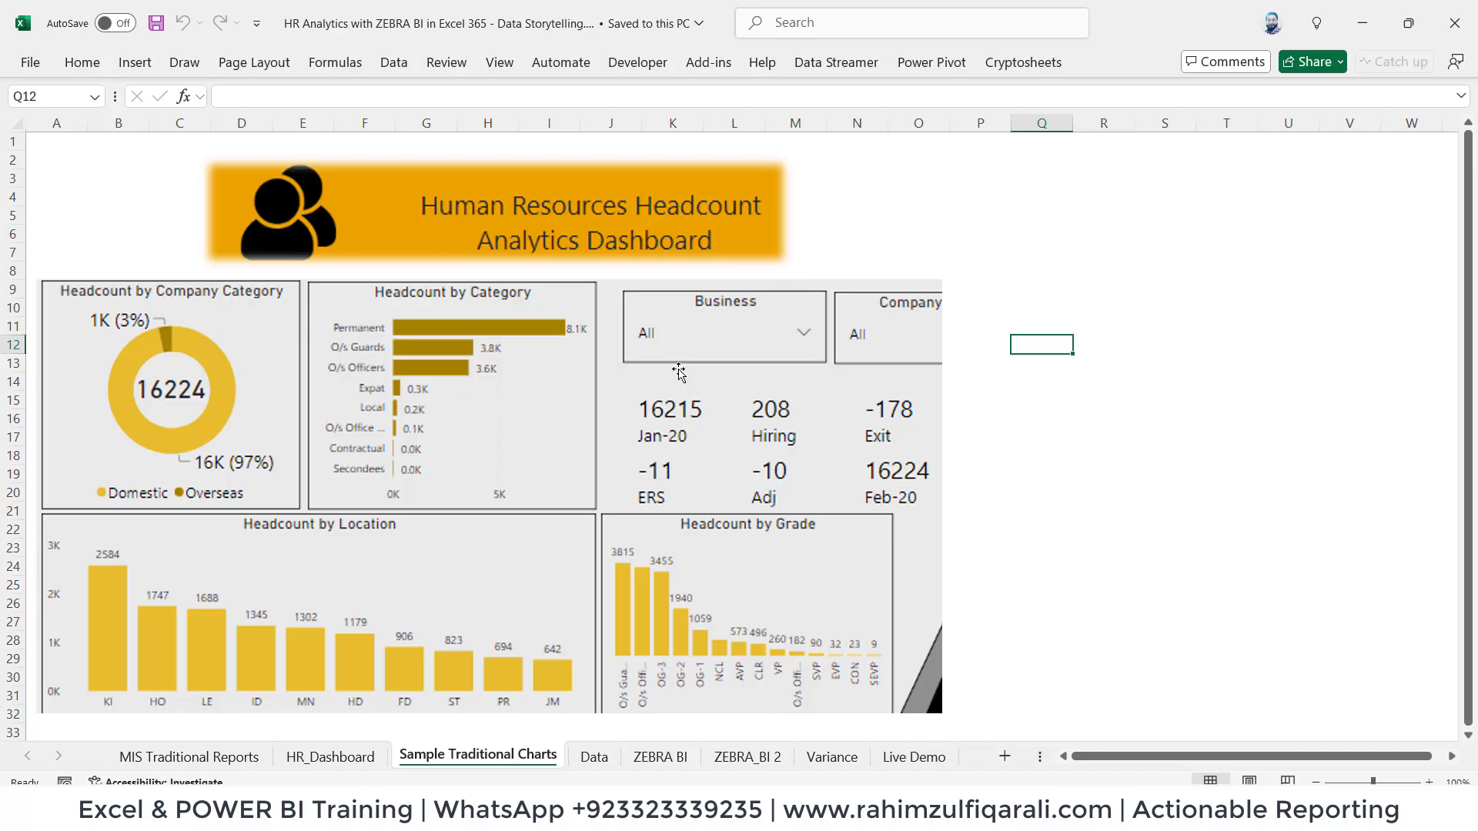
left_click(330, 756)
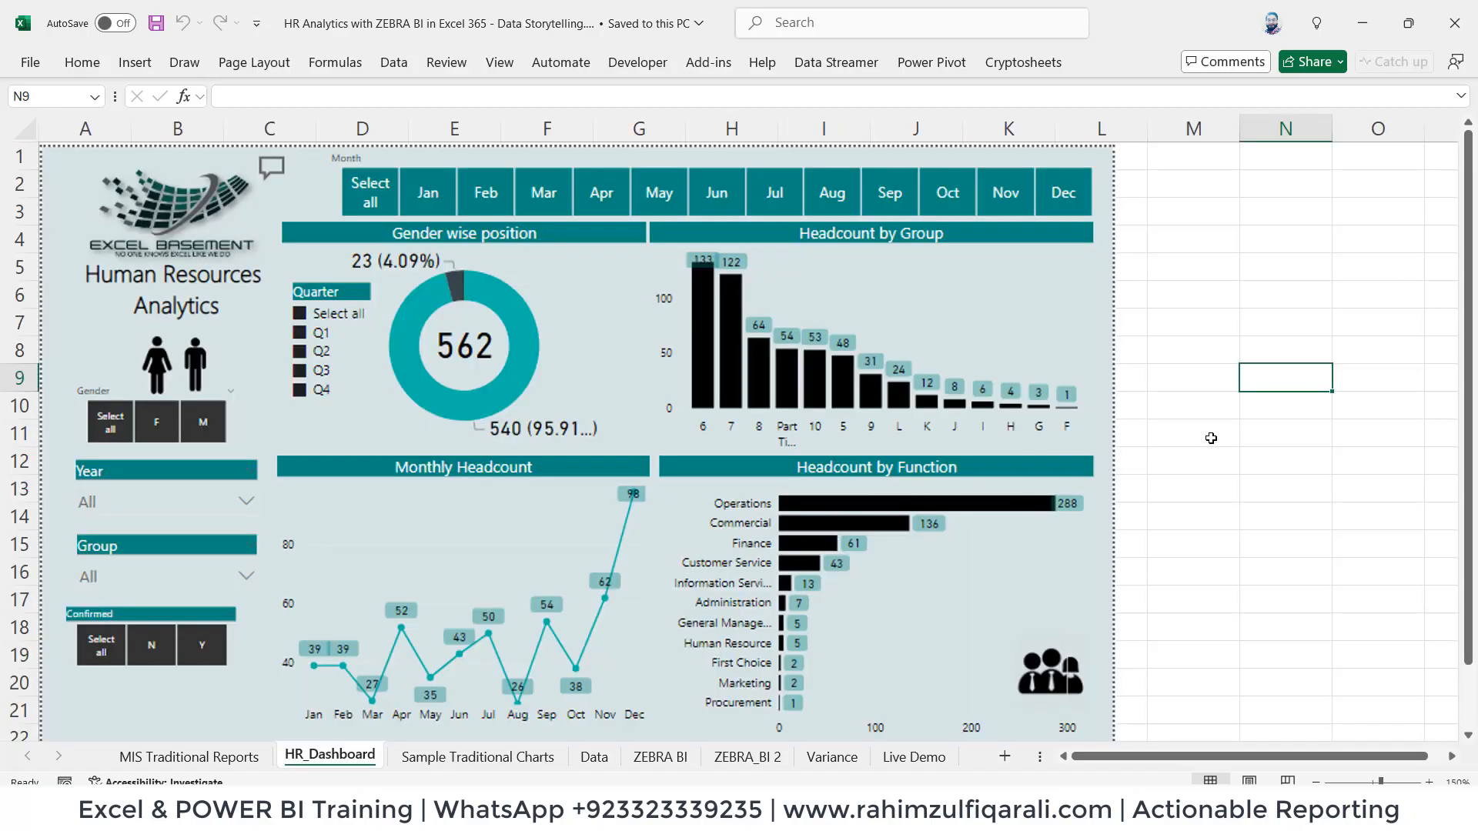
left_click(189, 757)
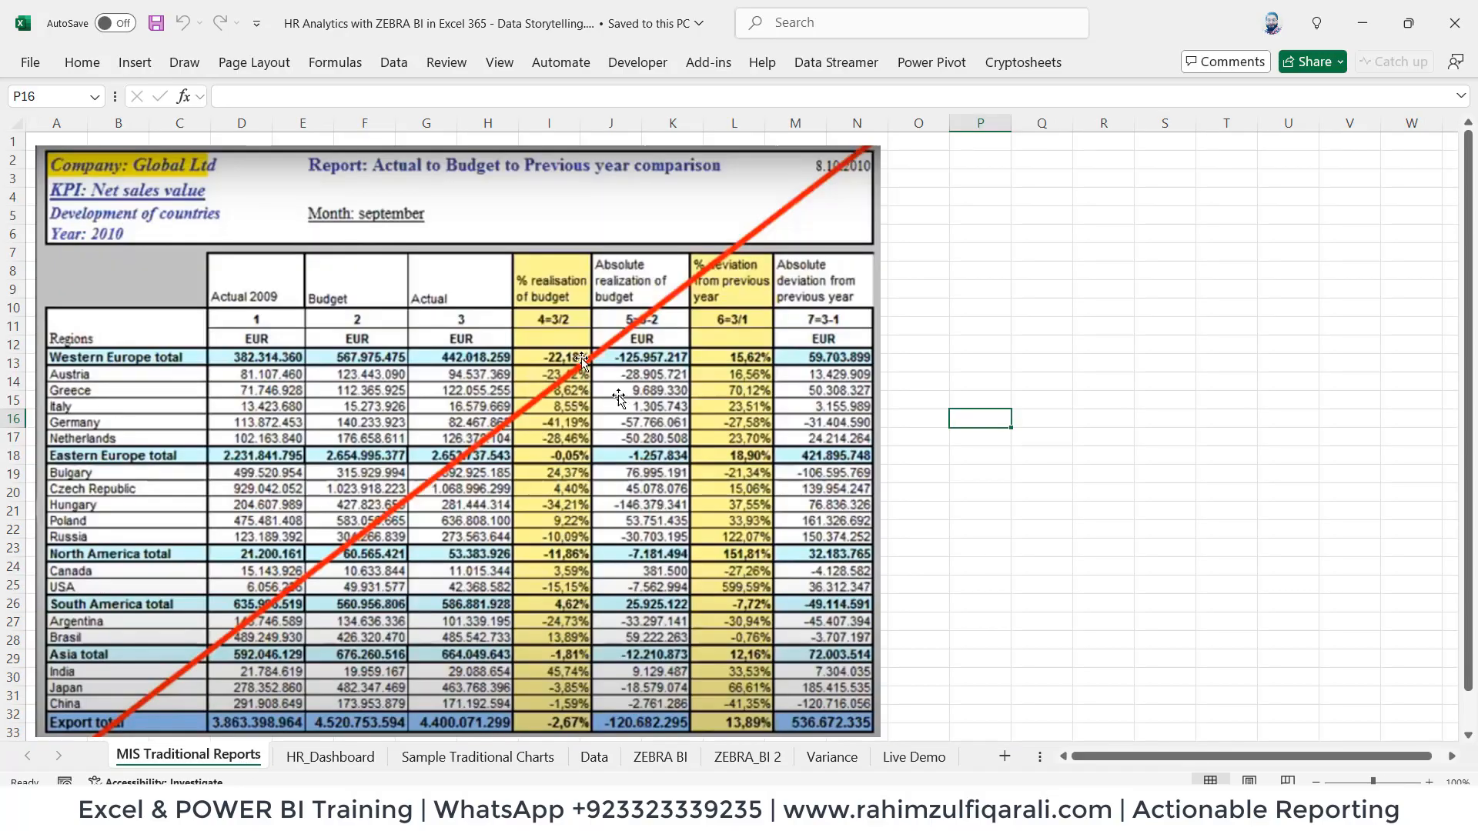
left_click(331, 756)
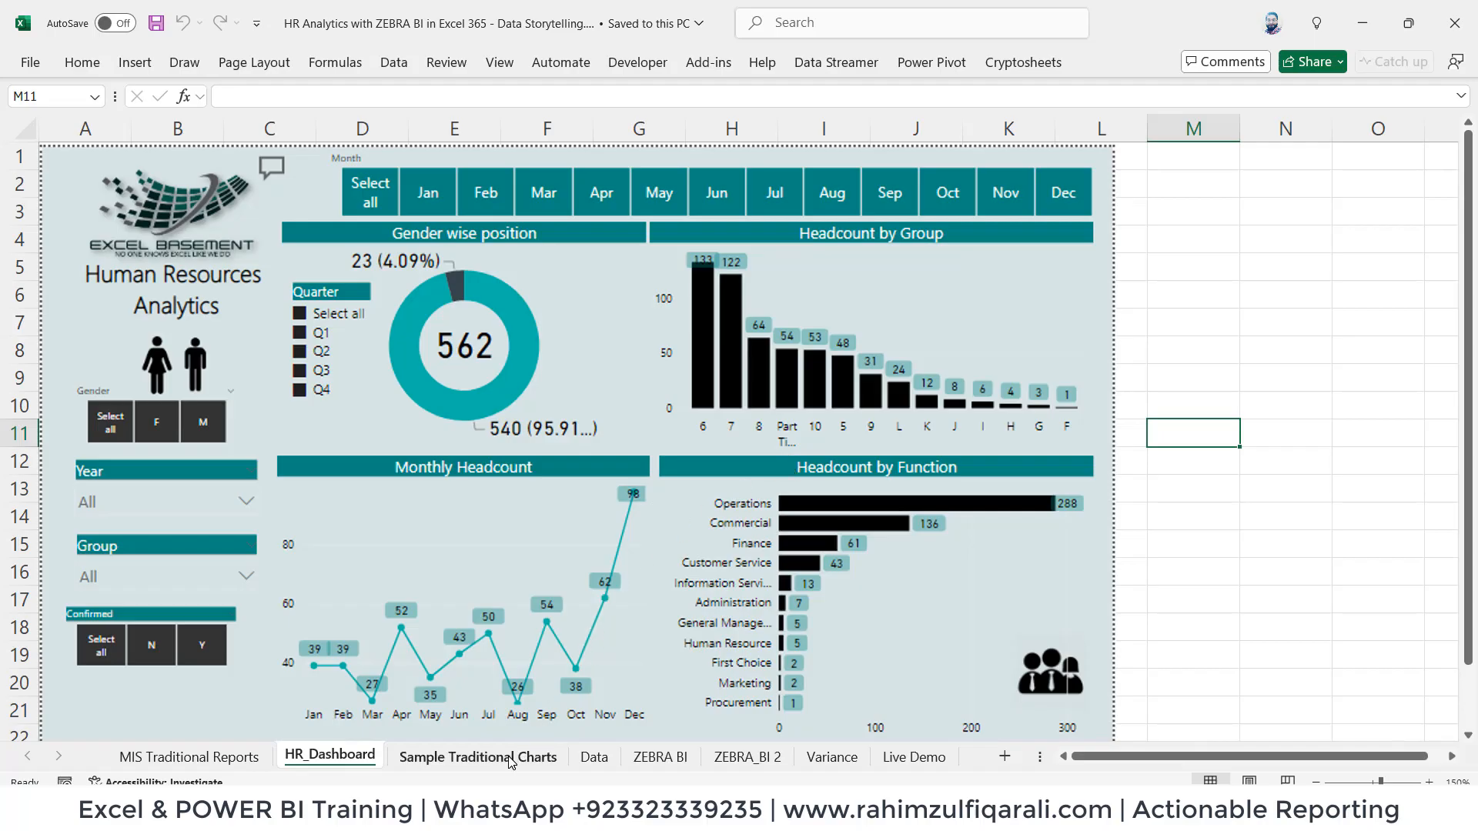
Step: Step through the ZEBRA BI overview and fruit comparison sheets to the empty Live Demo sheet
left_click(660, 755)
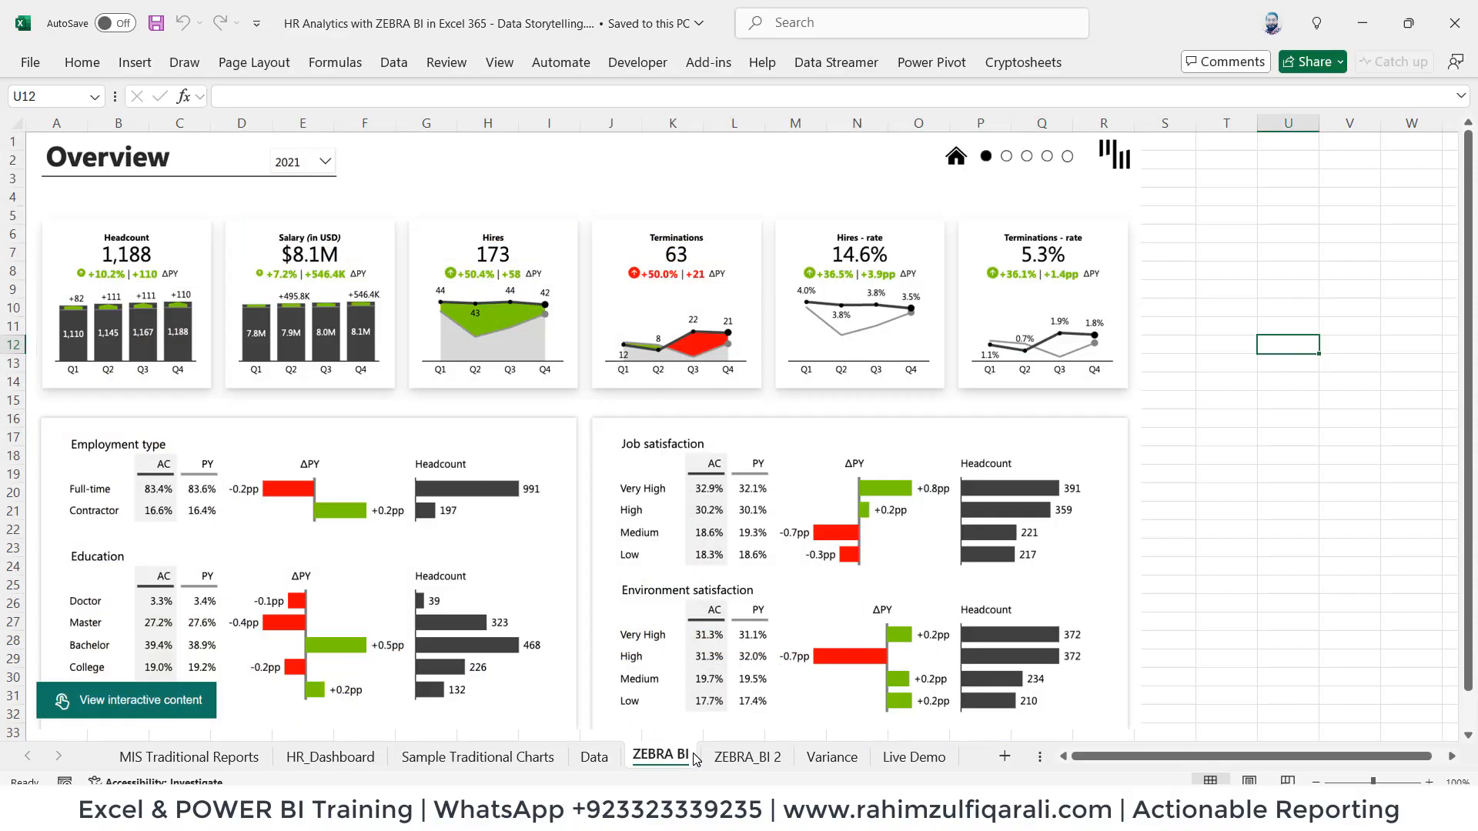
left_click(746, 756)
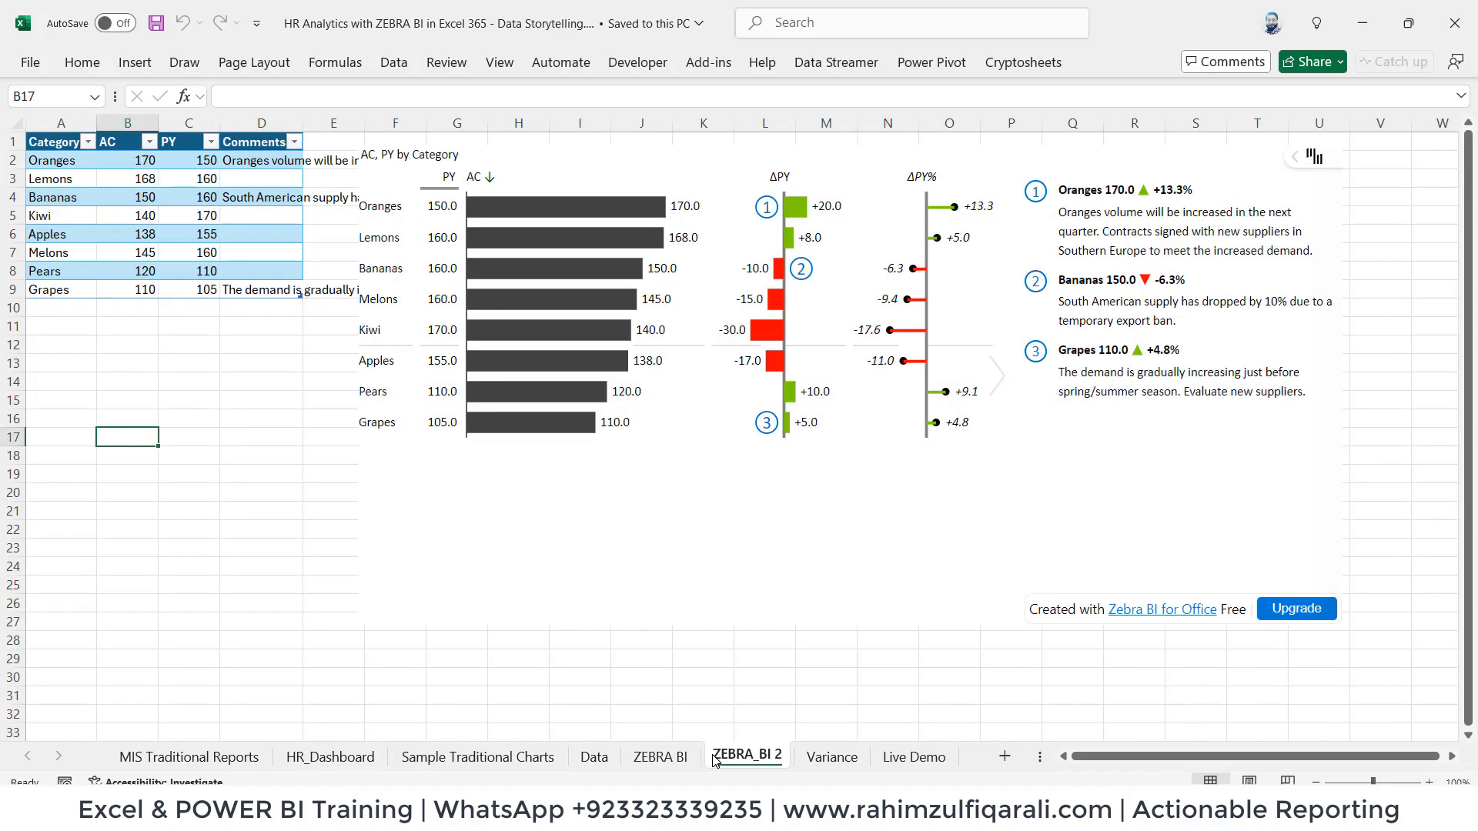
left_click(831, 756)
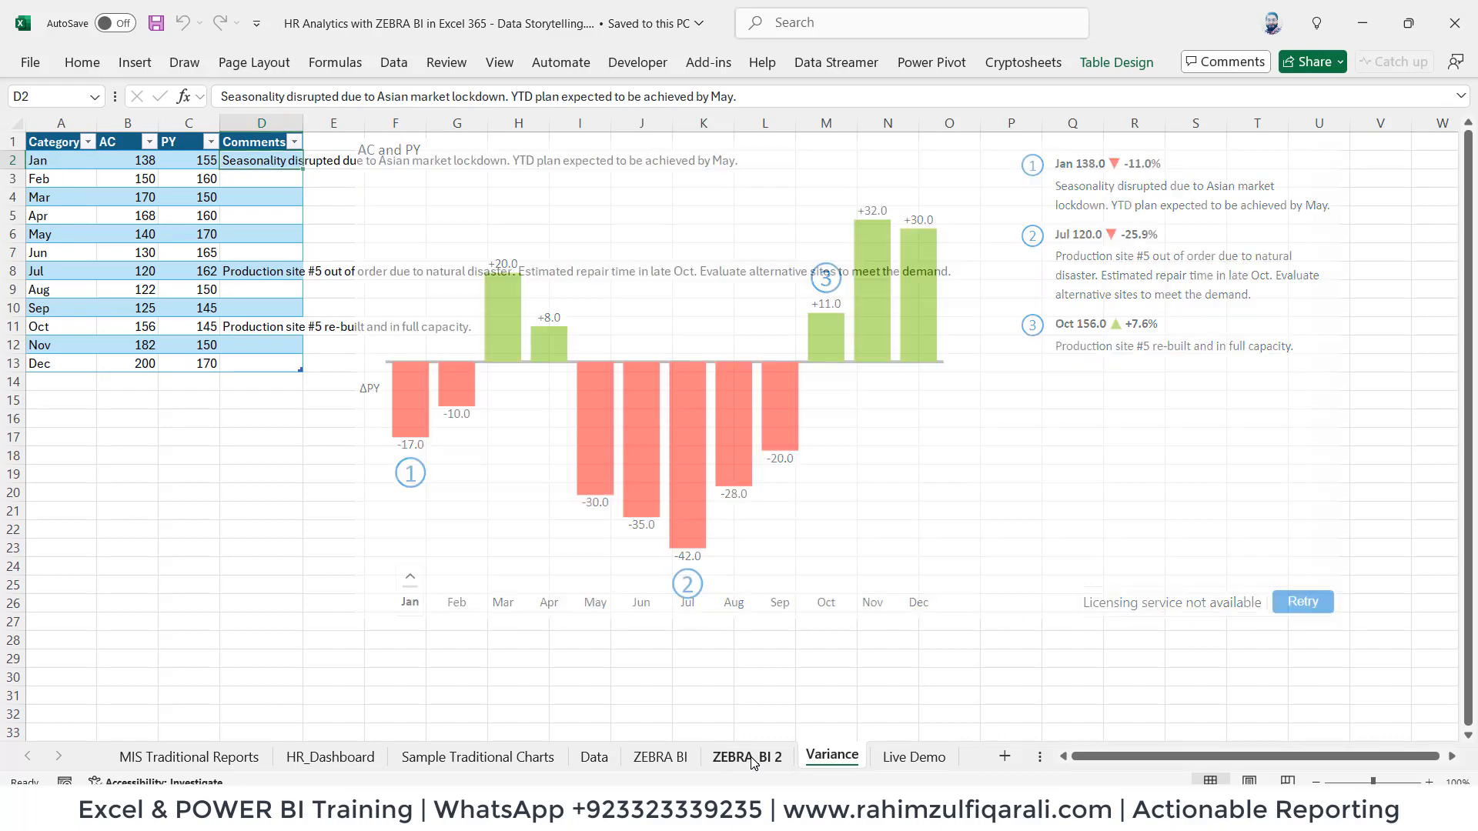
left_click(911, 755)
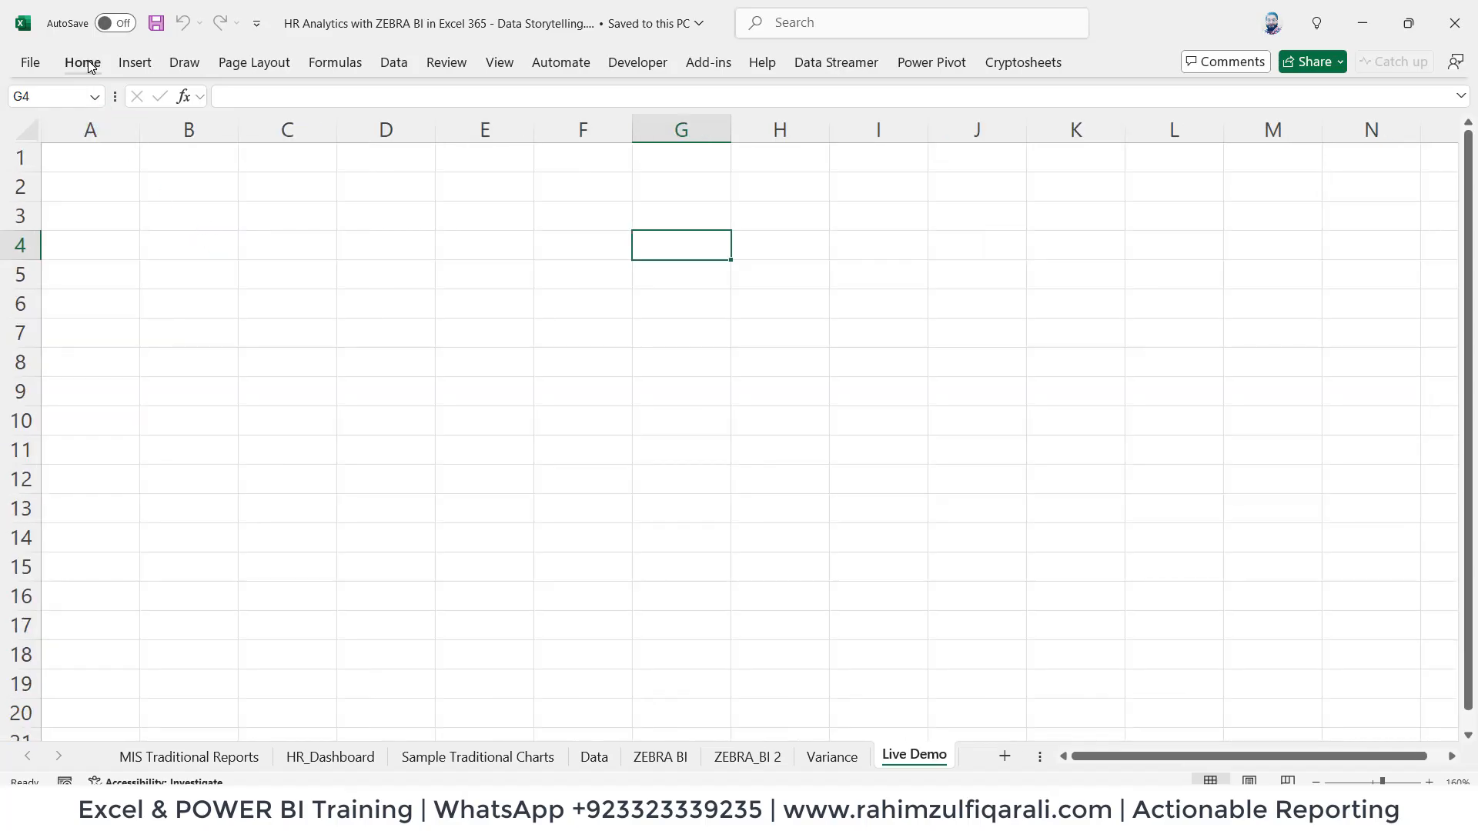
Step: Search the Office Add-ins list for Zebra BI by entering 'zeb'
left_click(81, 62)
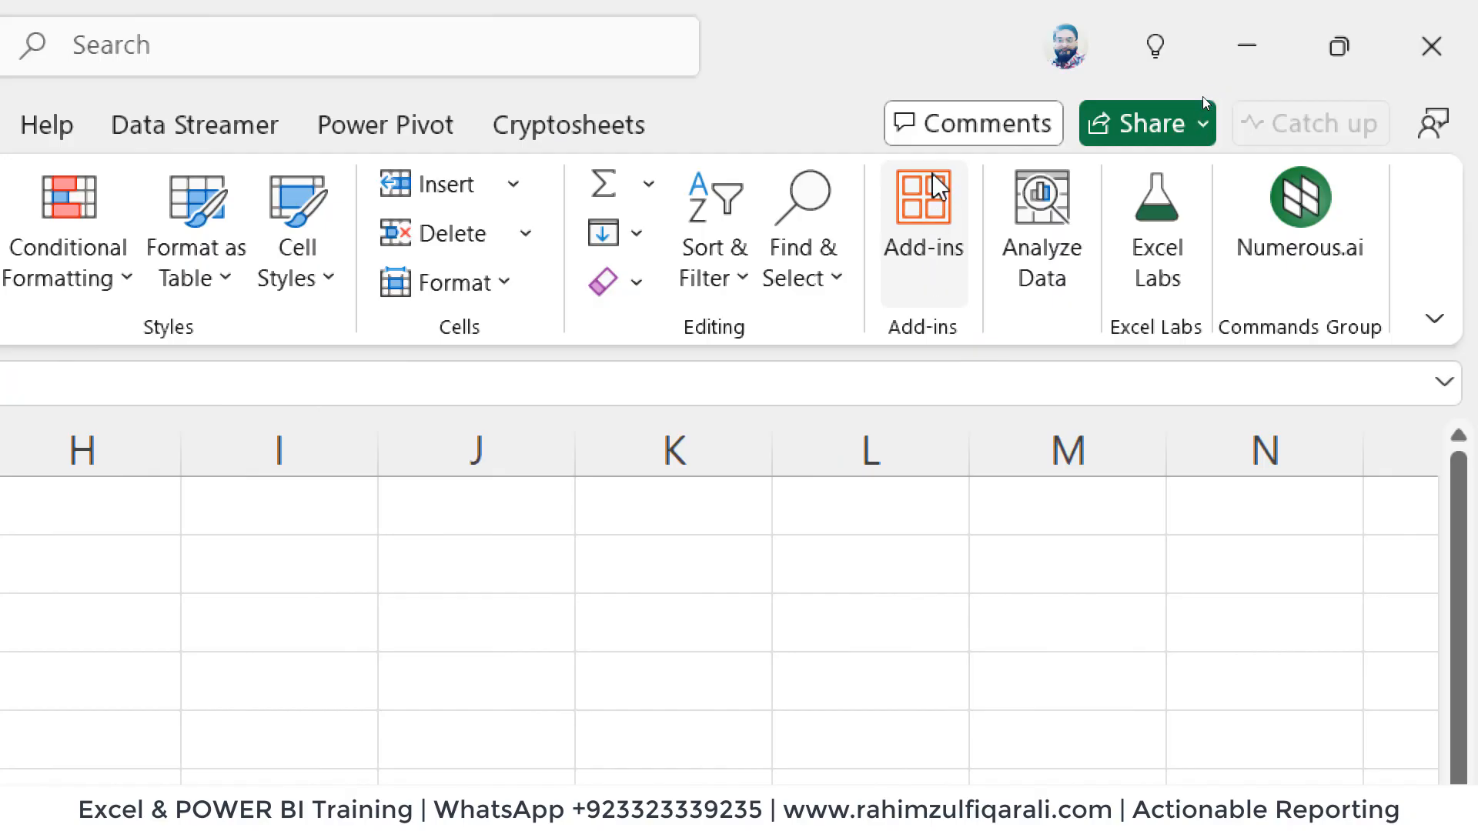
left_click(923, 217)
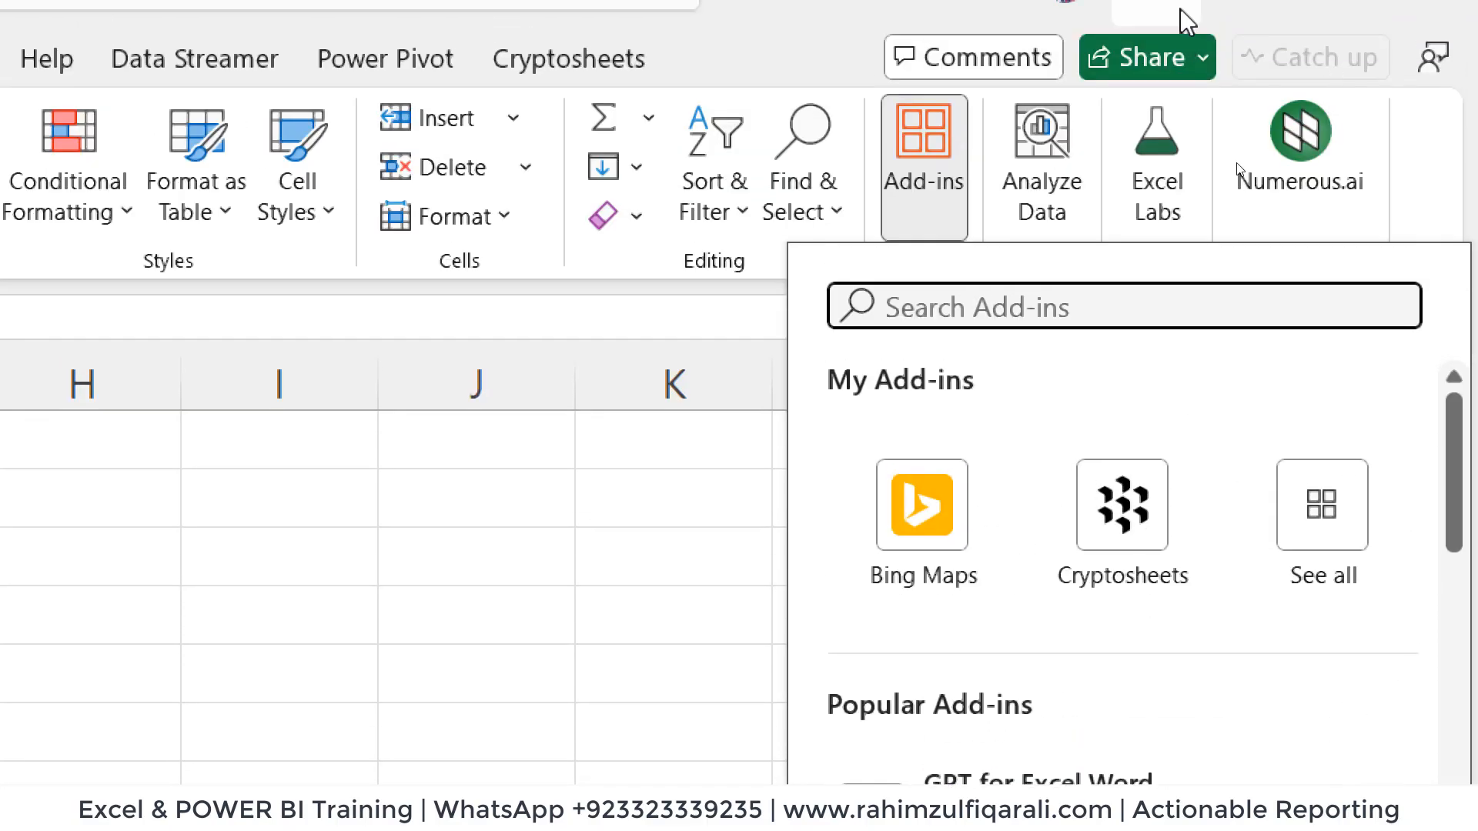
type("zeb")
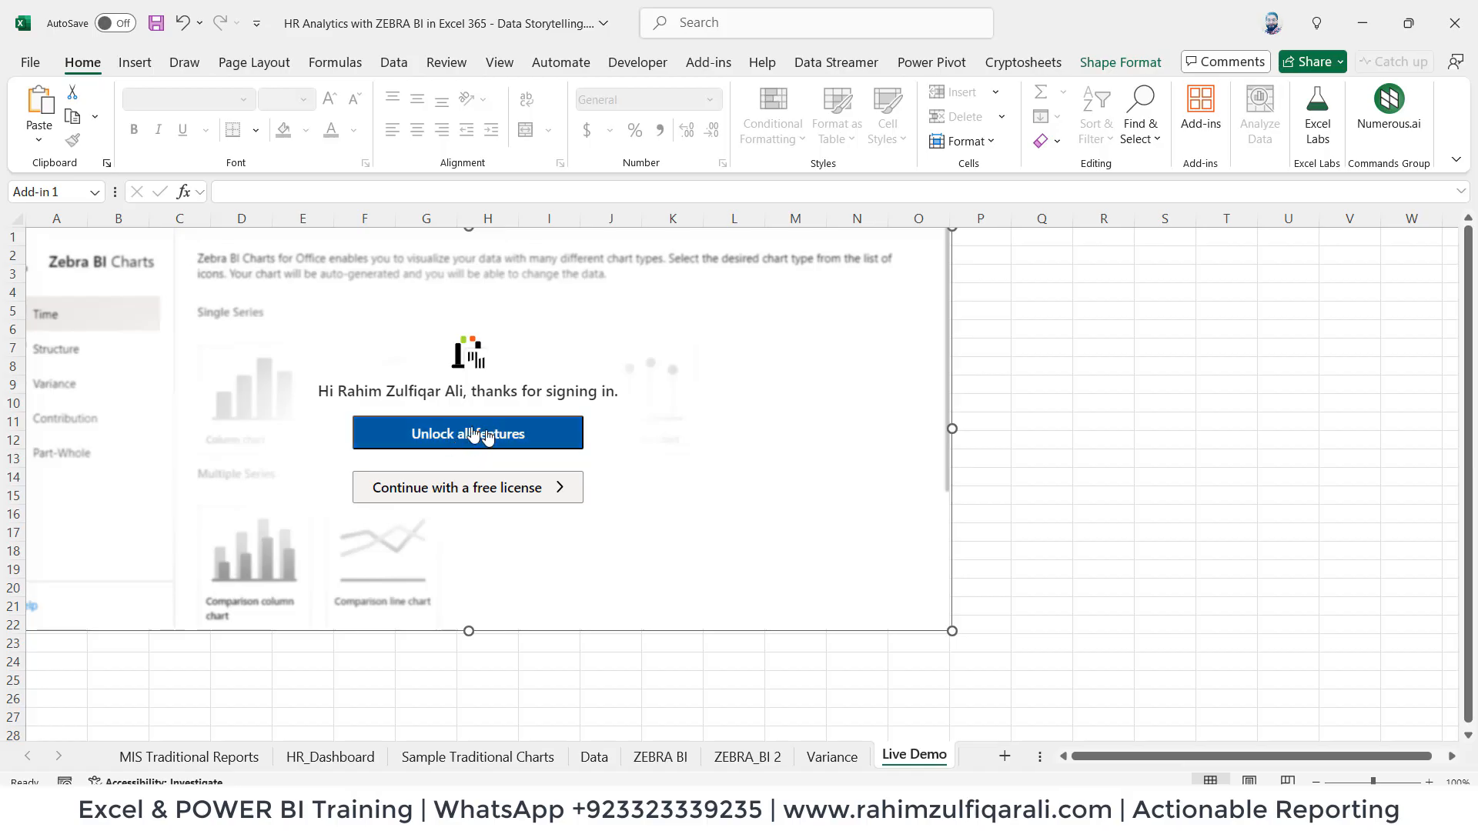
mouse_move(479, 430)
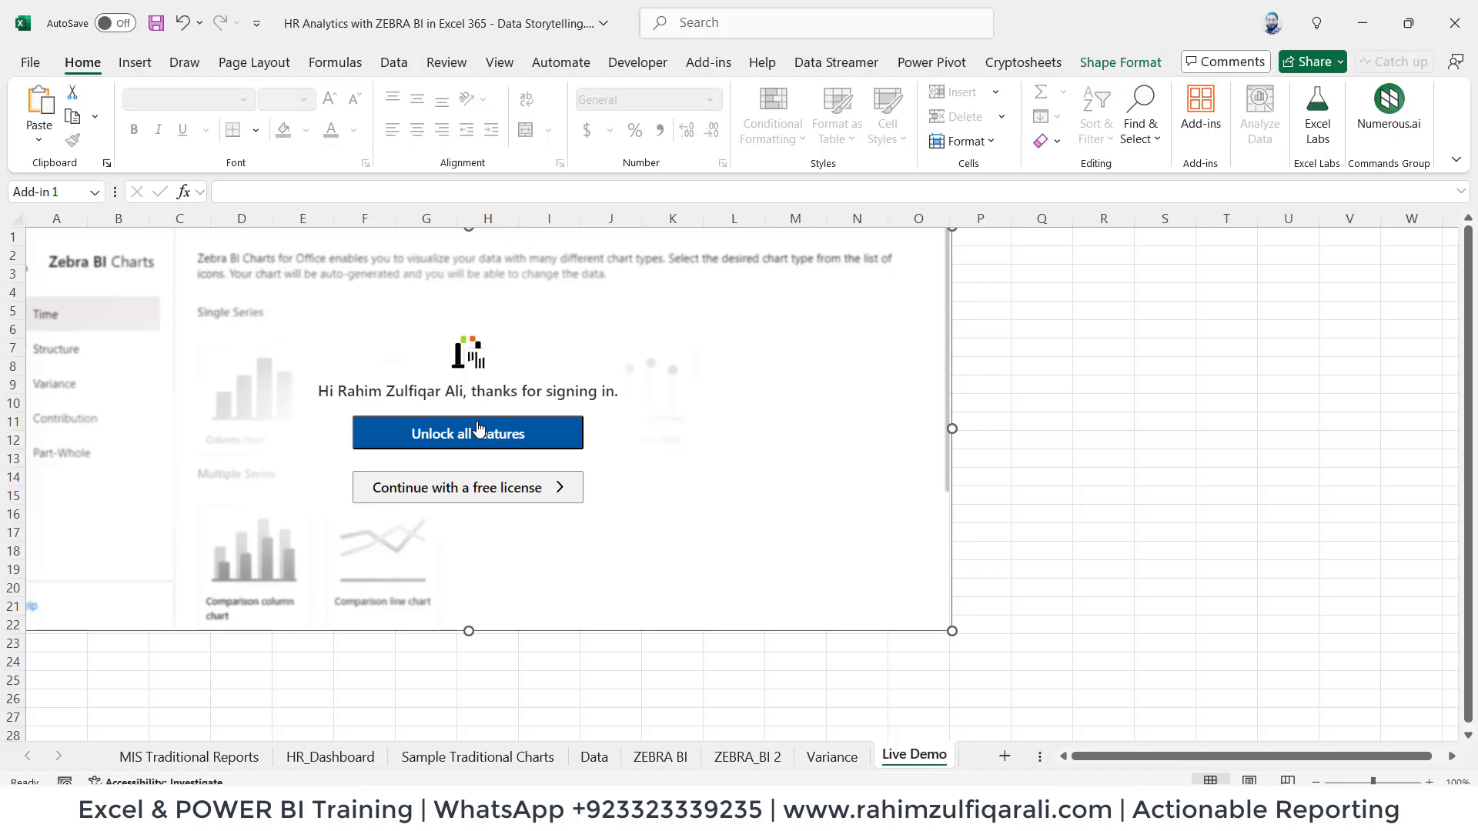
mouse_move(483, 506)
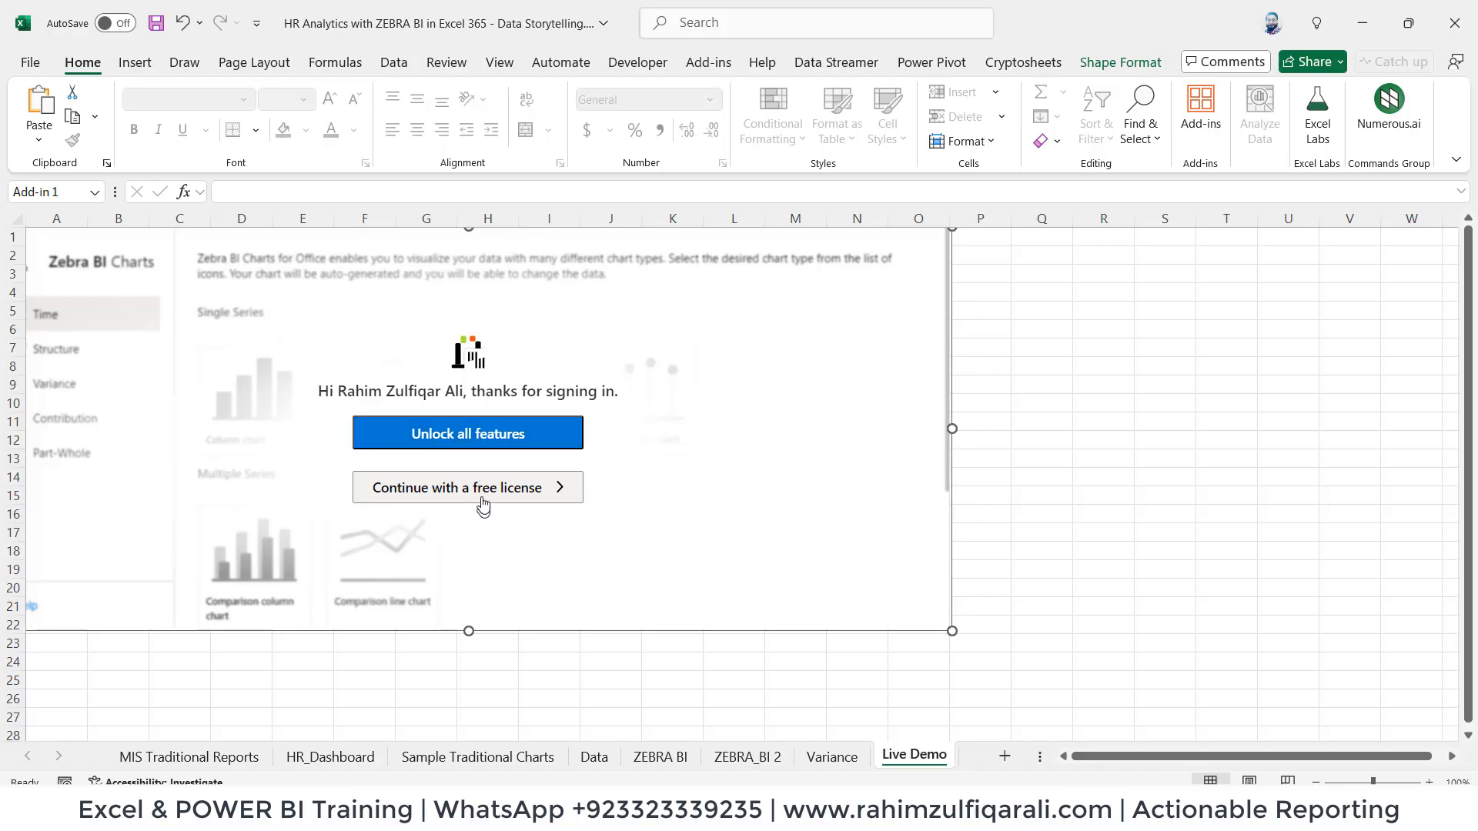
mouse_move(482, 496)
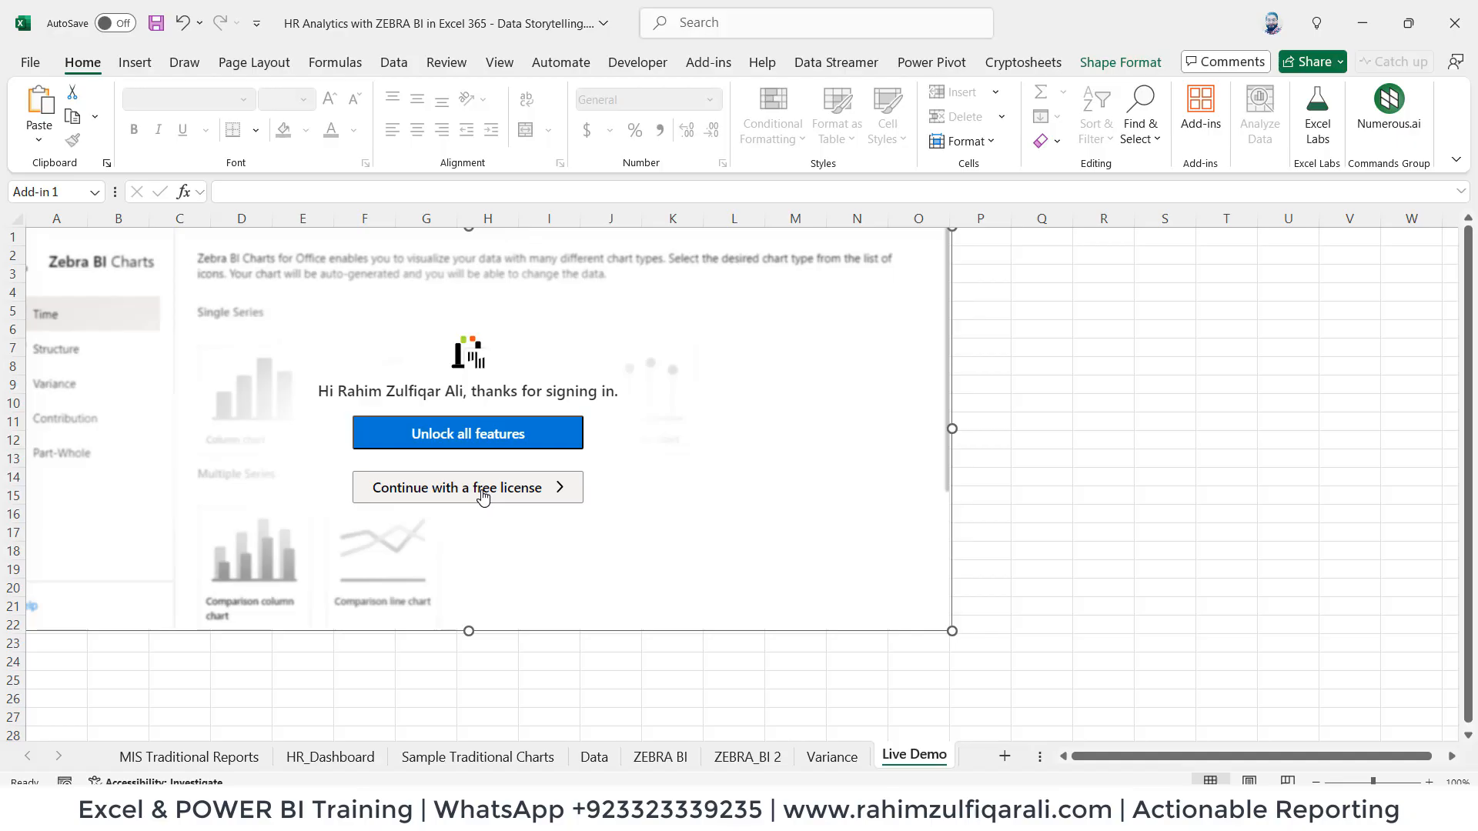
Step: Continue with the free licence, browse Structure and Part-Whole, then settle on Variance charts
left_click(467, 487)
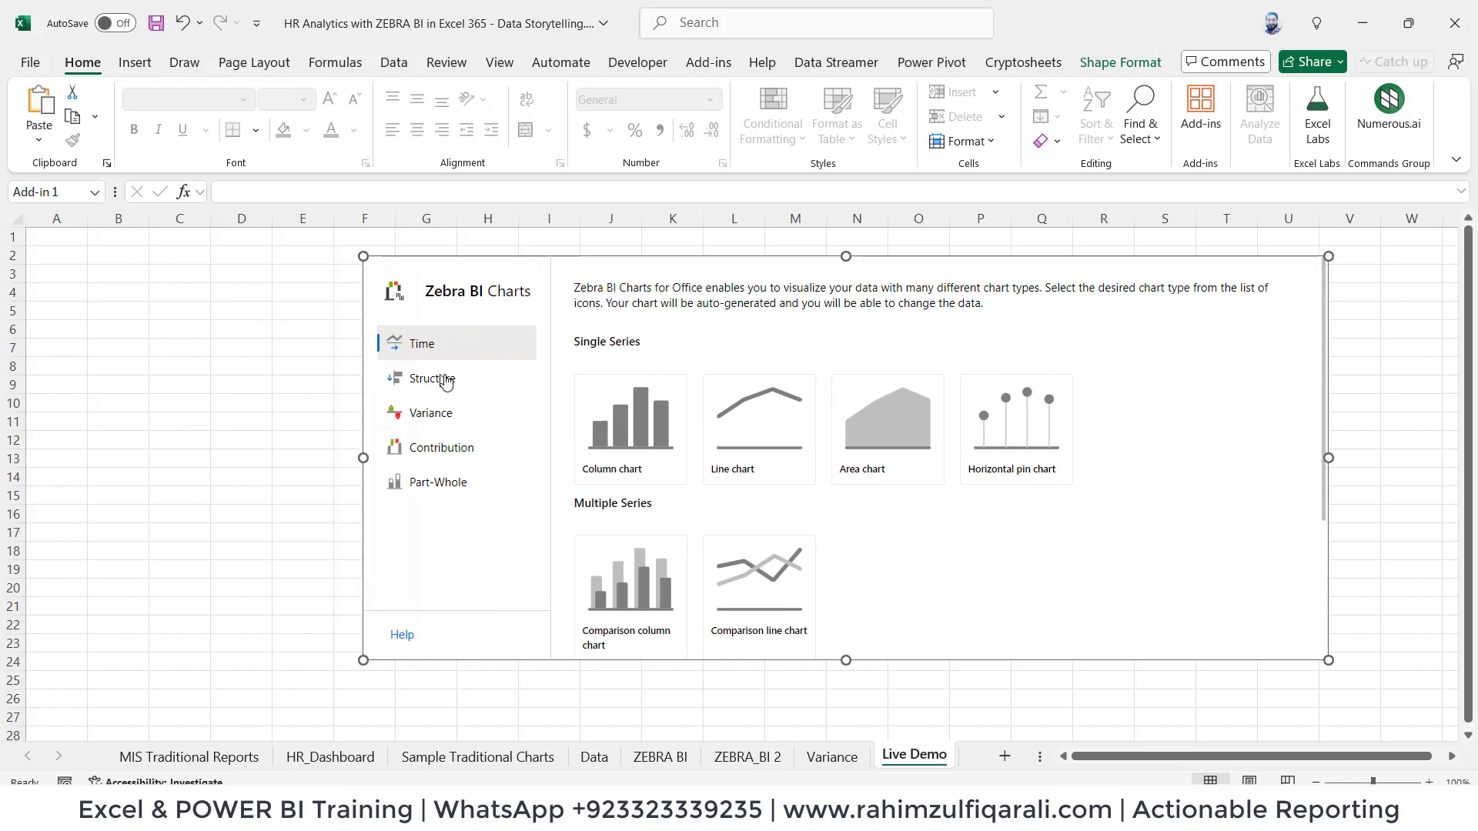
left_click(431, 378)
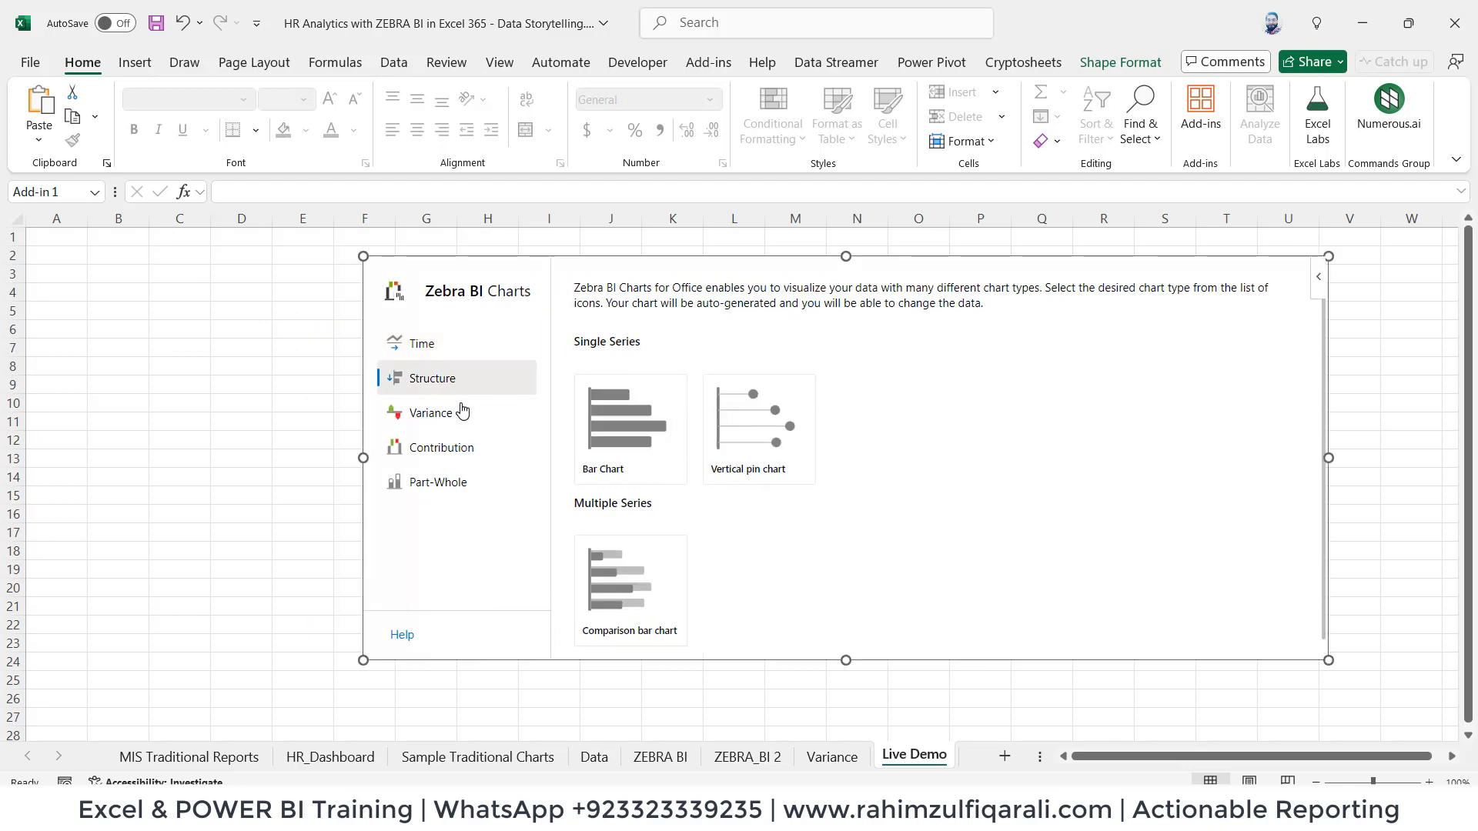
left_click(431, 413)
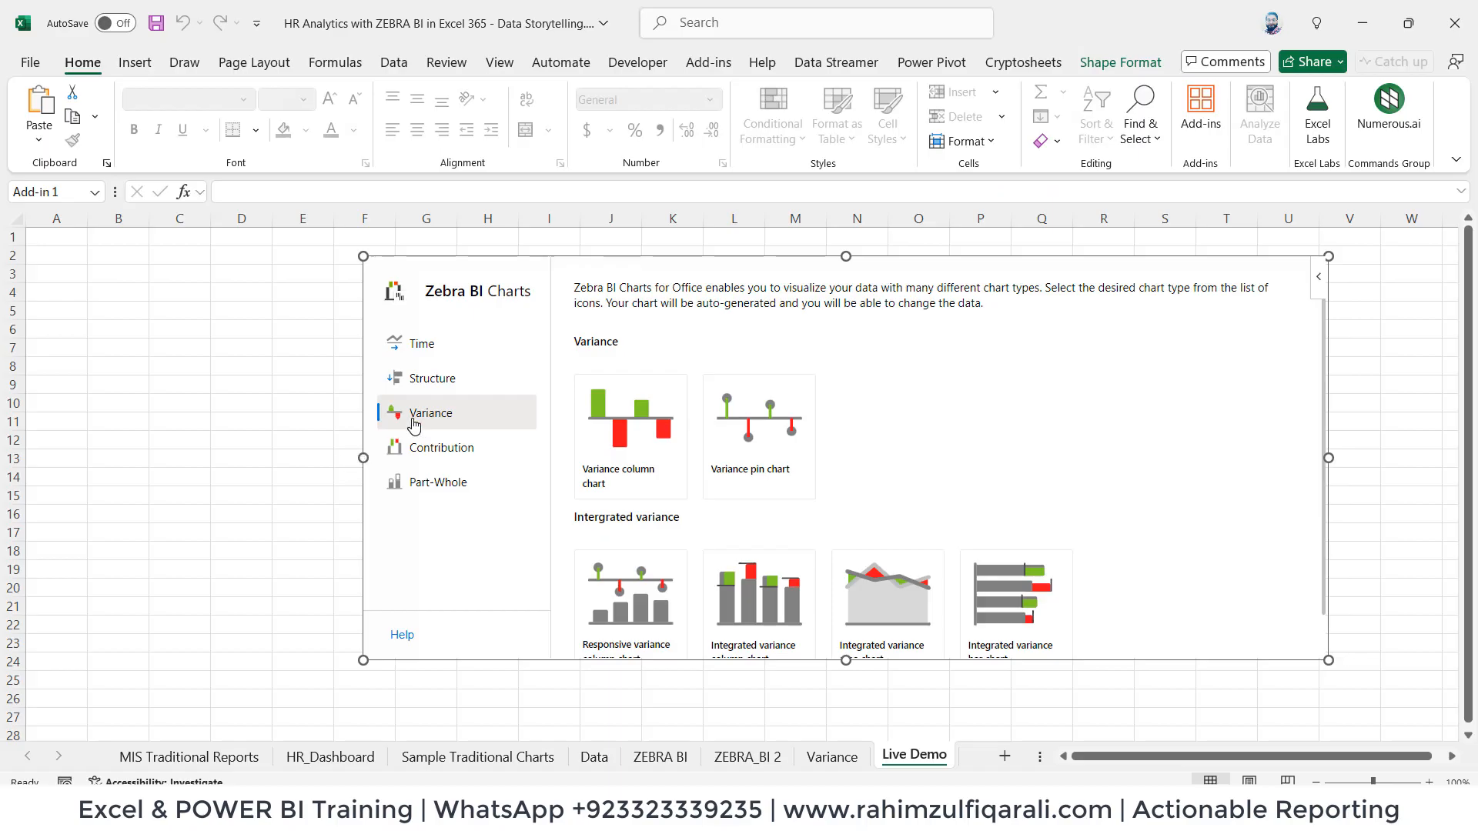
mouse_move(1016, 603)
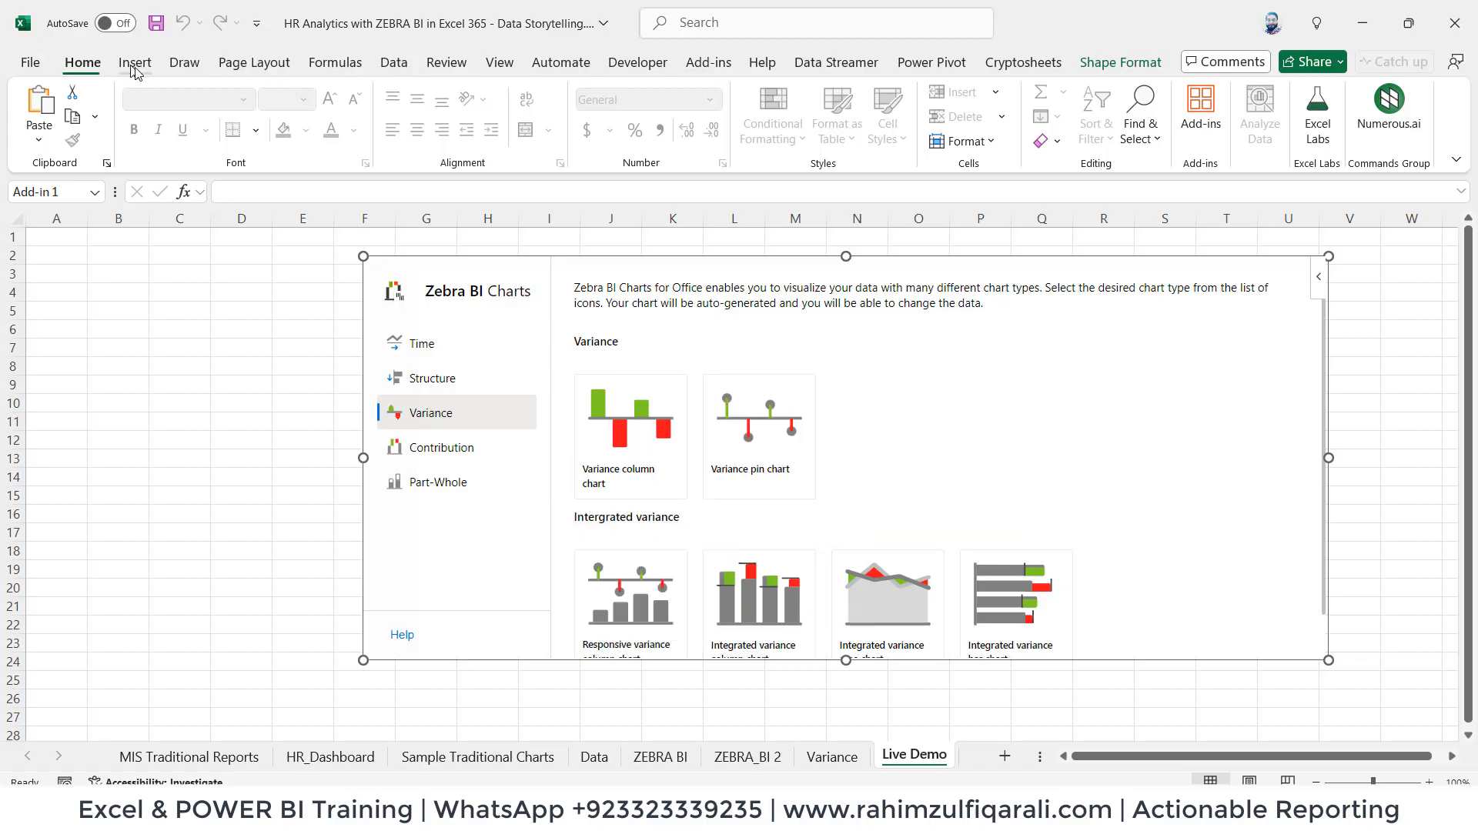
left_click(134, 62)
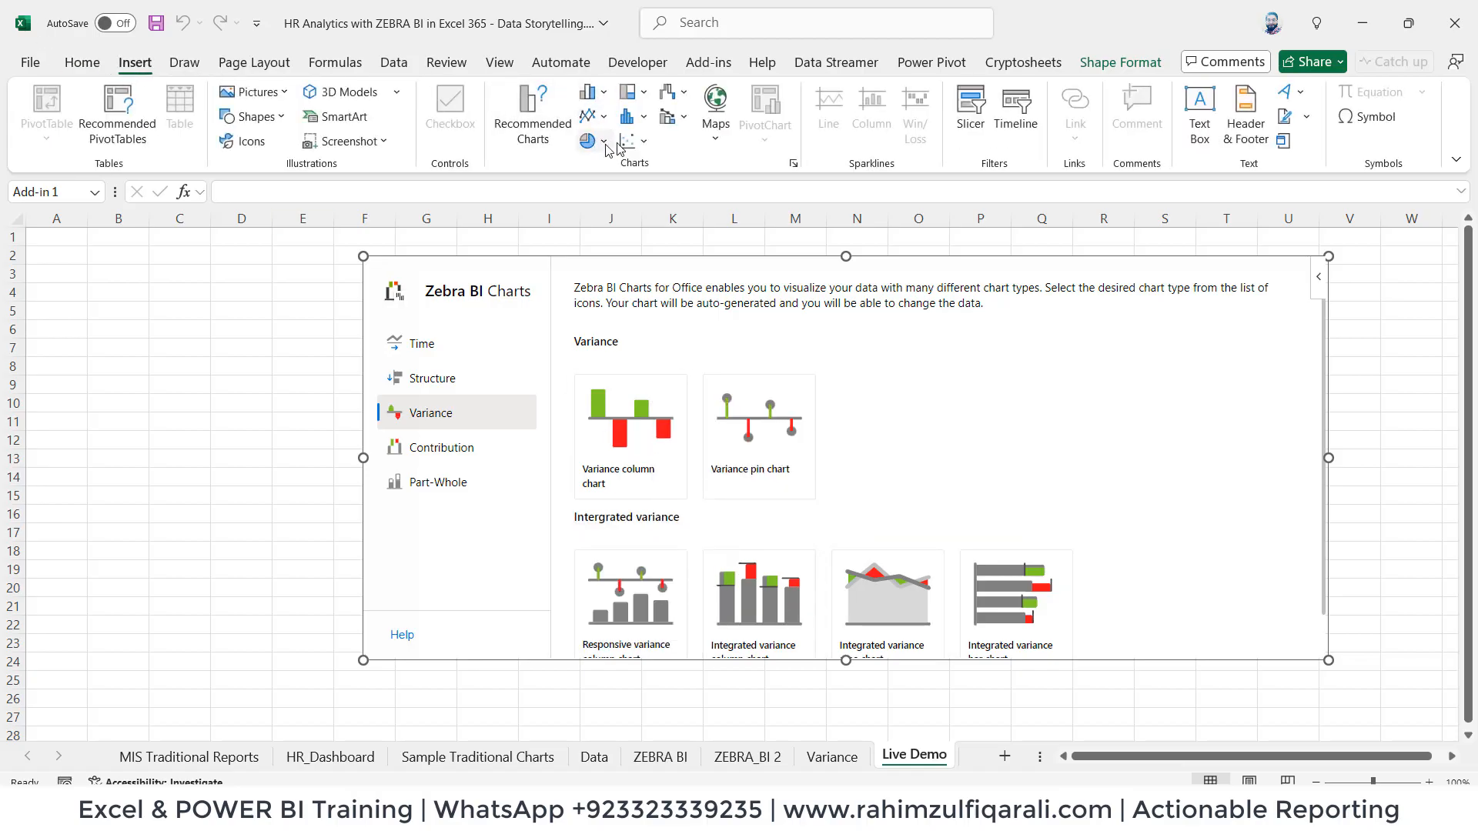
left_click(589, 92)
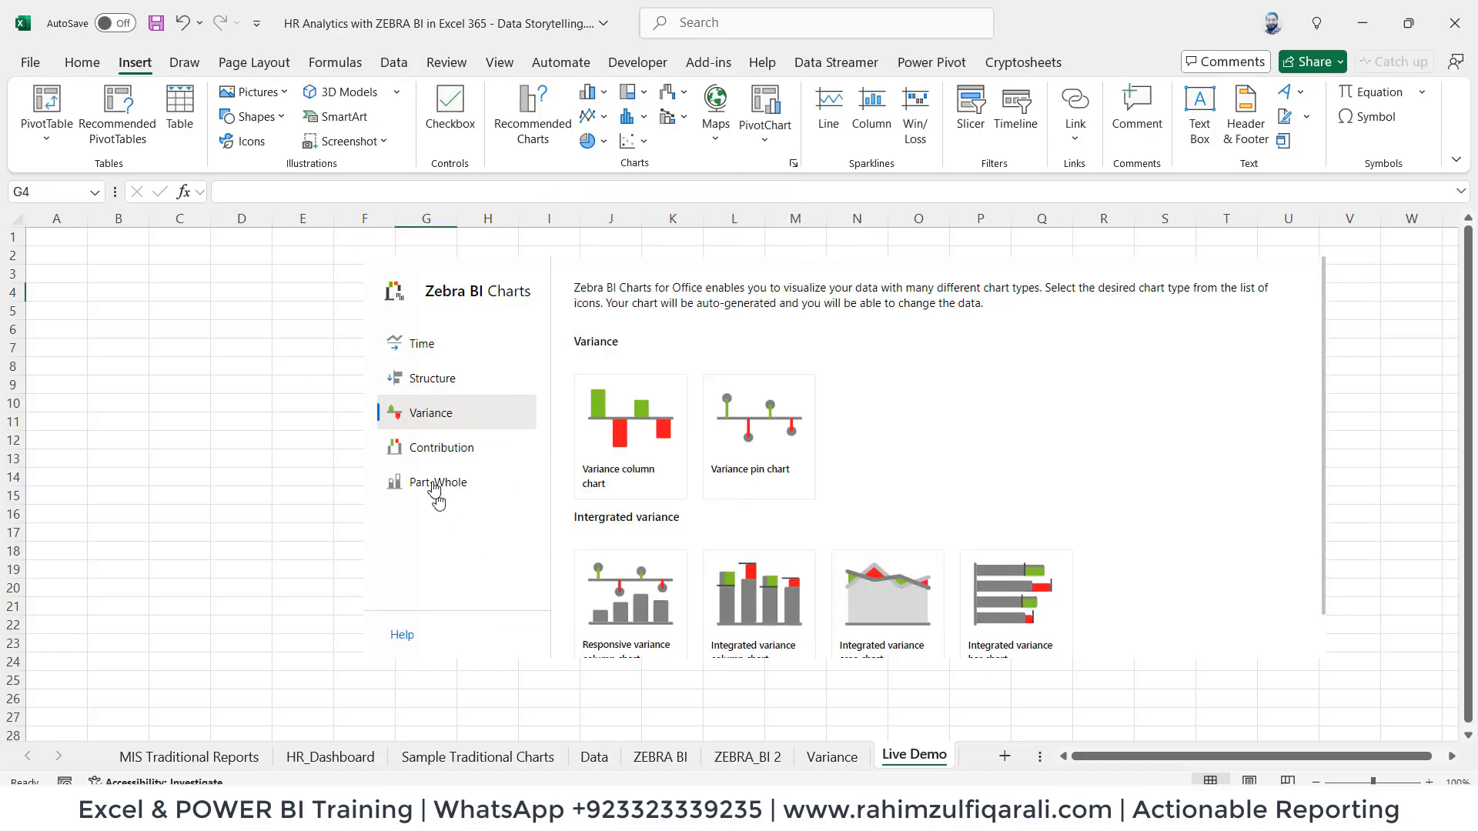
left_click(436, 482)
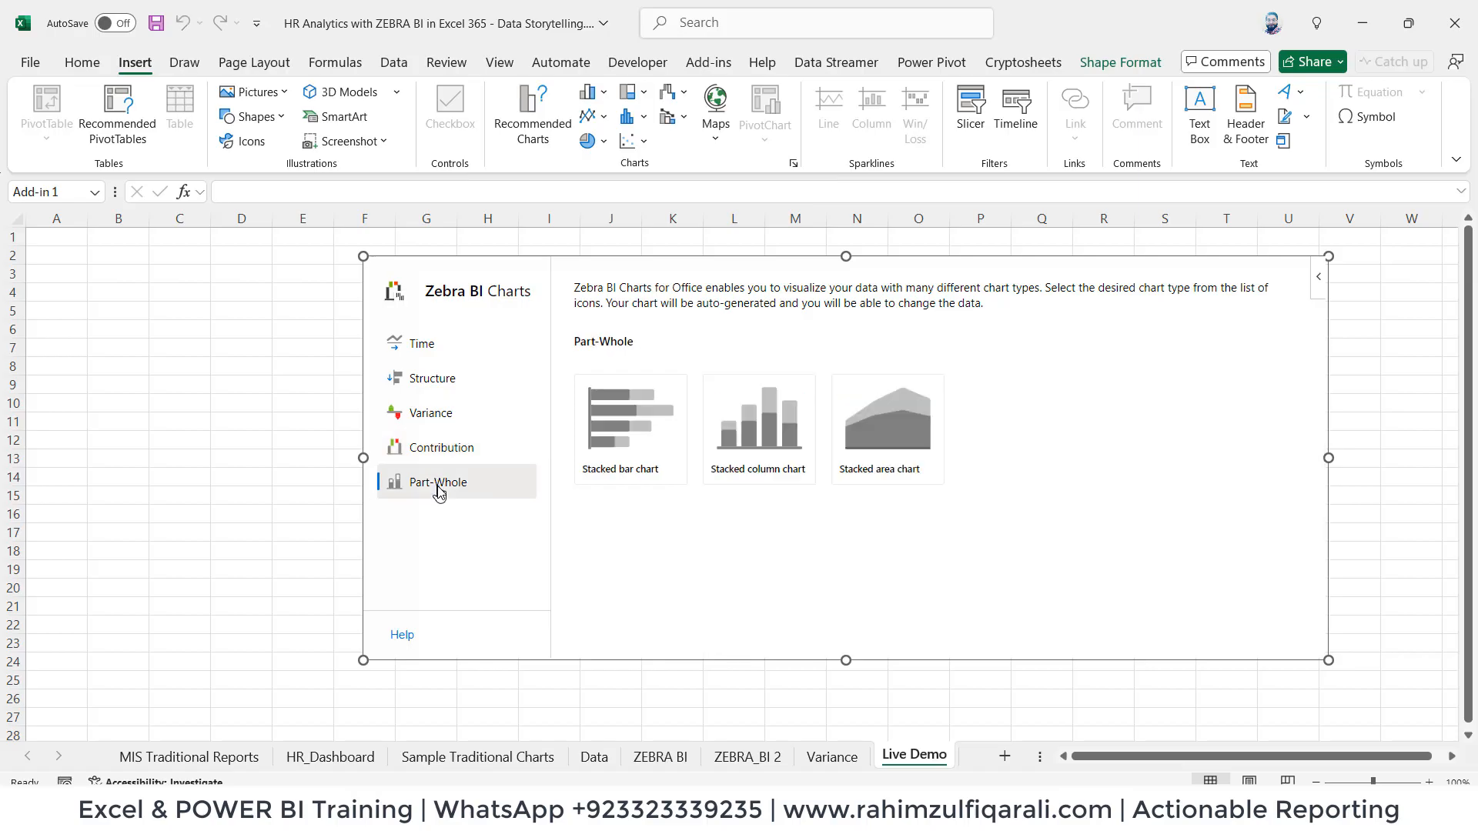
left_click(431, 413)
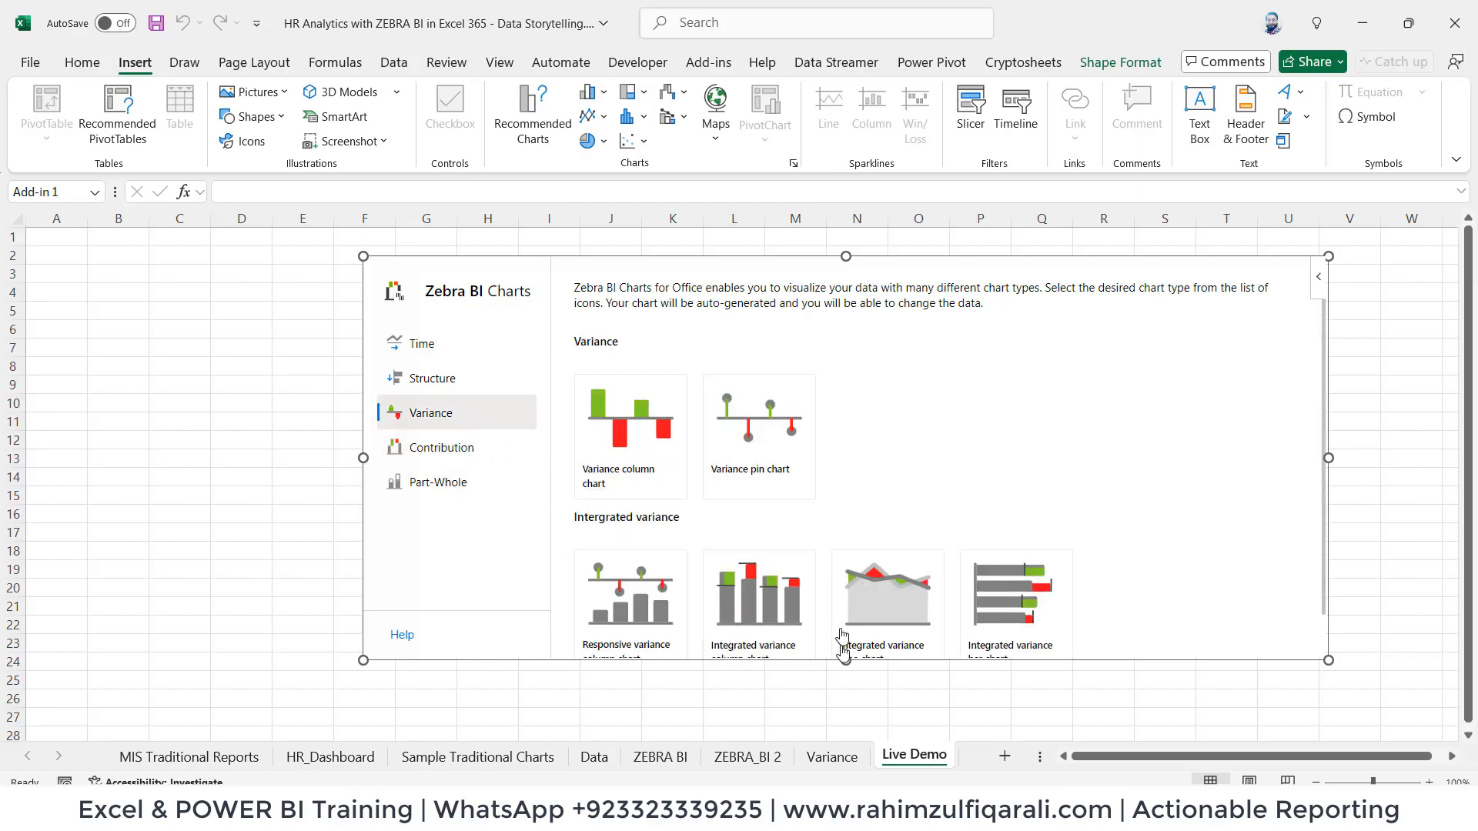
mouse_move(758, 595)
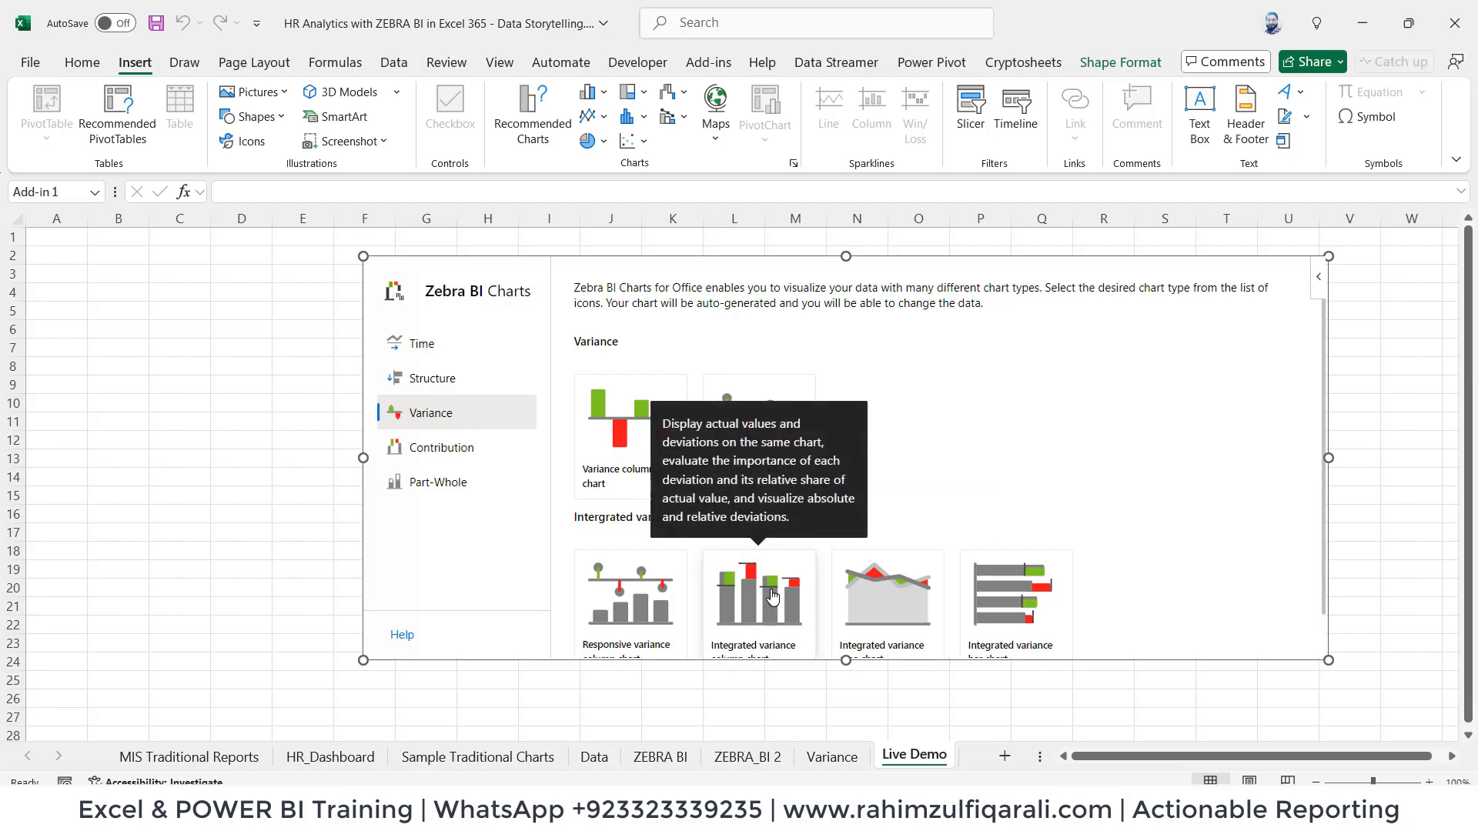
Step: Insert the integrated variance column chart and select its Jan–Dec AC data range
left_click(759, 594)
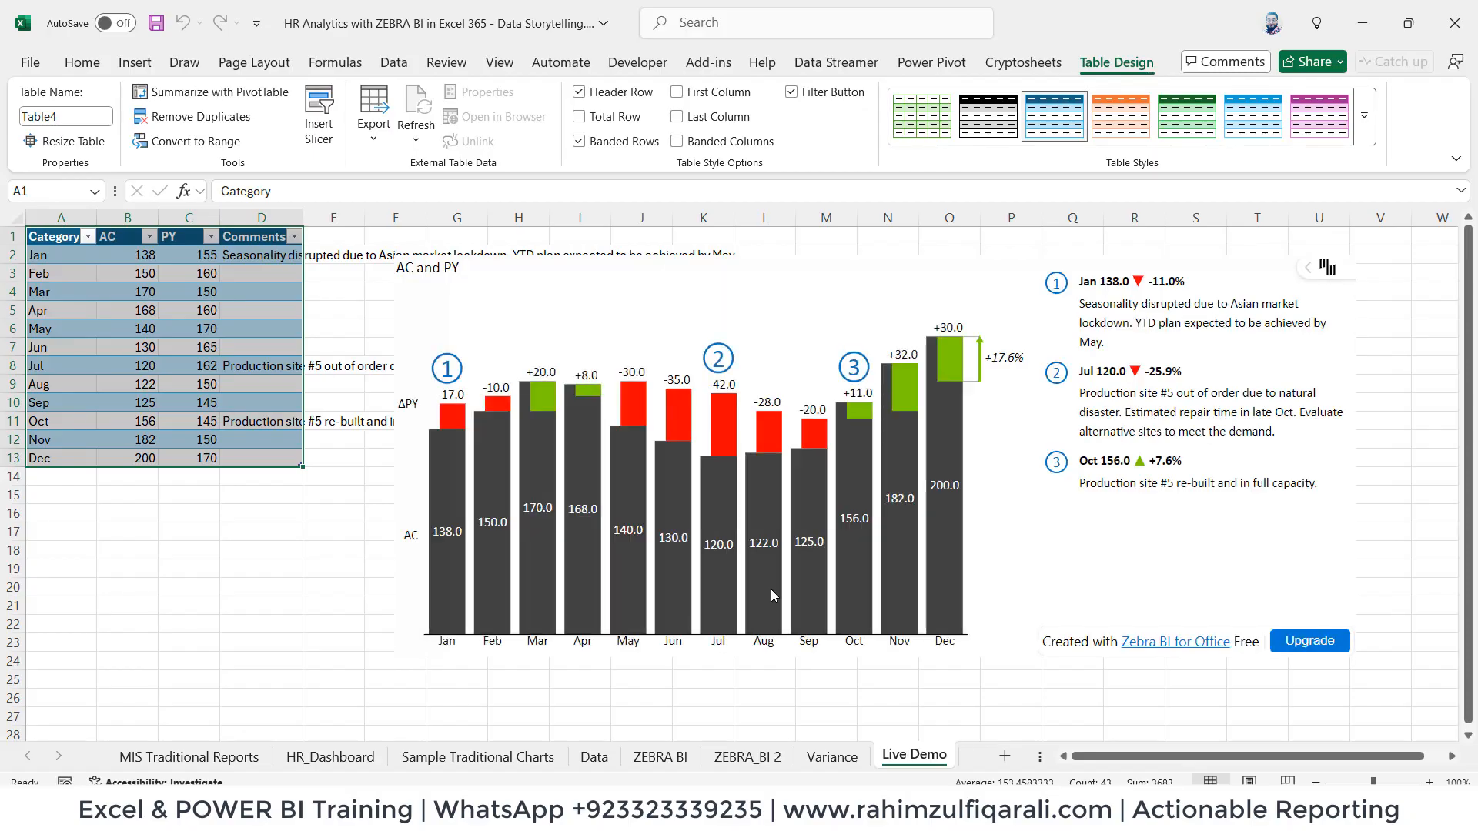
left_click(60, 255)
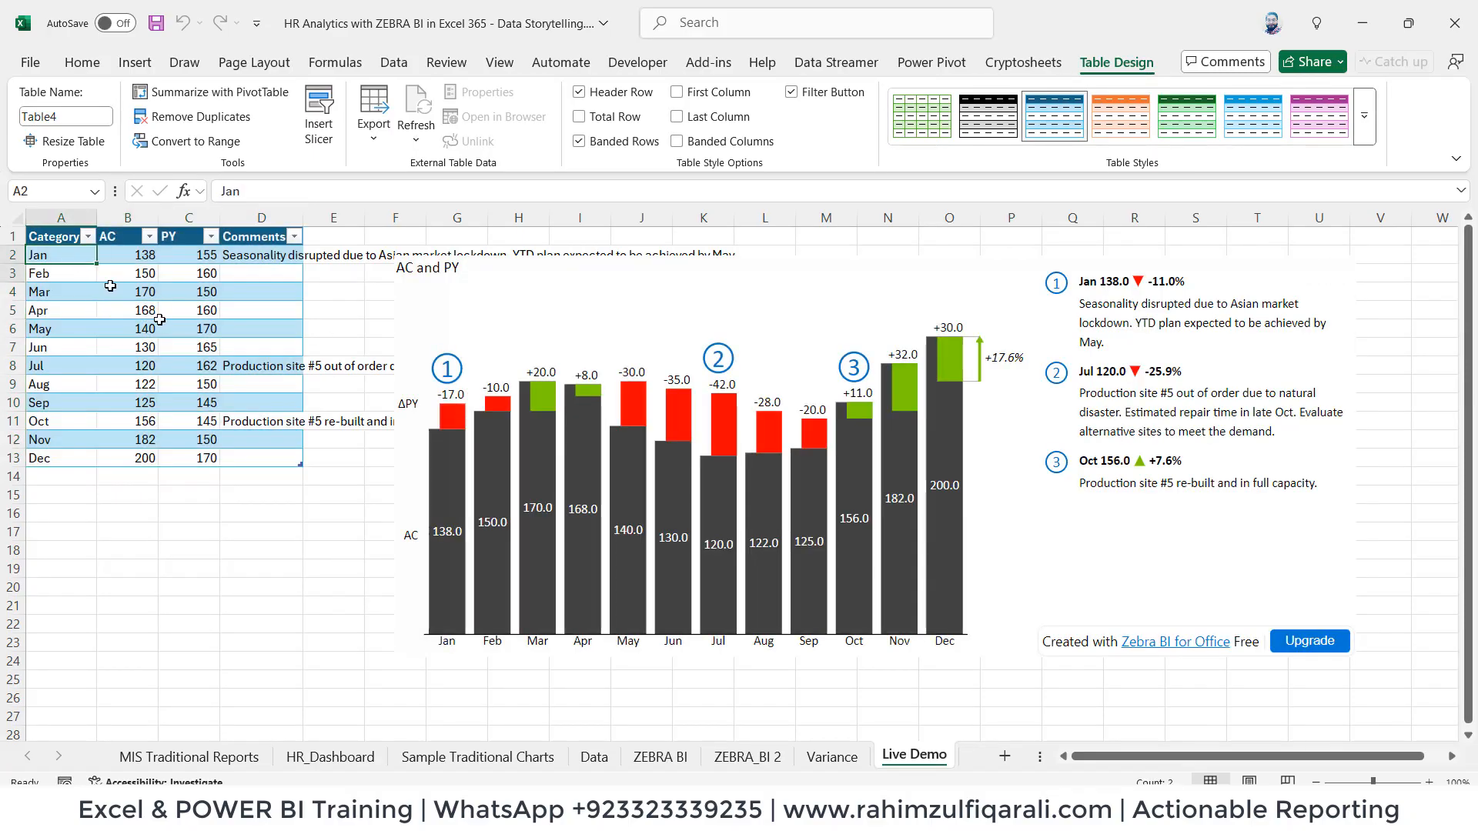
left_click(189, 309)
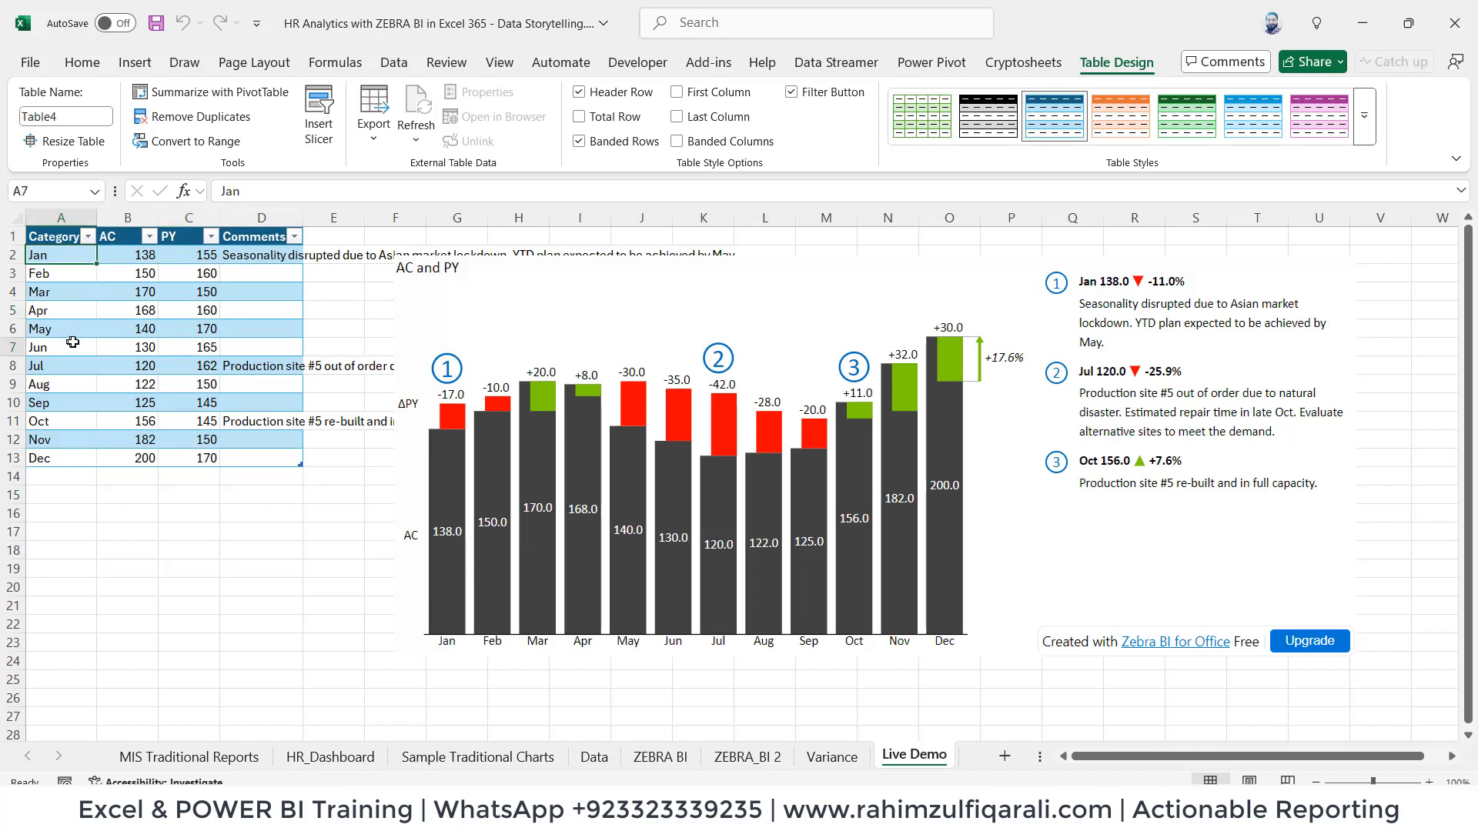
left_click_drag(60, 254, 278, 440)
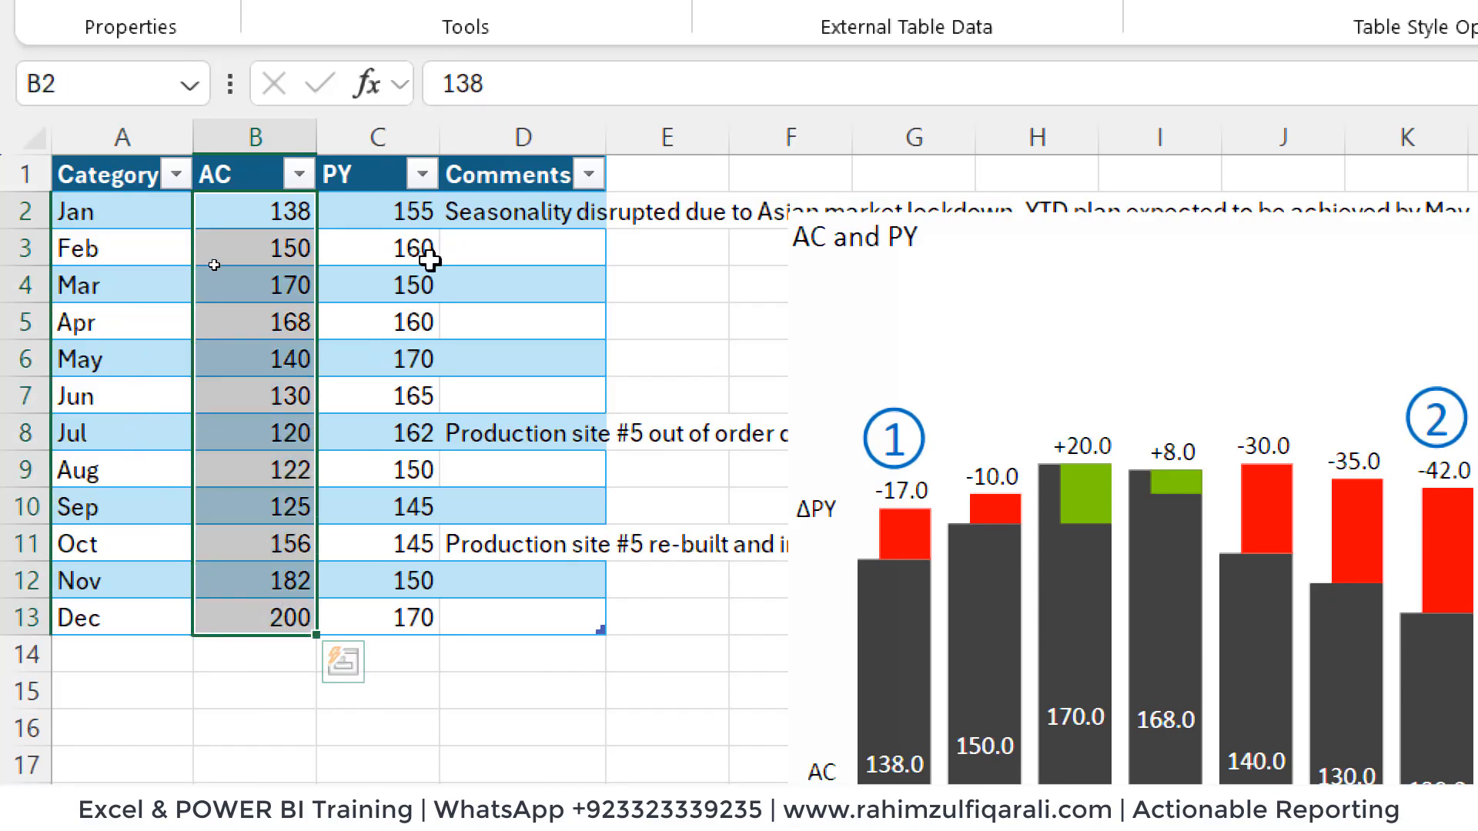
left_click(522, 285)
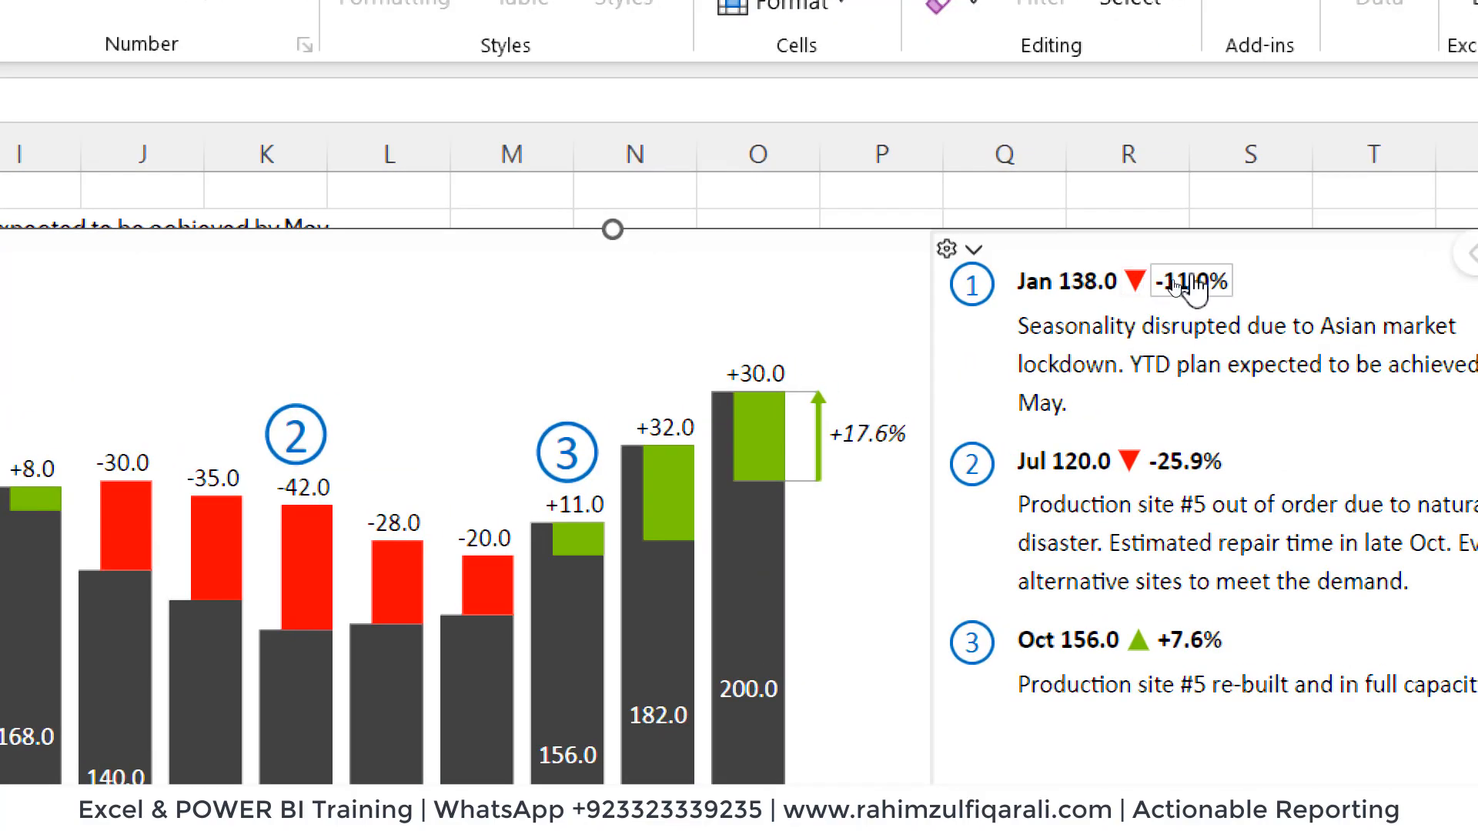
scroll("right", 3)
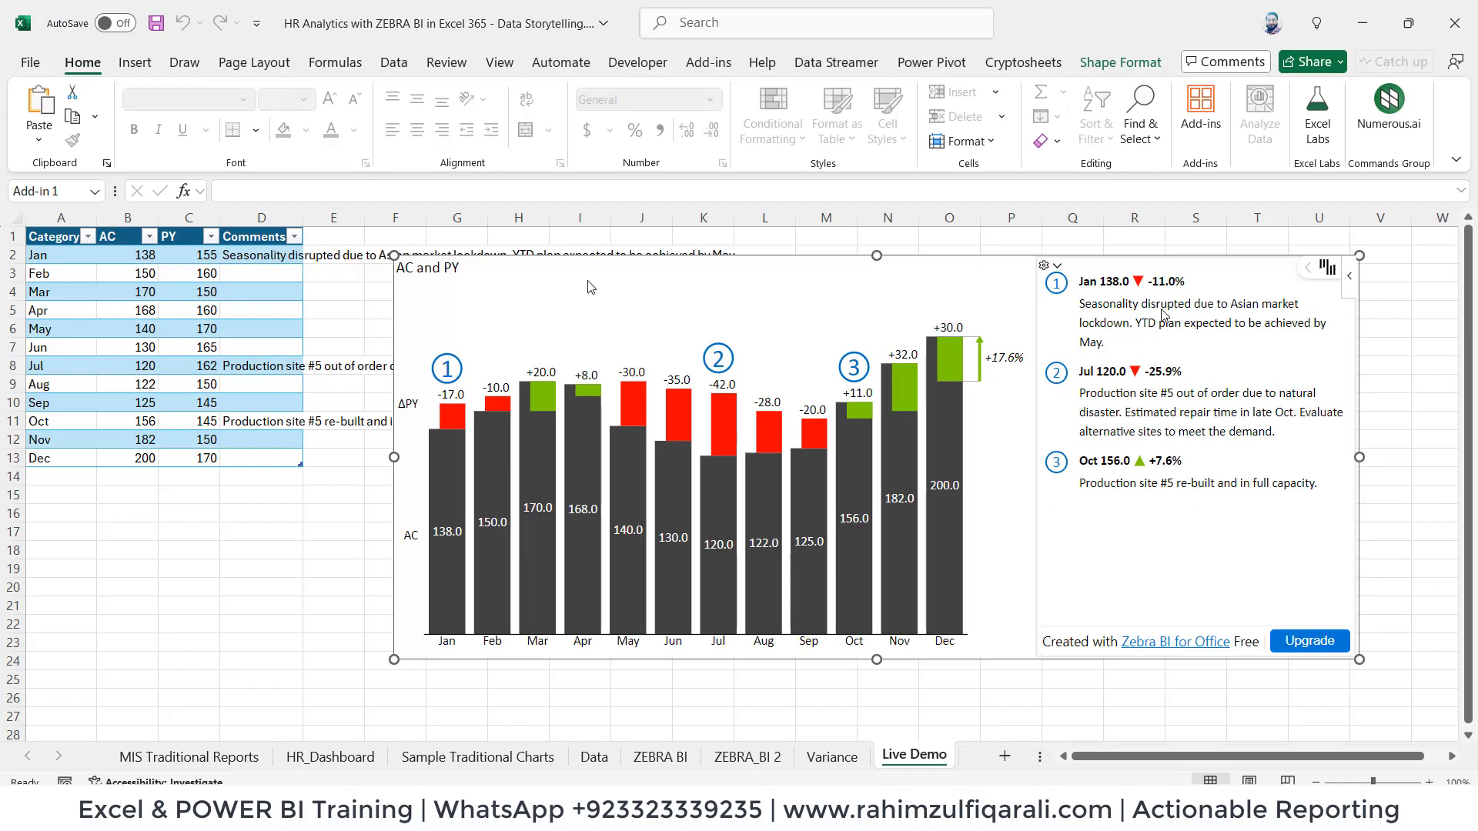
Step: Enter 'New Hires' as March's comment, then highlight the July bar on the chart
left_click(261, 311)
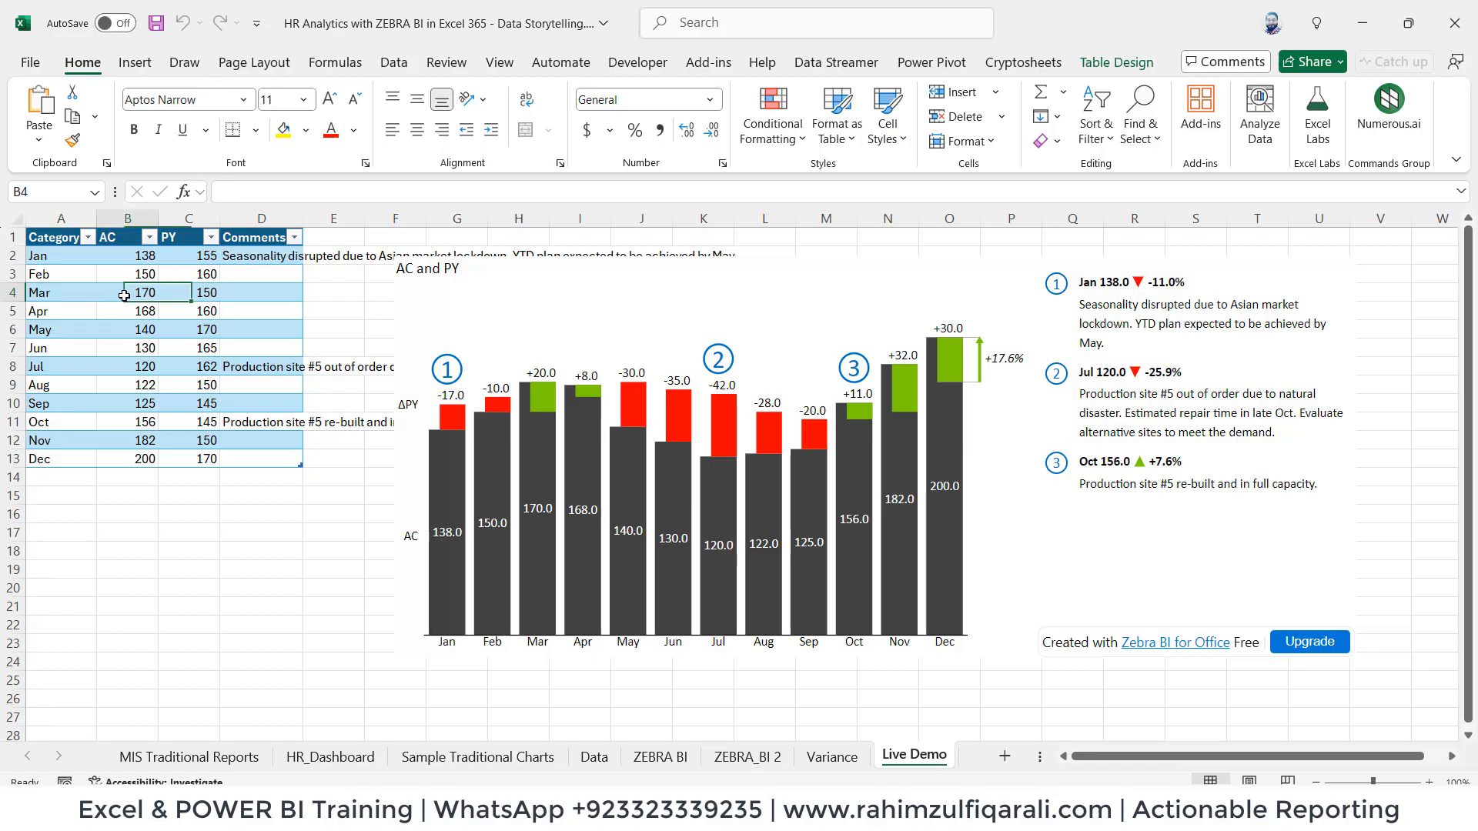
left_click(188, 293)
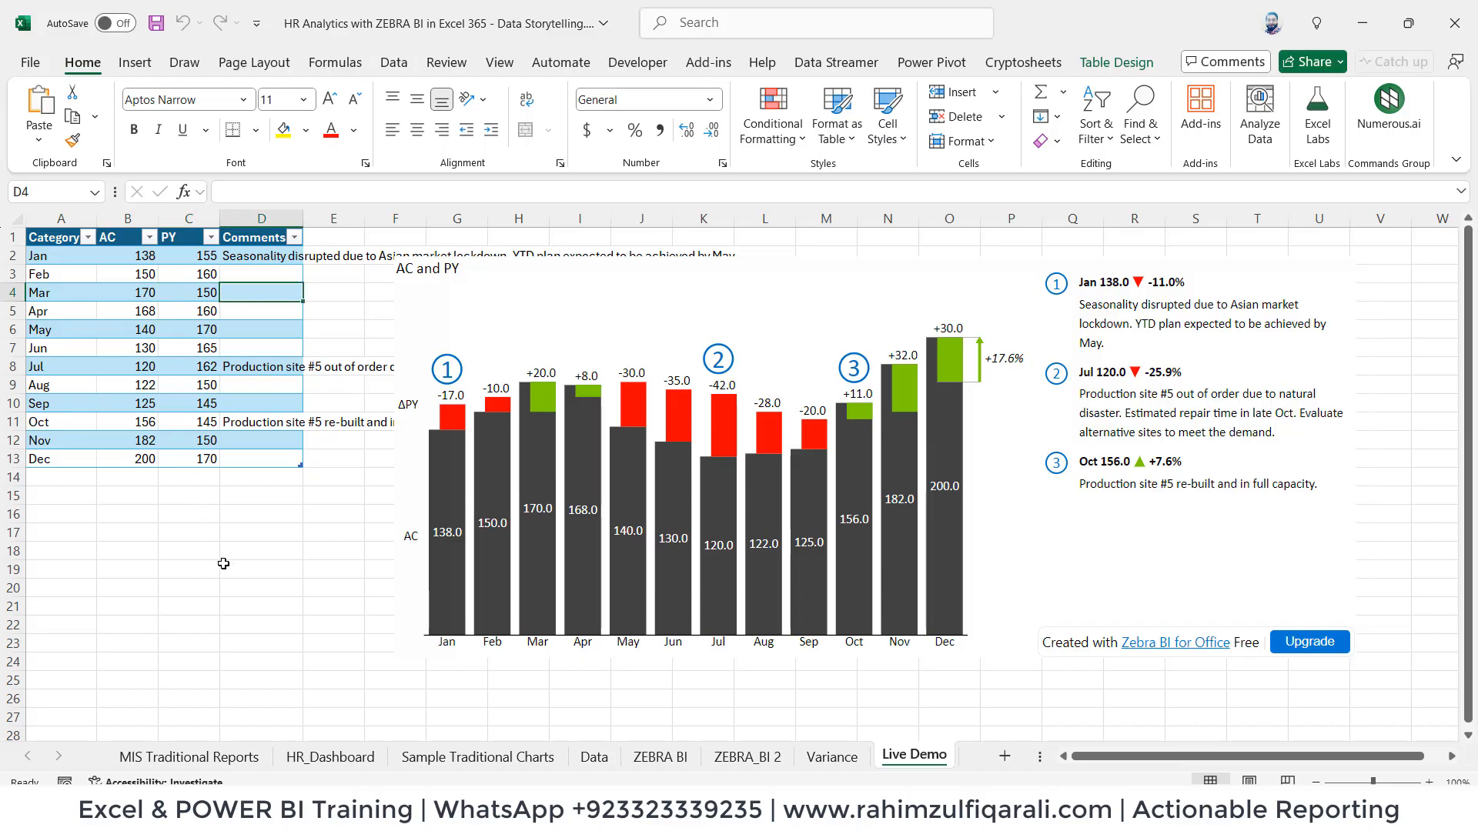
type("n")
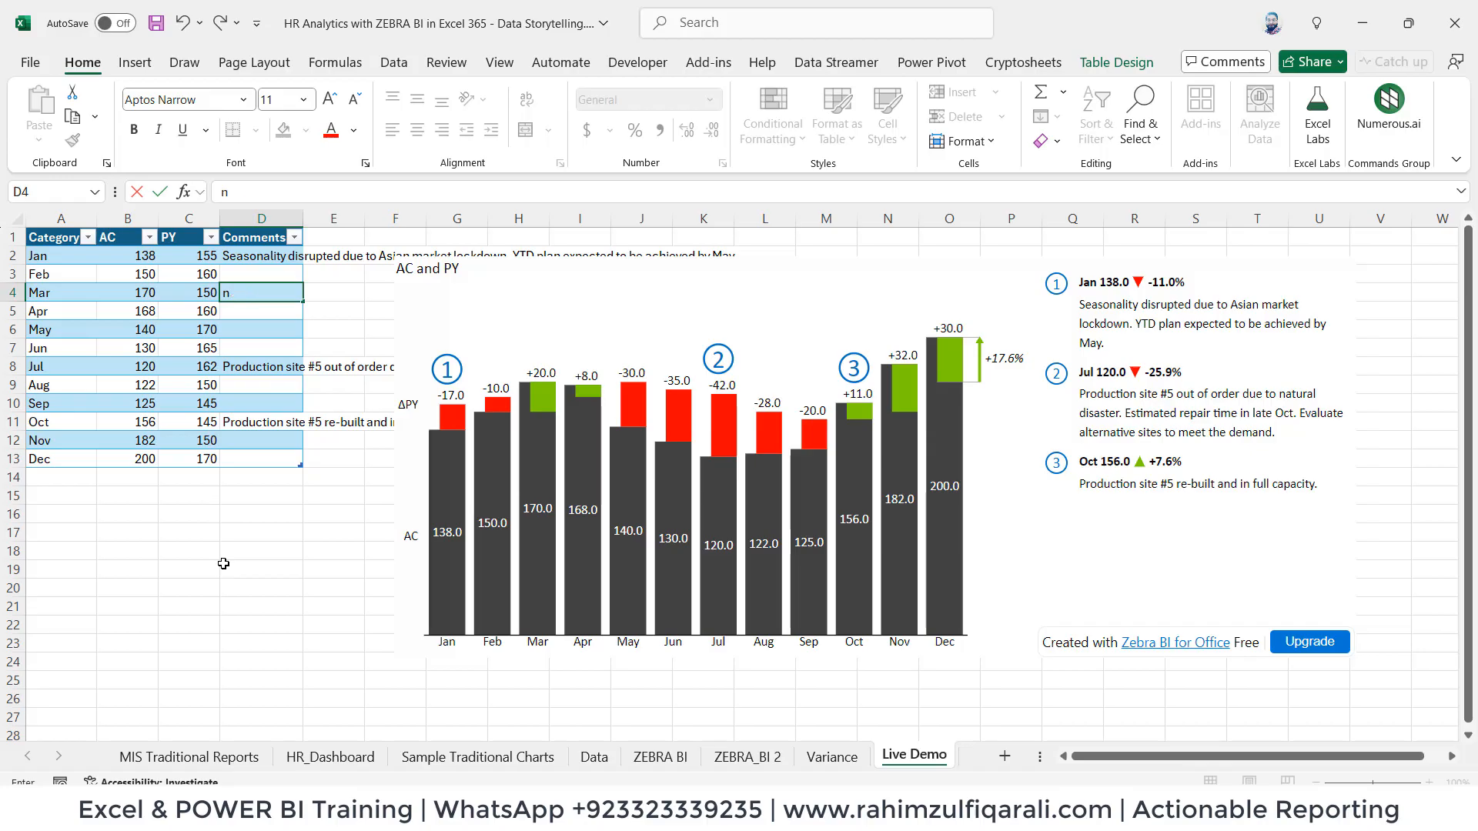
type("ew Hires")
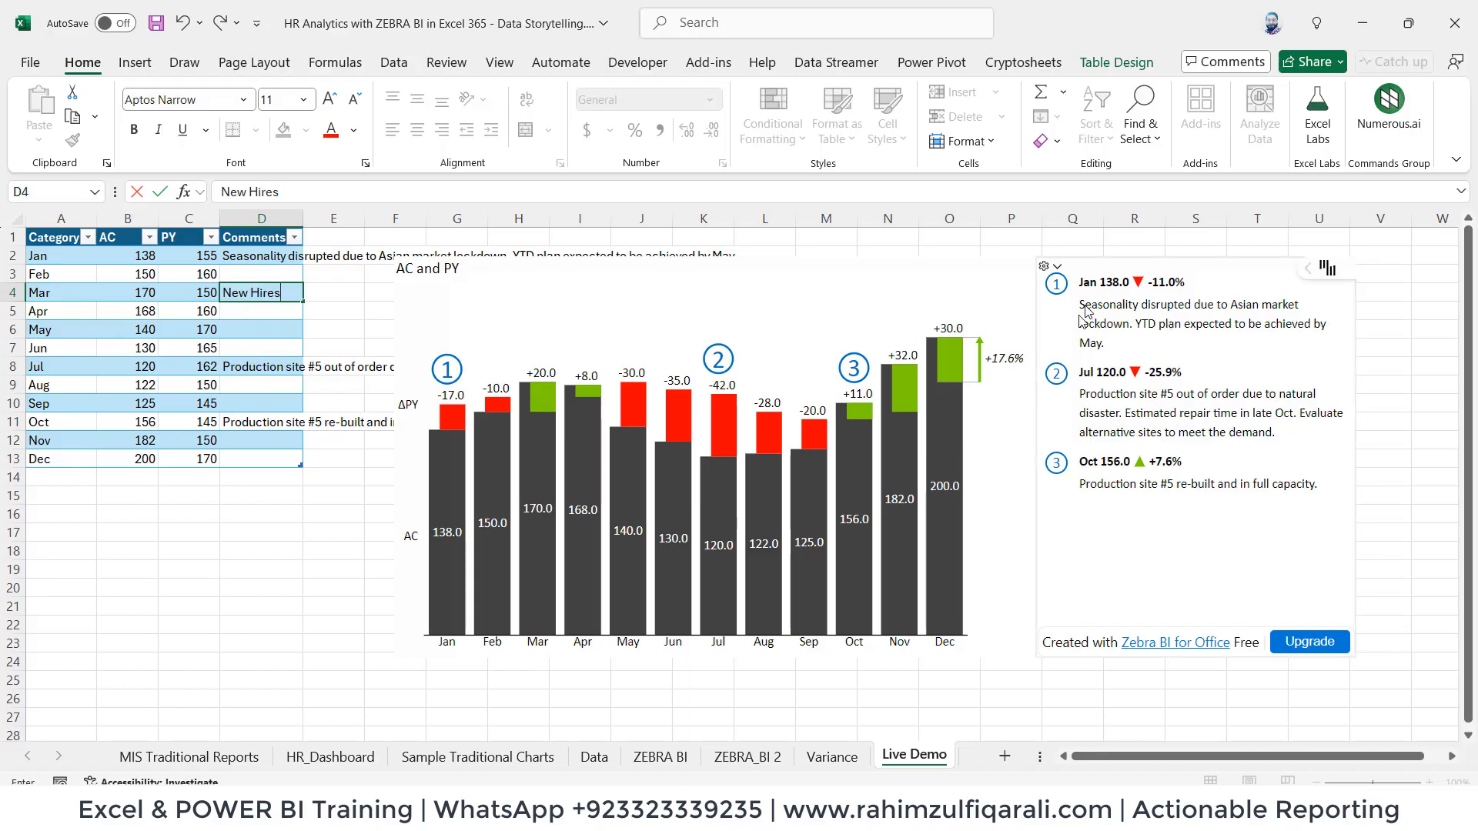
mouse_move(433, 270)
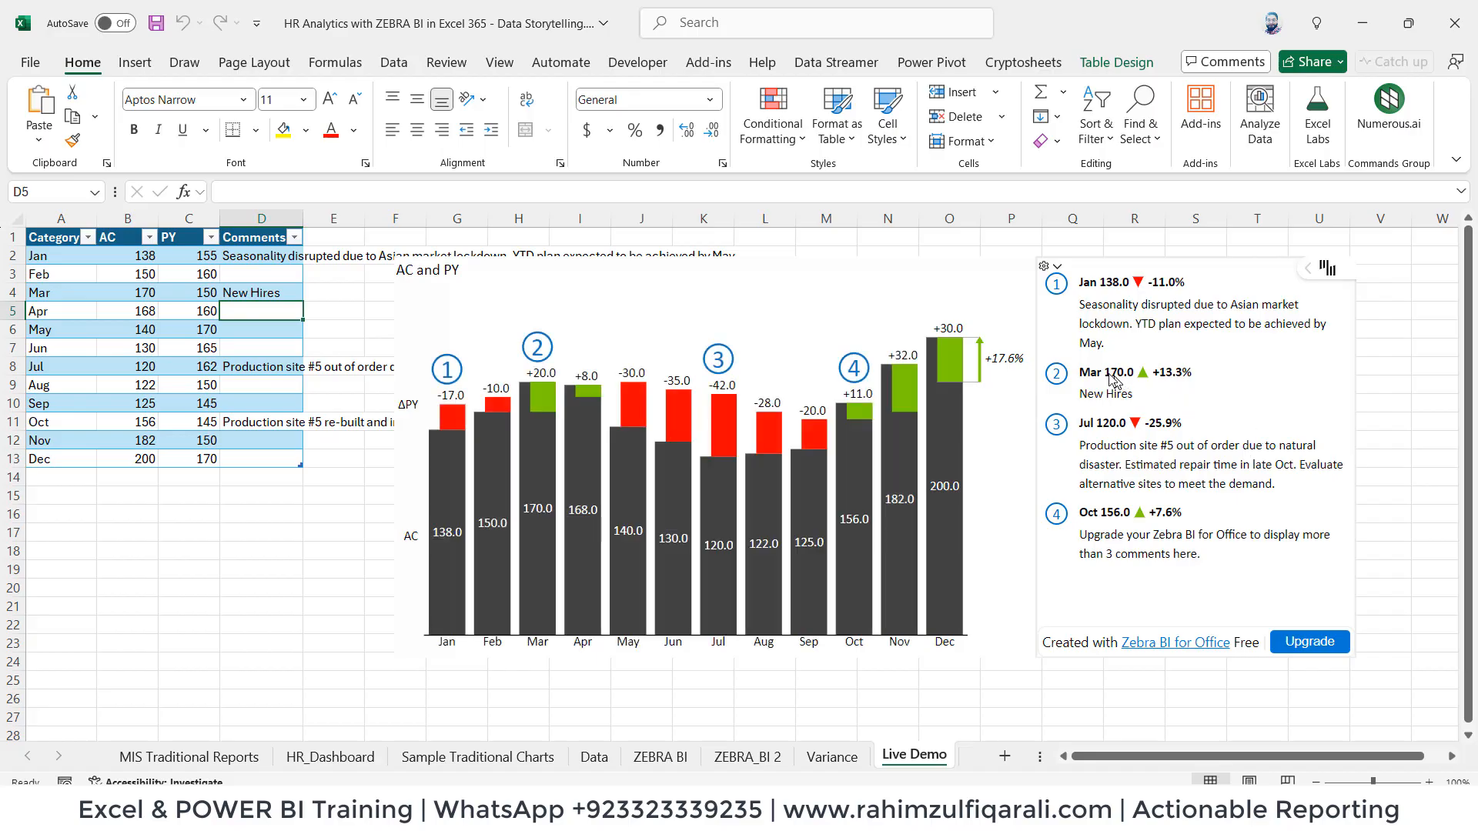
mouse_move(1121, 384)
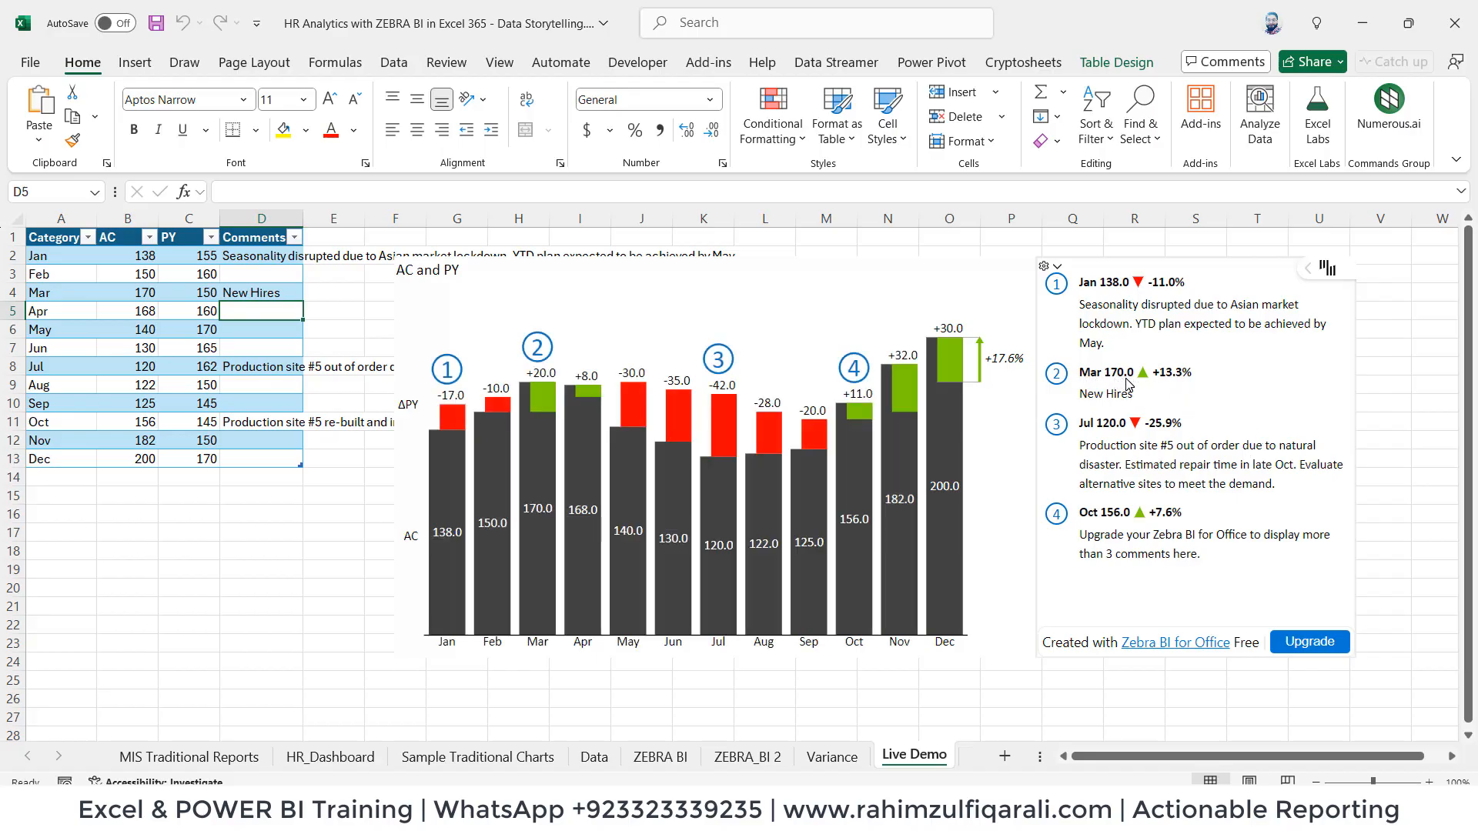
mouse_move(1145, 387)
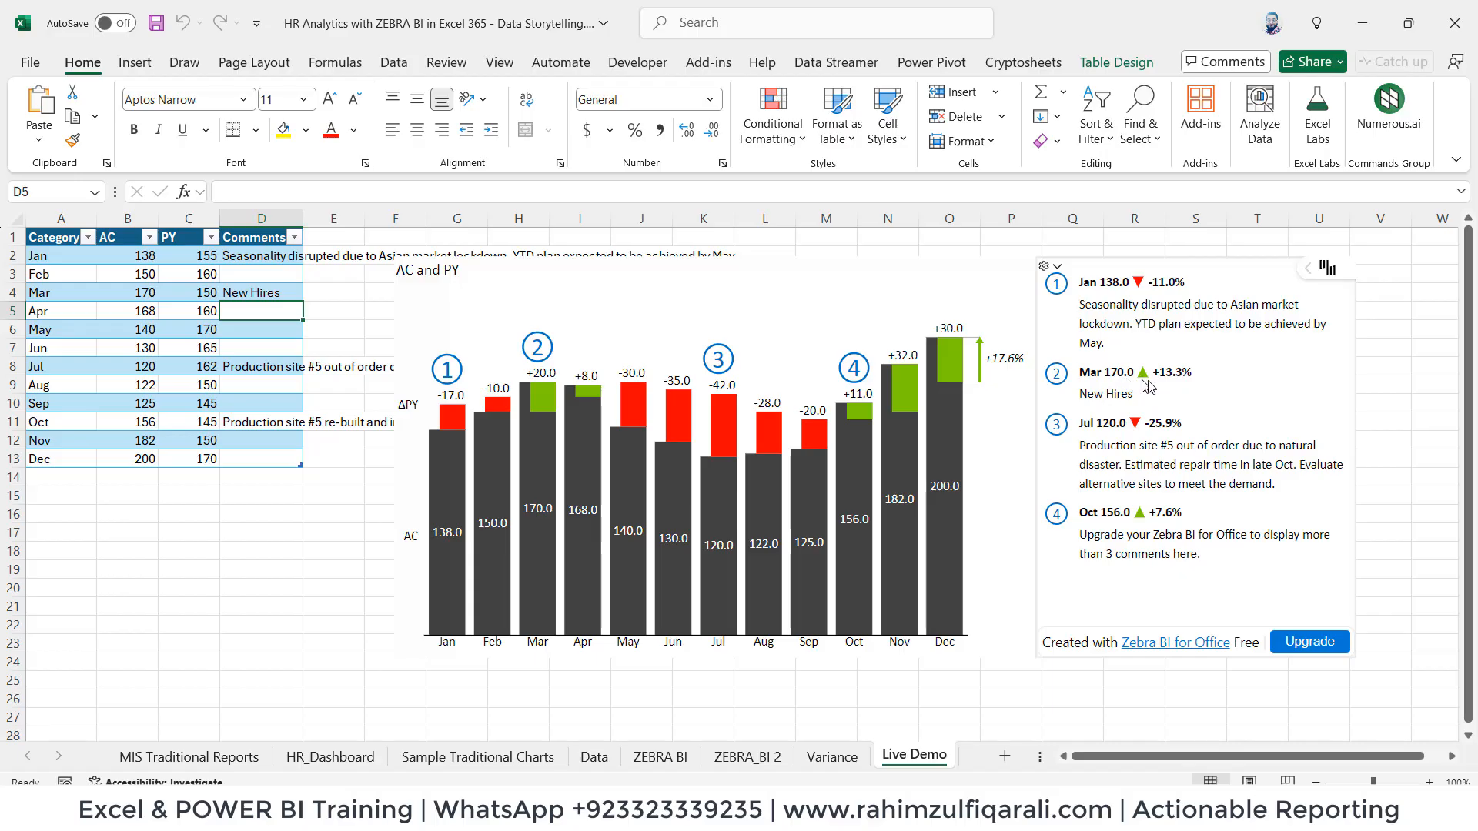
mouse_move(1141, 396)
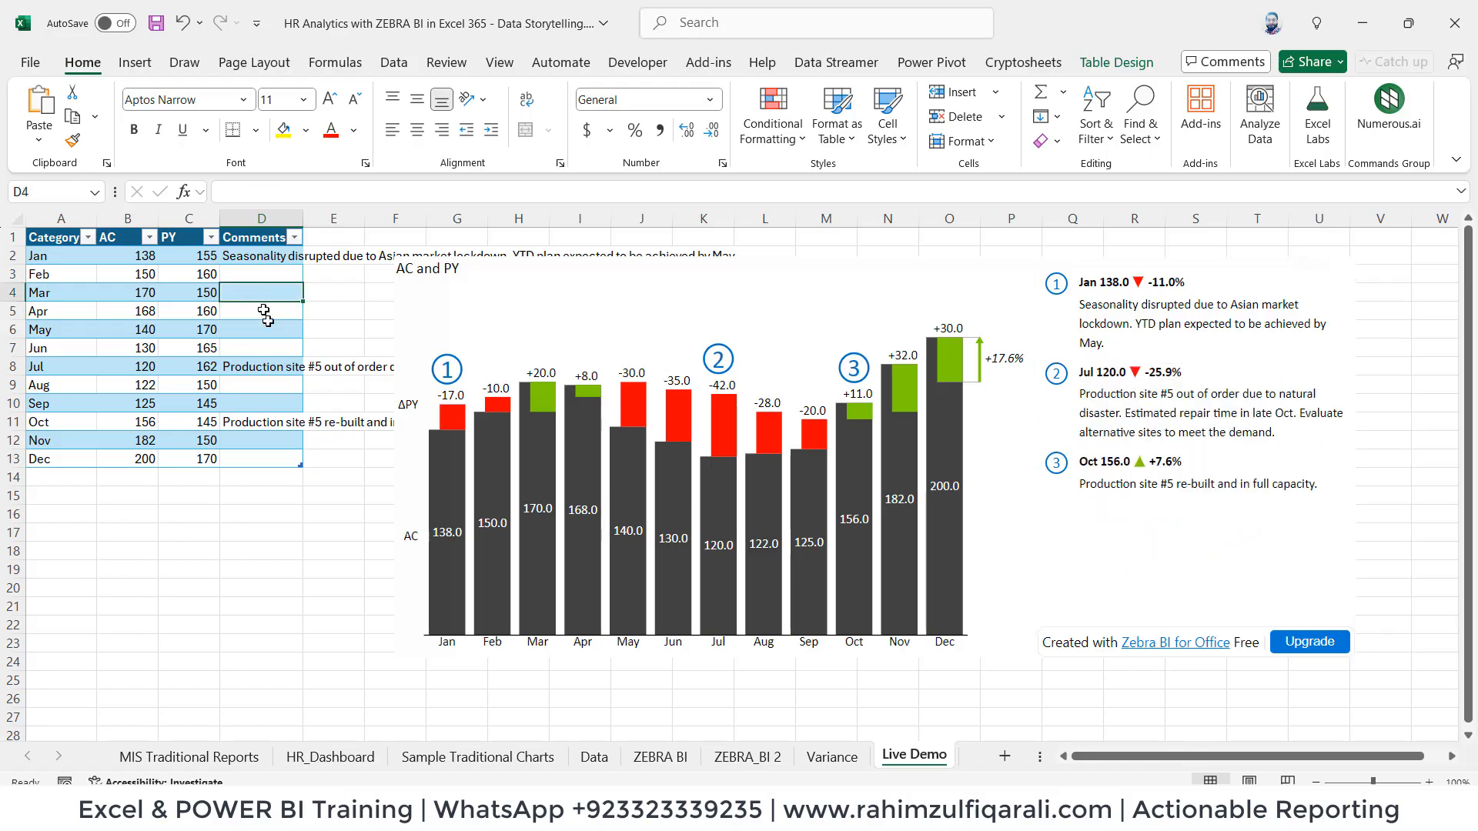
mouse_move(1138, 371)
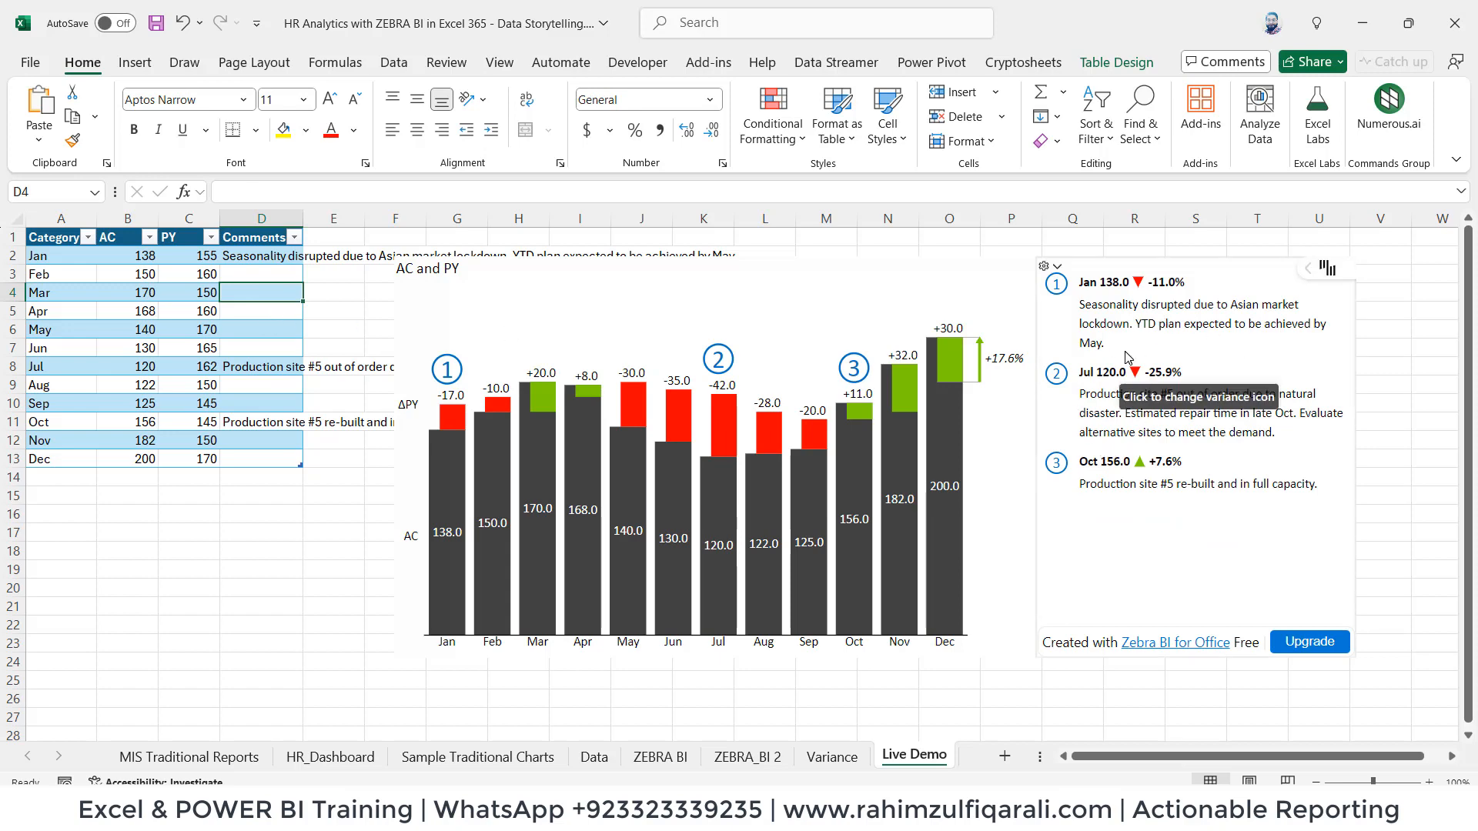
type("New Hires")
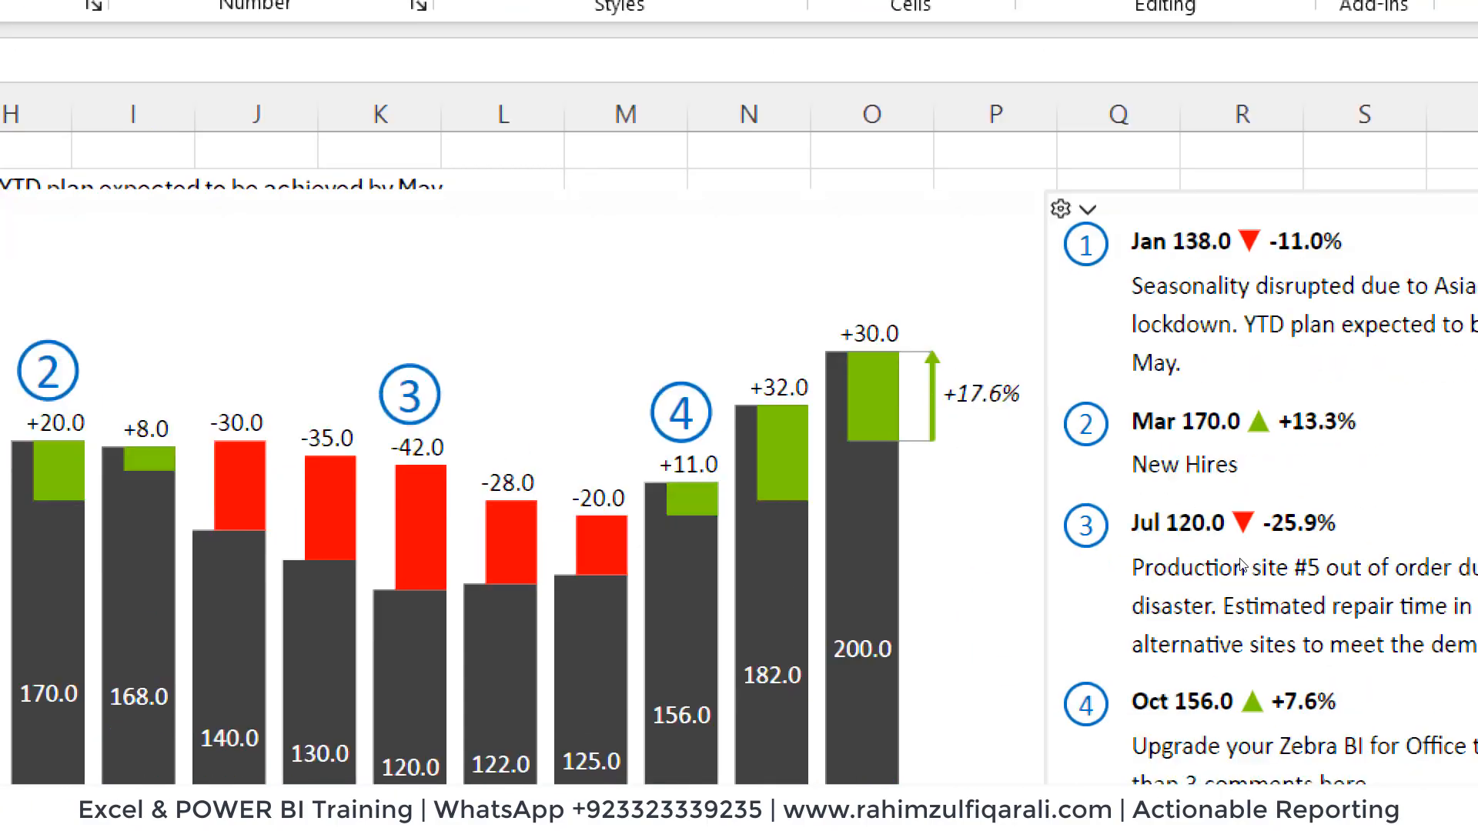
scroll("right", 3)
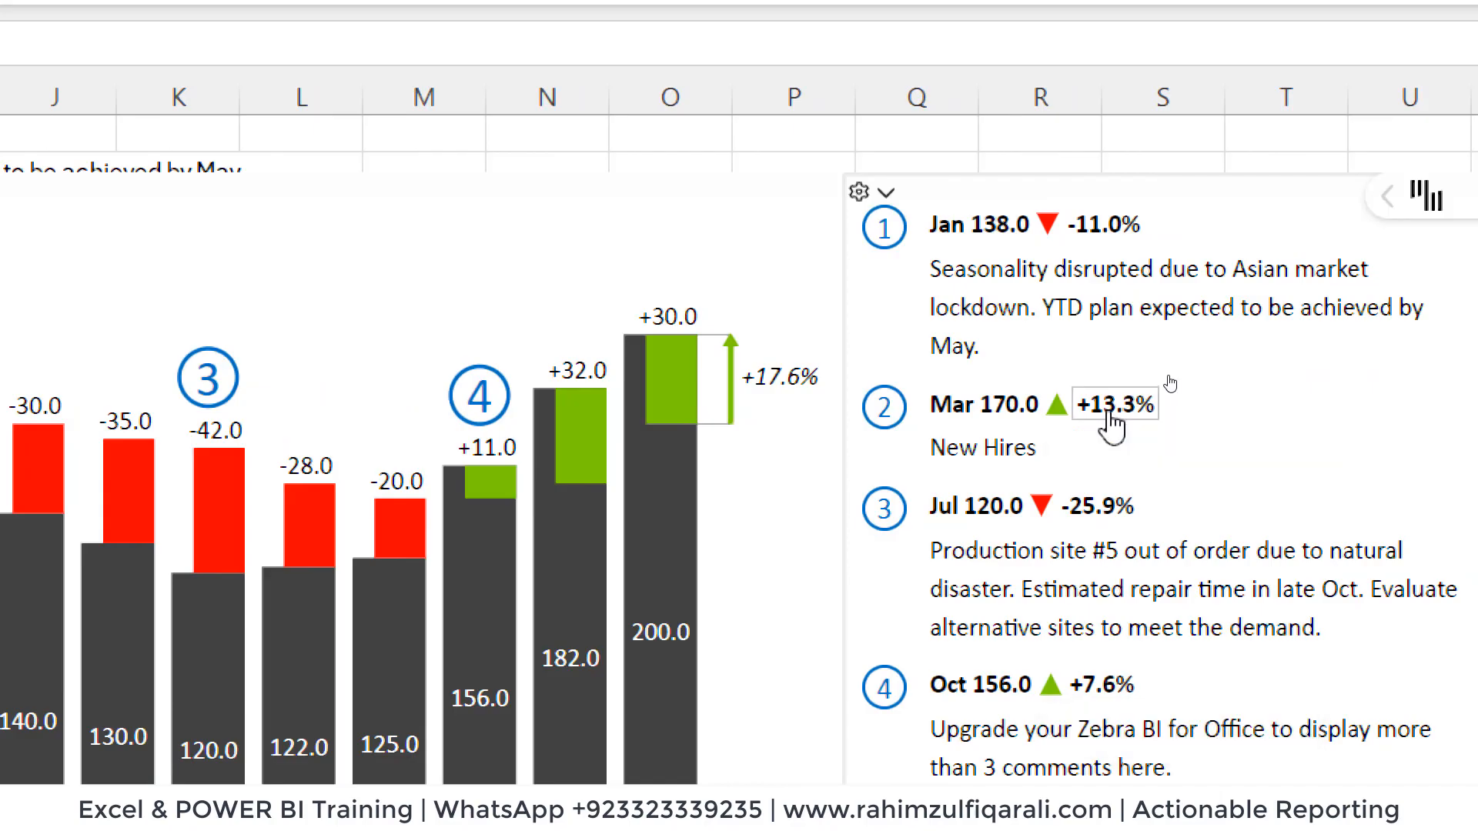
mouse_move(1058, 405)
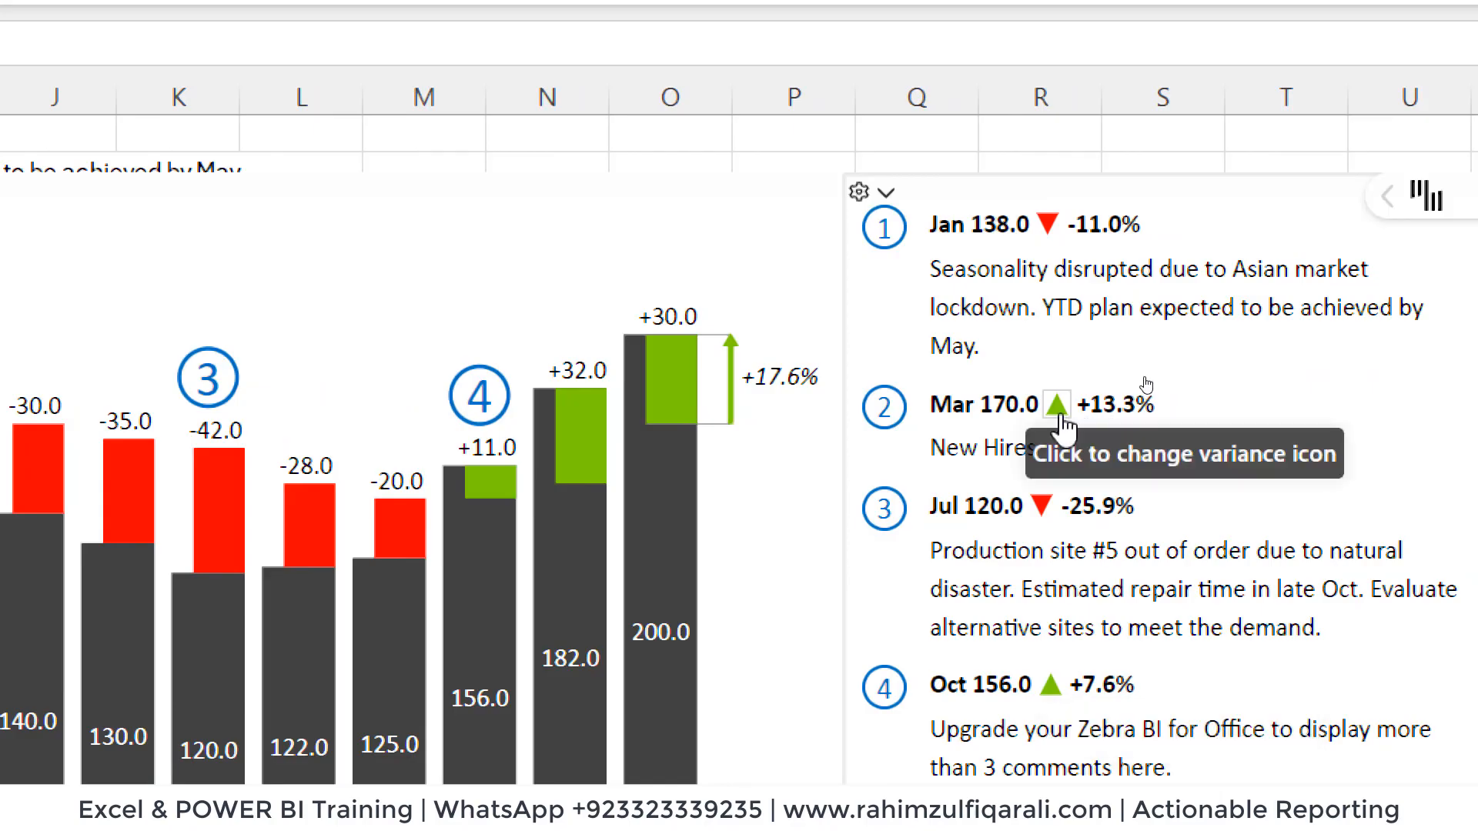
mouse_move(980, 462)
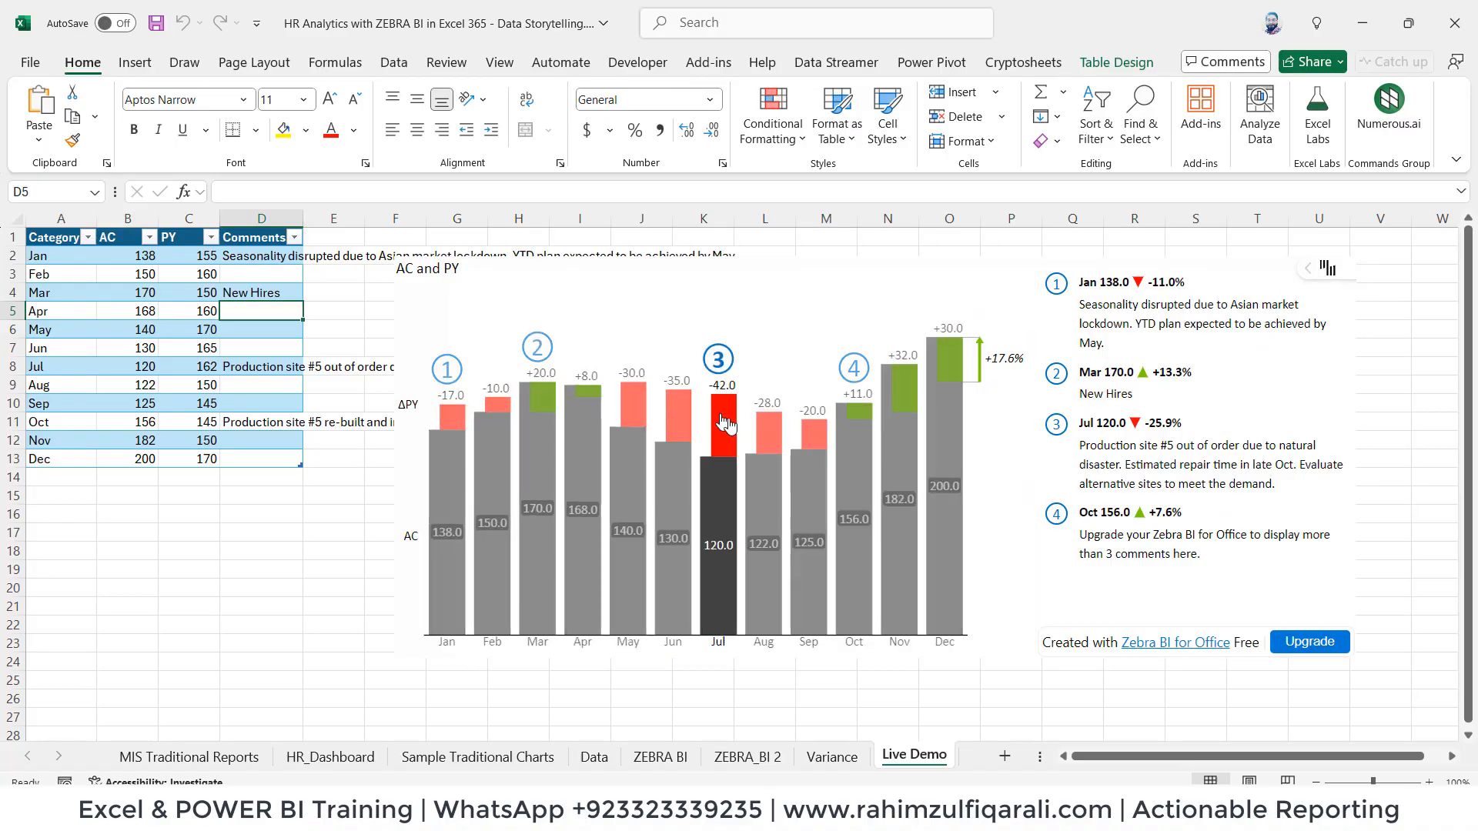
left_click(537, 424)
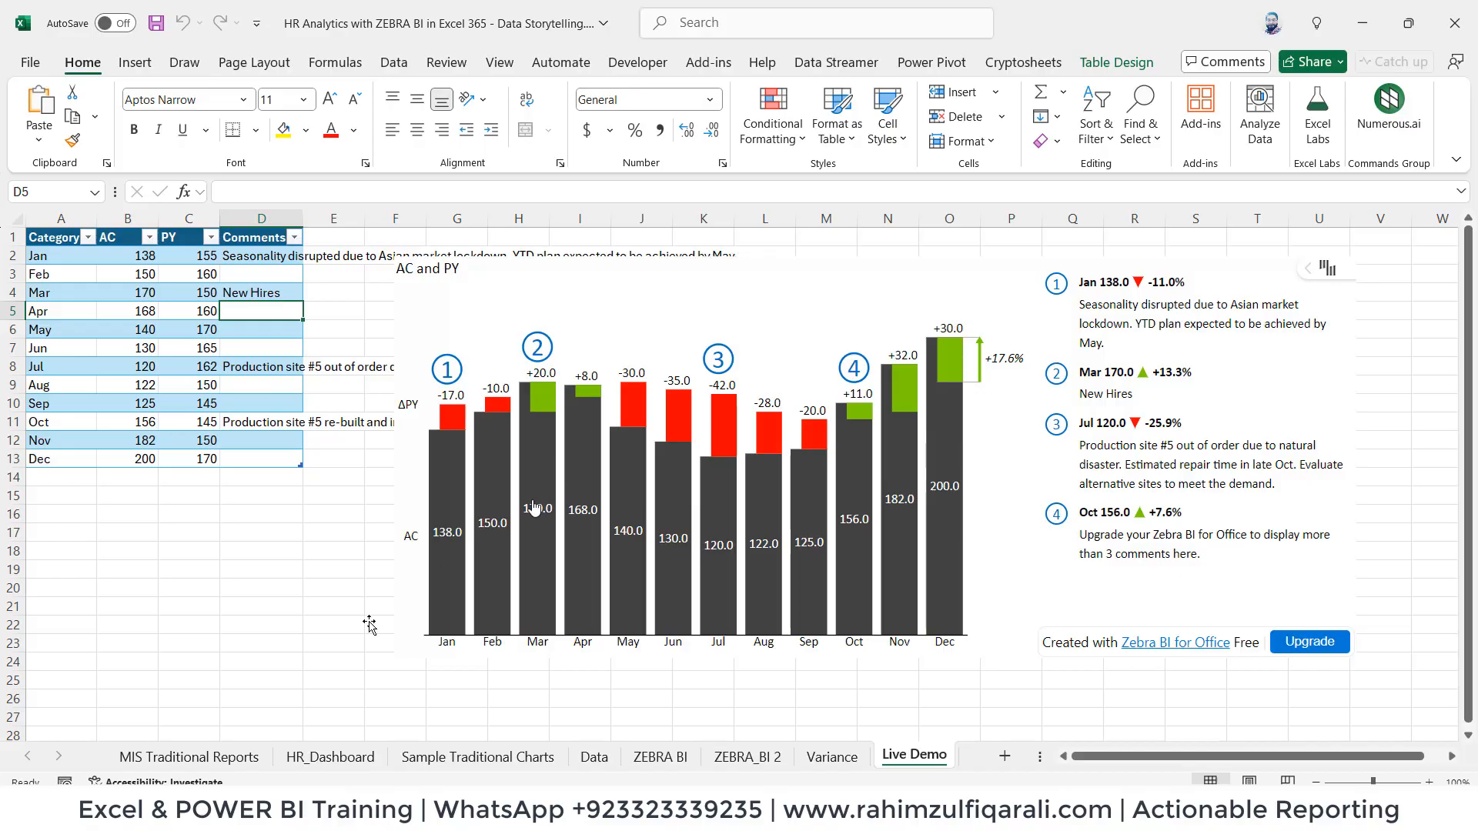
left_click(330, 756)
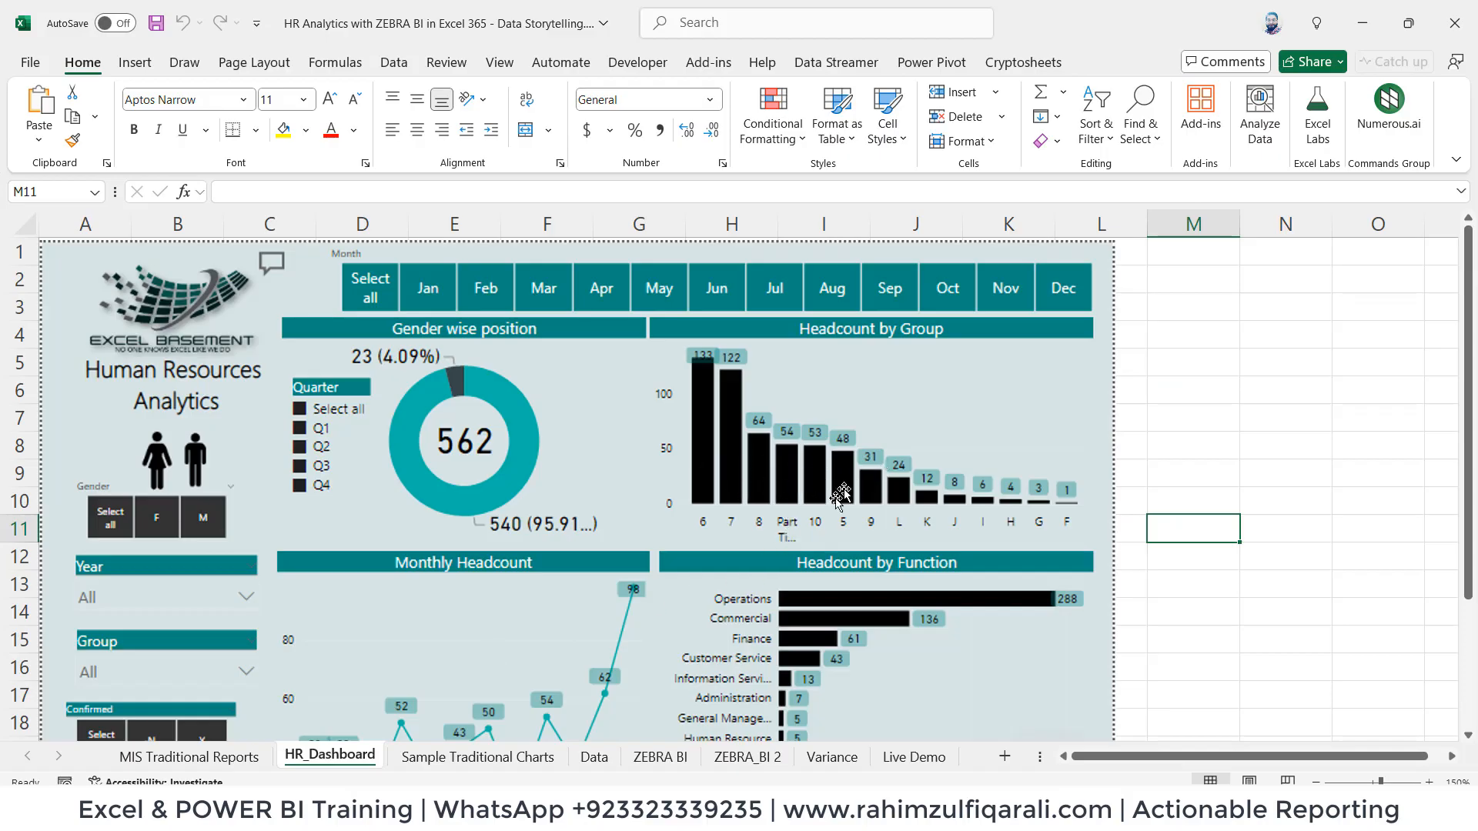
mouse_move(792, 756)
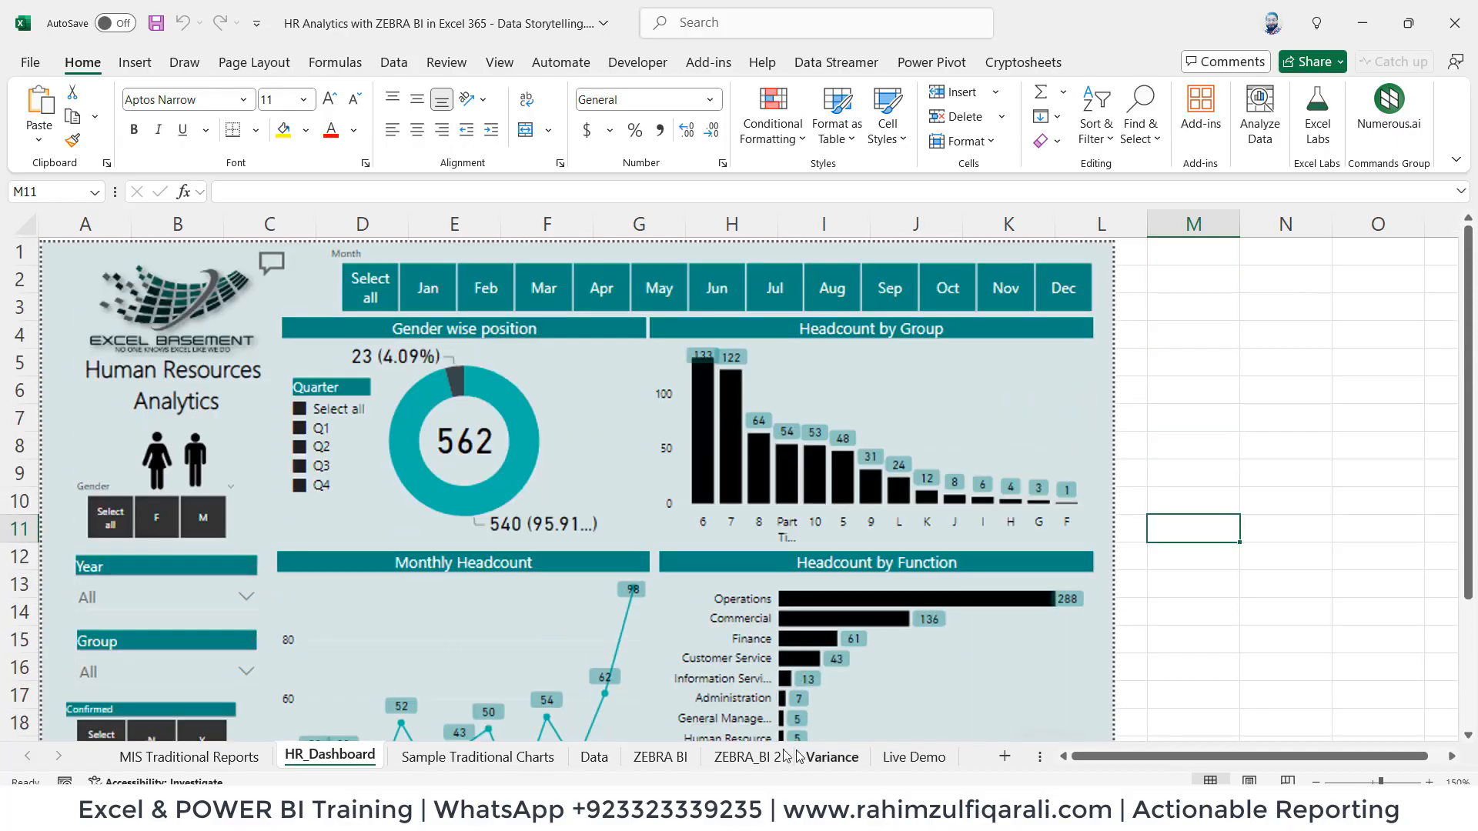
left_click(912, 756)
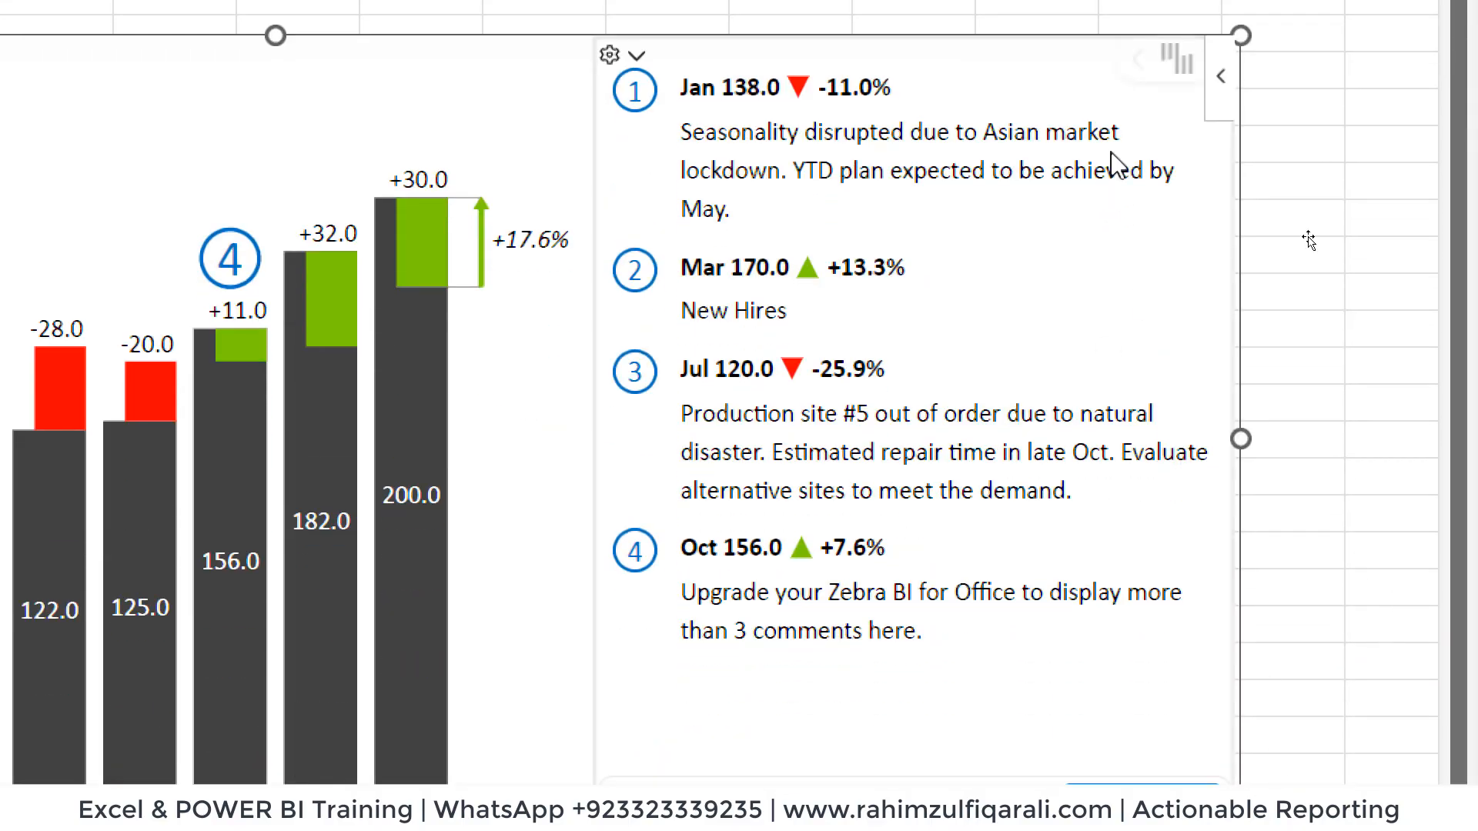
left_click(1151, 184)
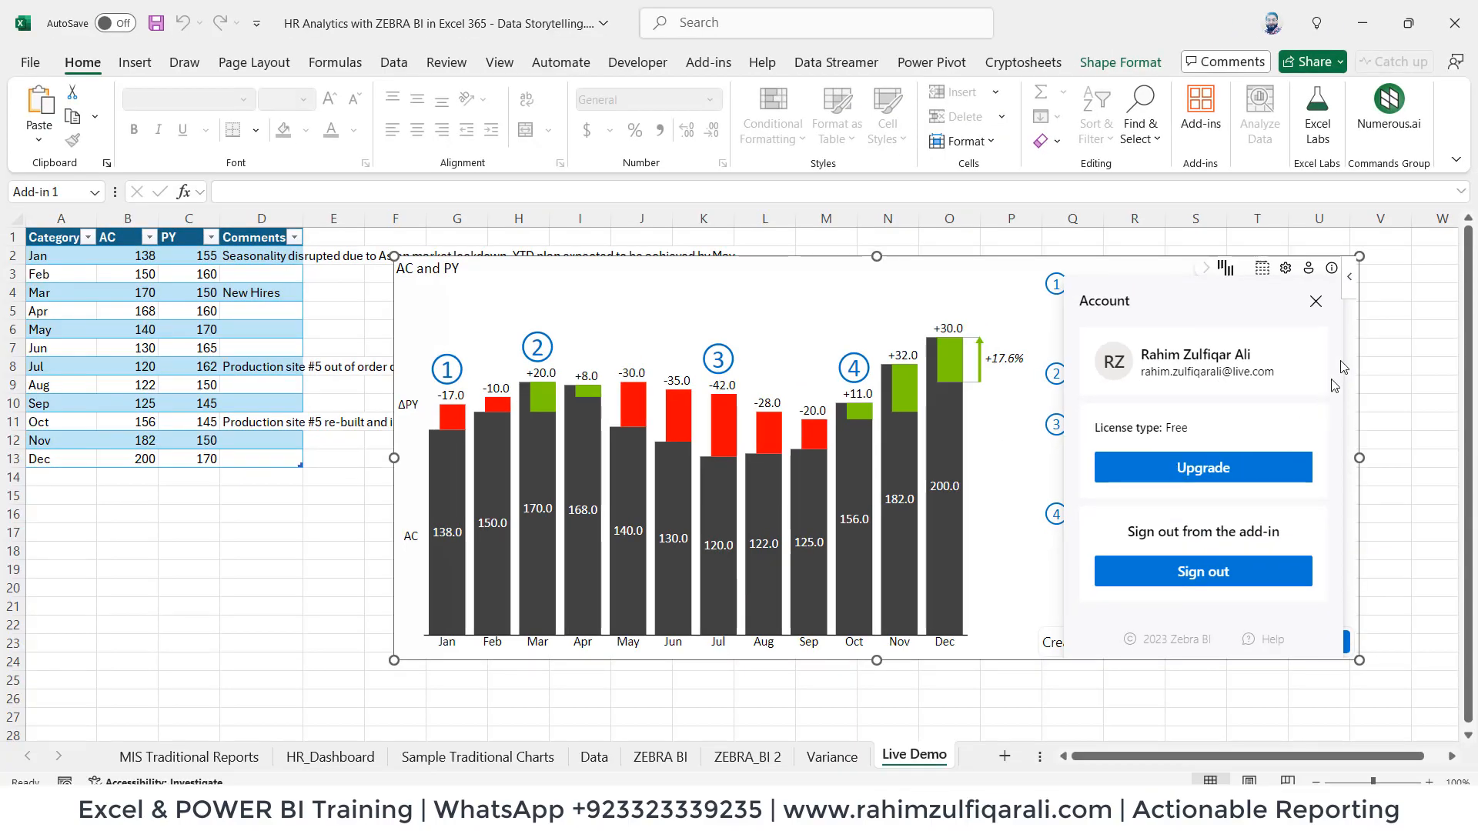
left_click(1286, 269)
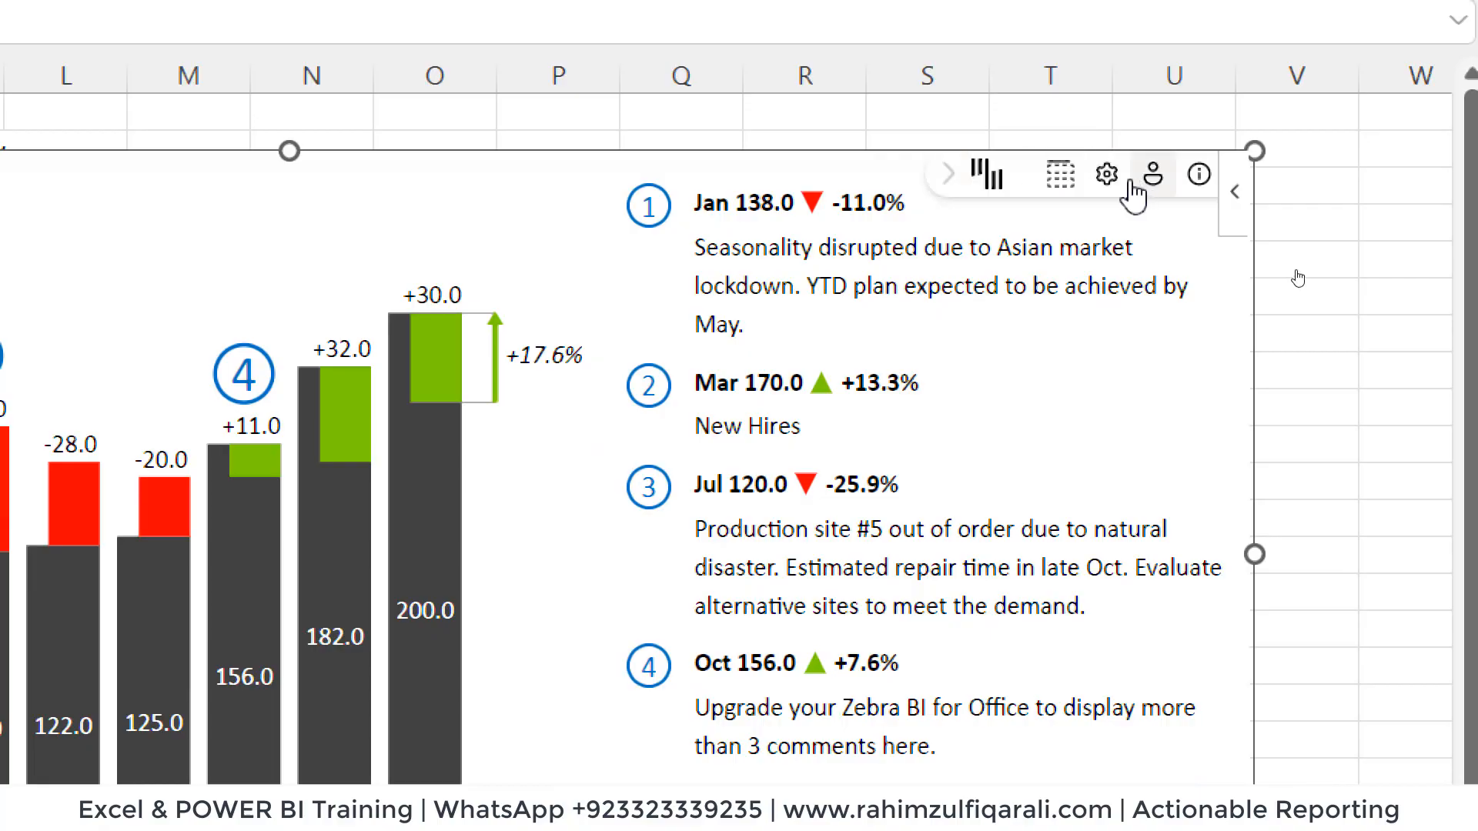
left_click(1105, 175)
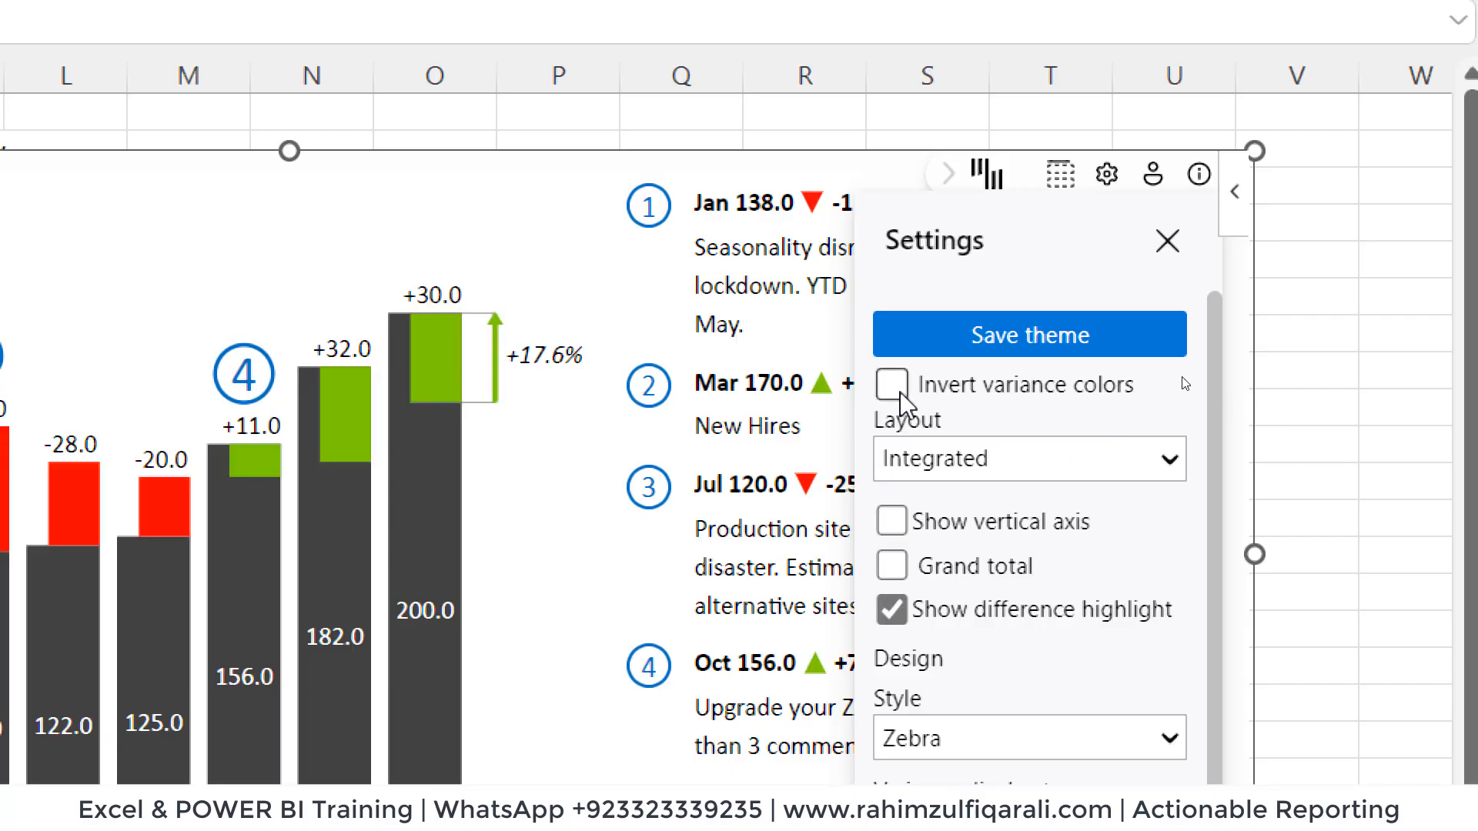
left_click(890, 385)
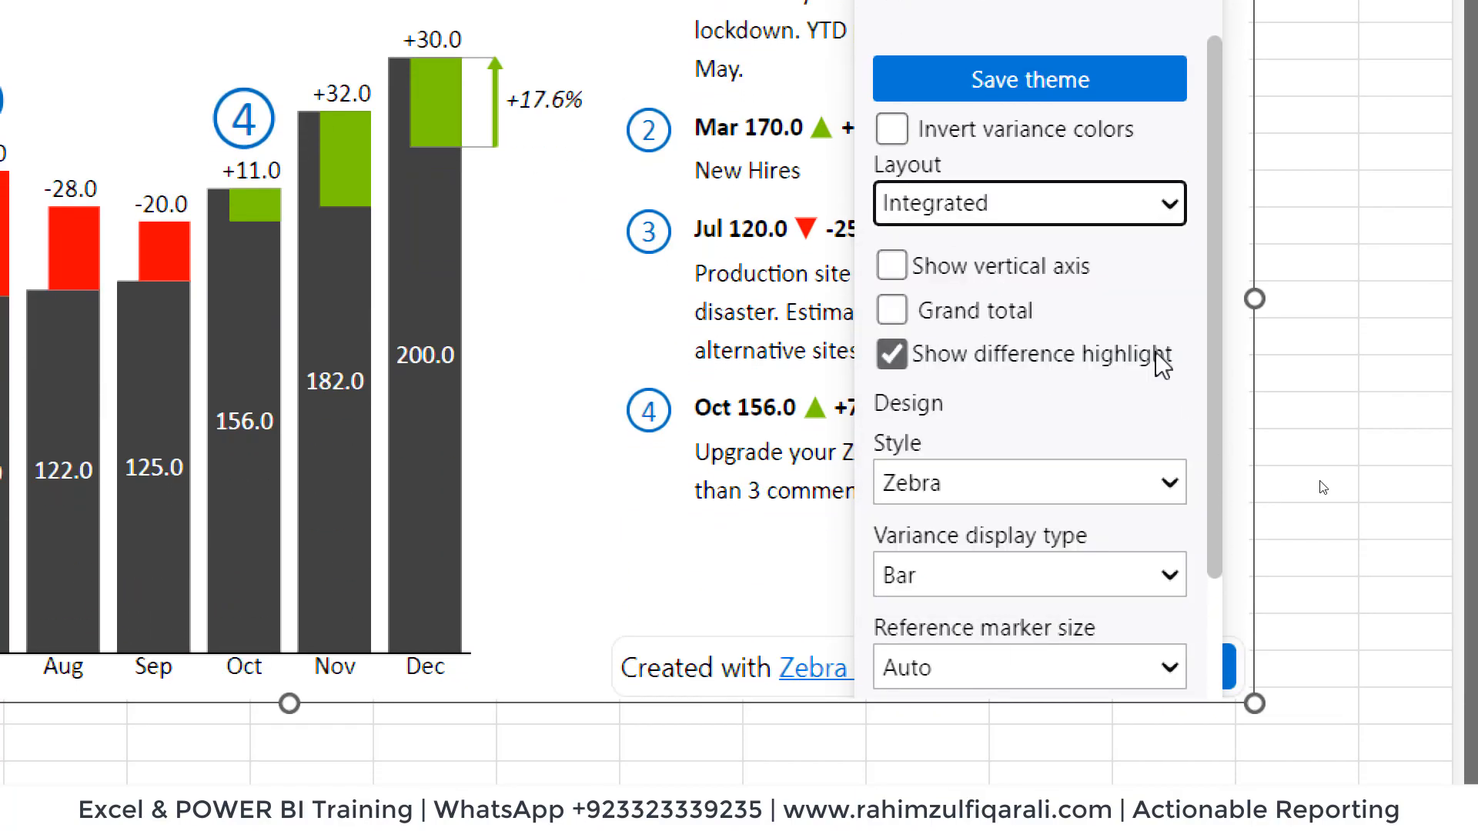
scroll("down", 3)
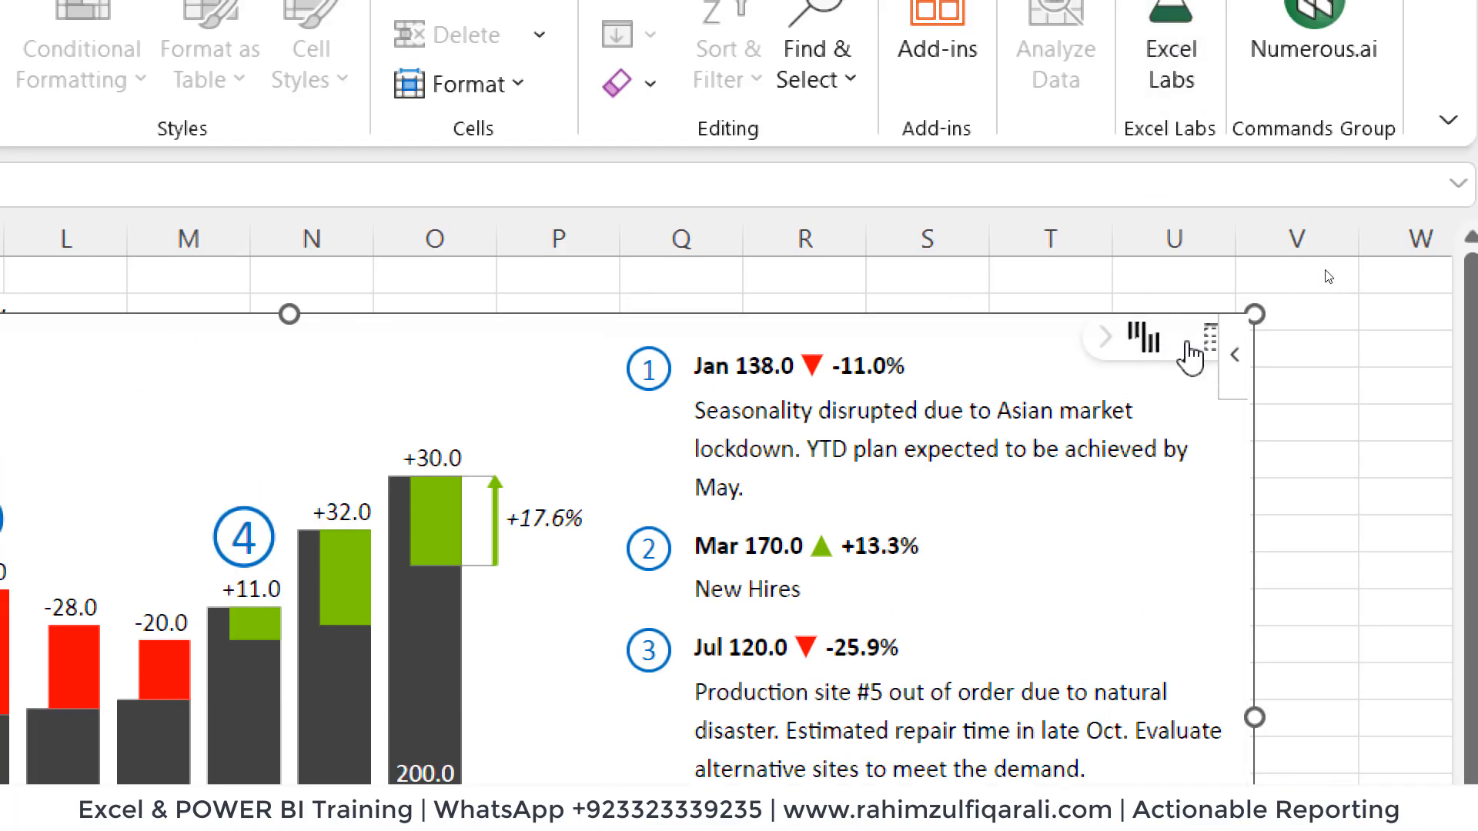
left_click(1058, 336)
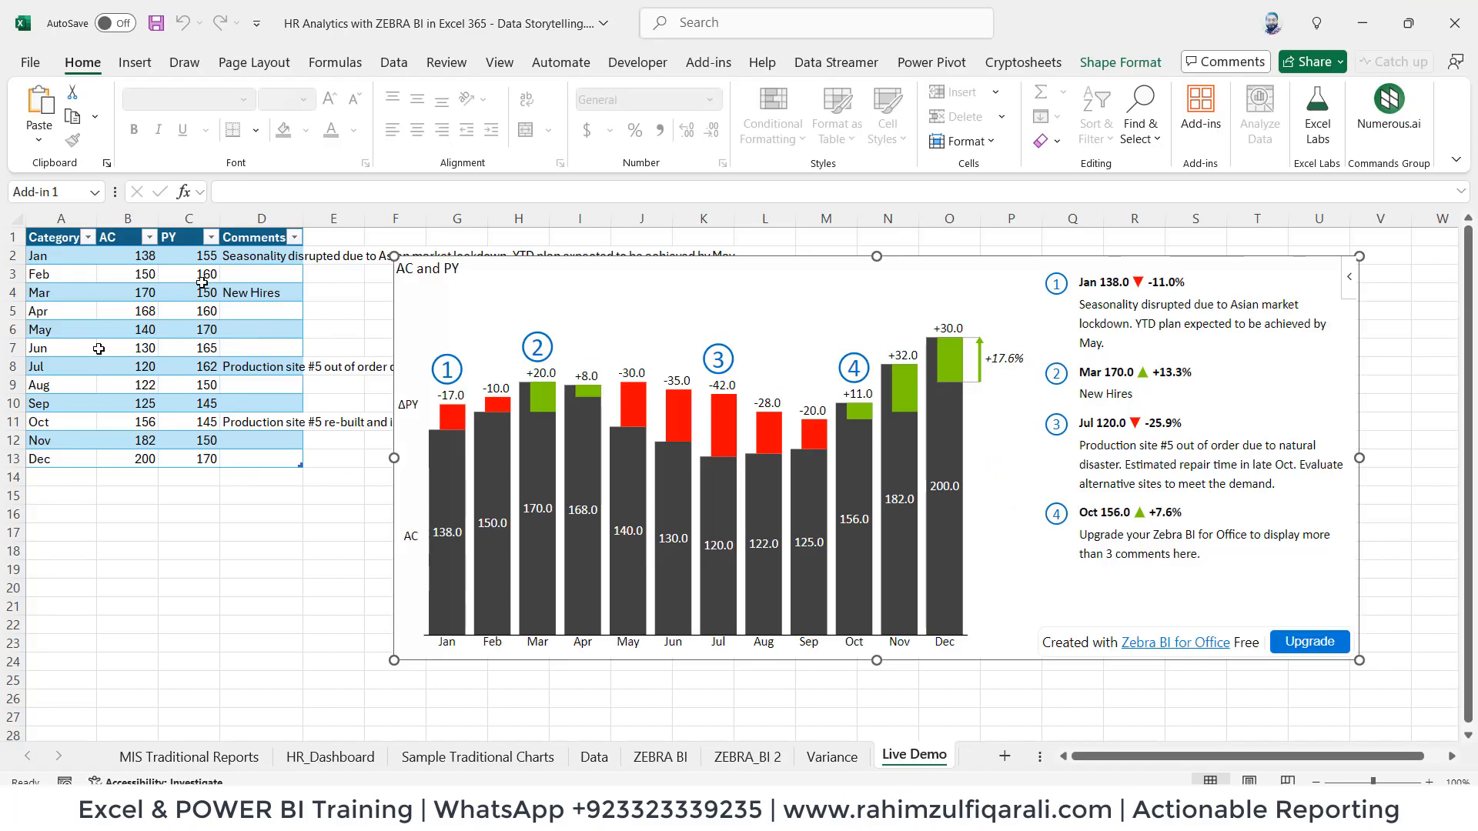
left_click(188, 328)
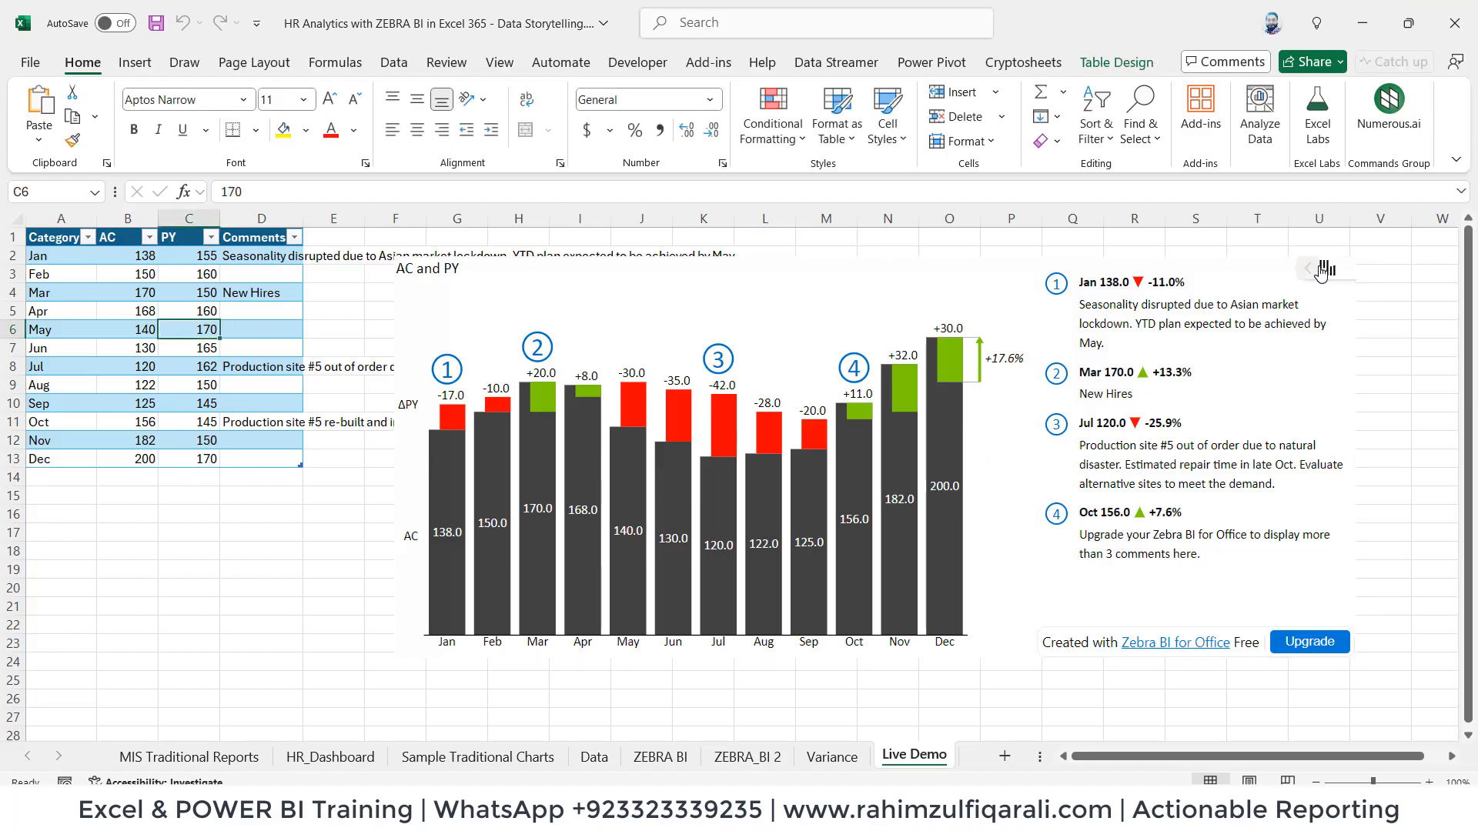
left_click(1308, 269)
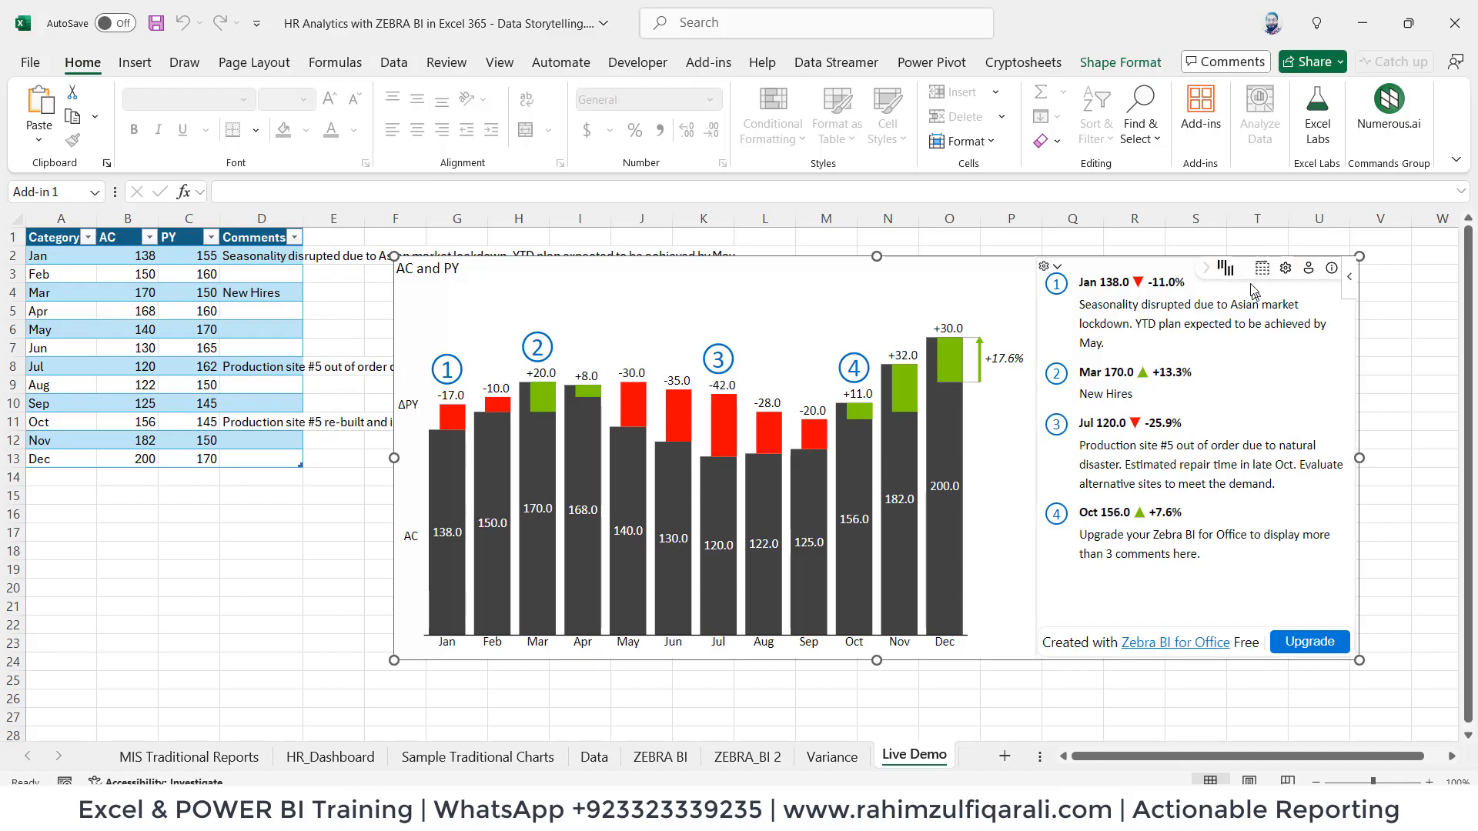
left_click(1262, 268)
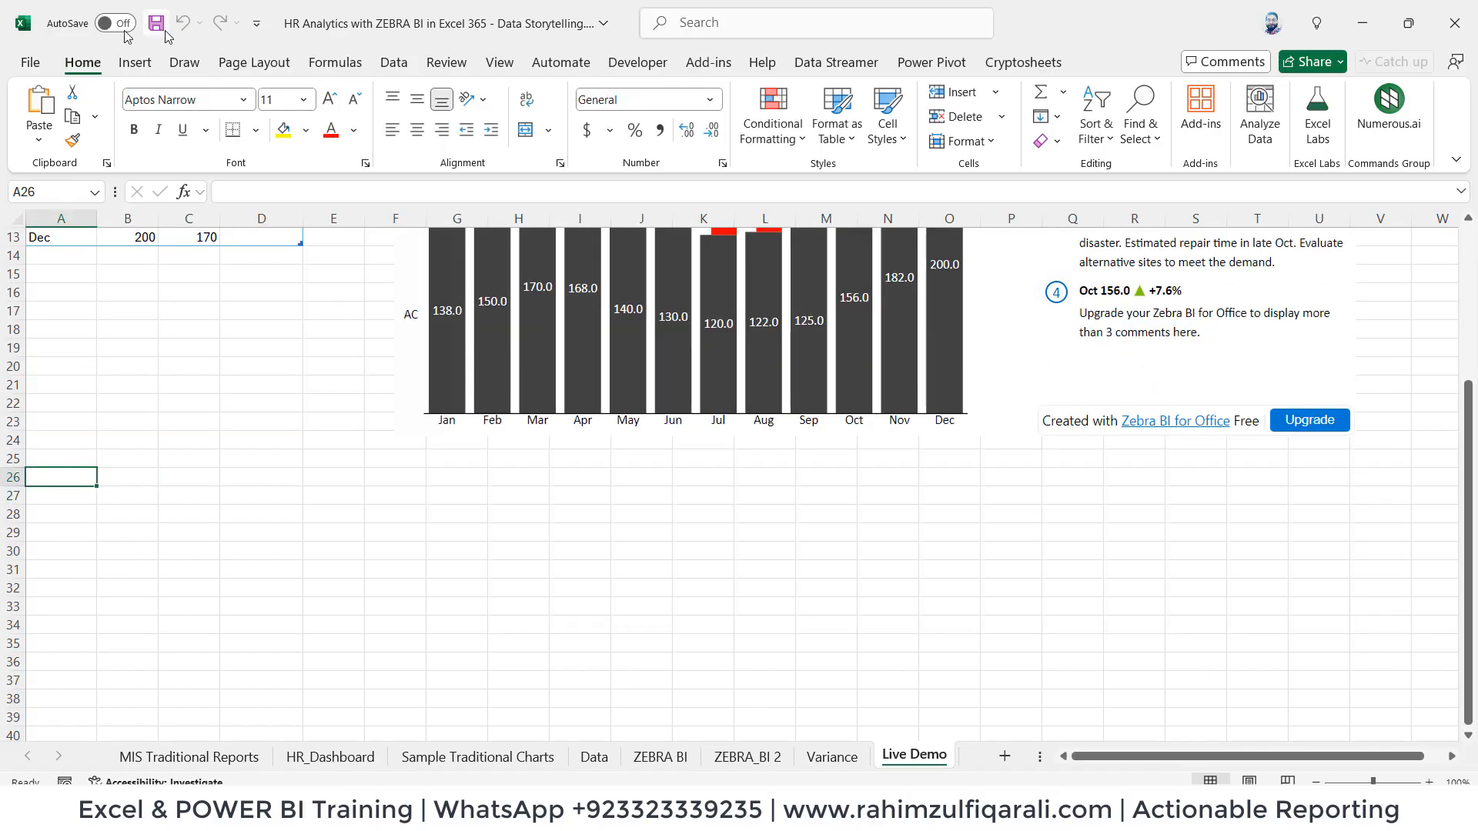
Step: Search the add-ins gallery for 'zebra' to insert Zebra BI Tables
left_click(1200, 111)
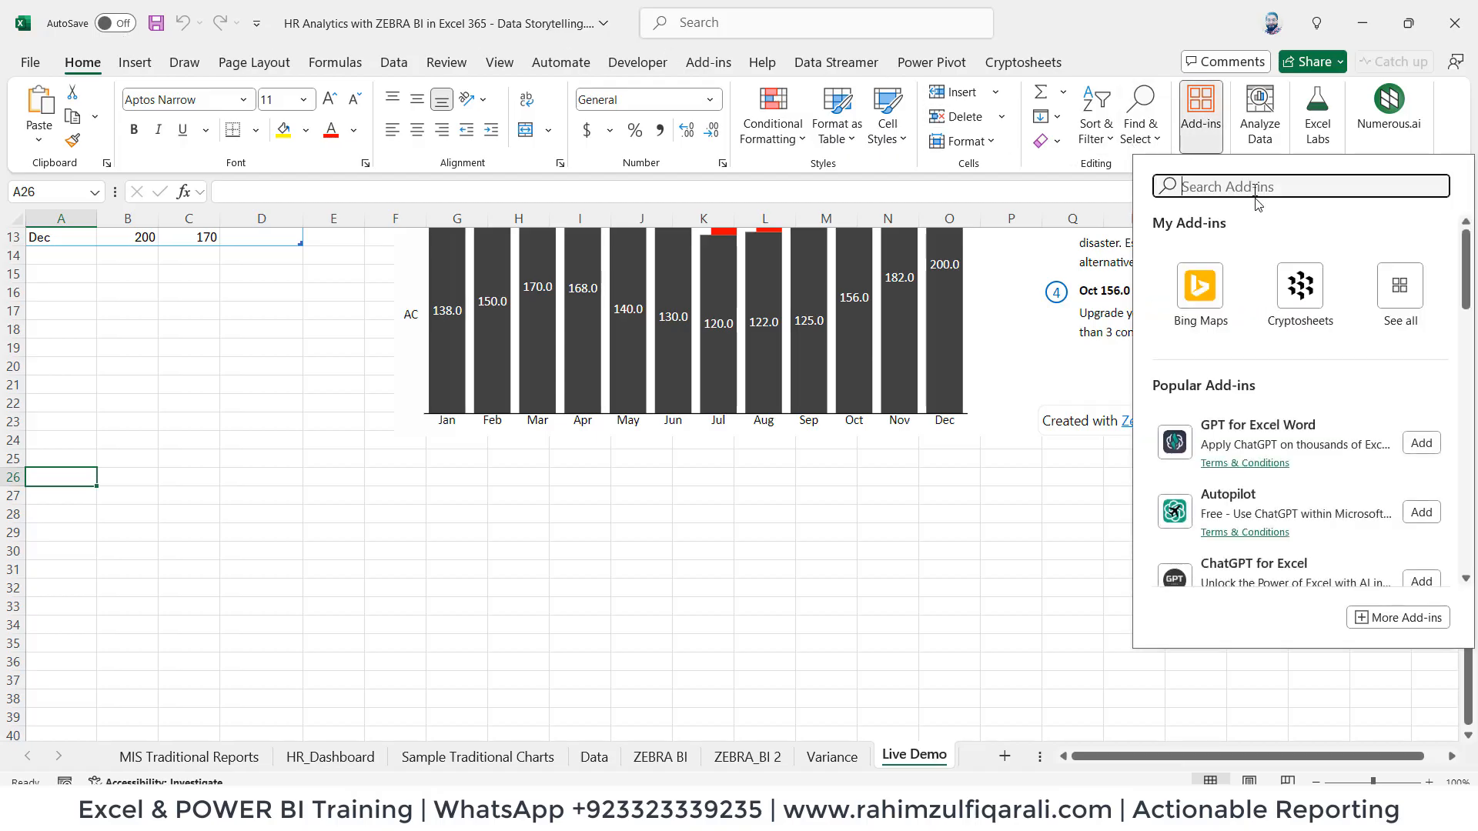
type("zebra")
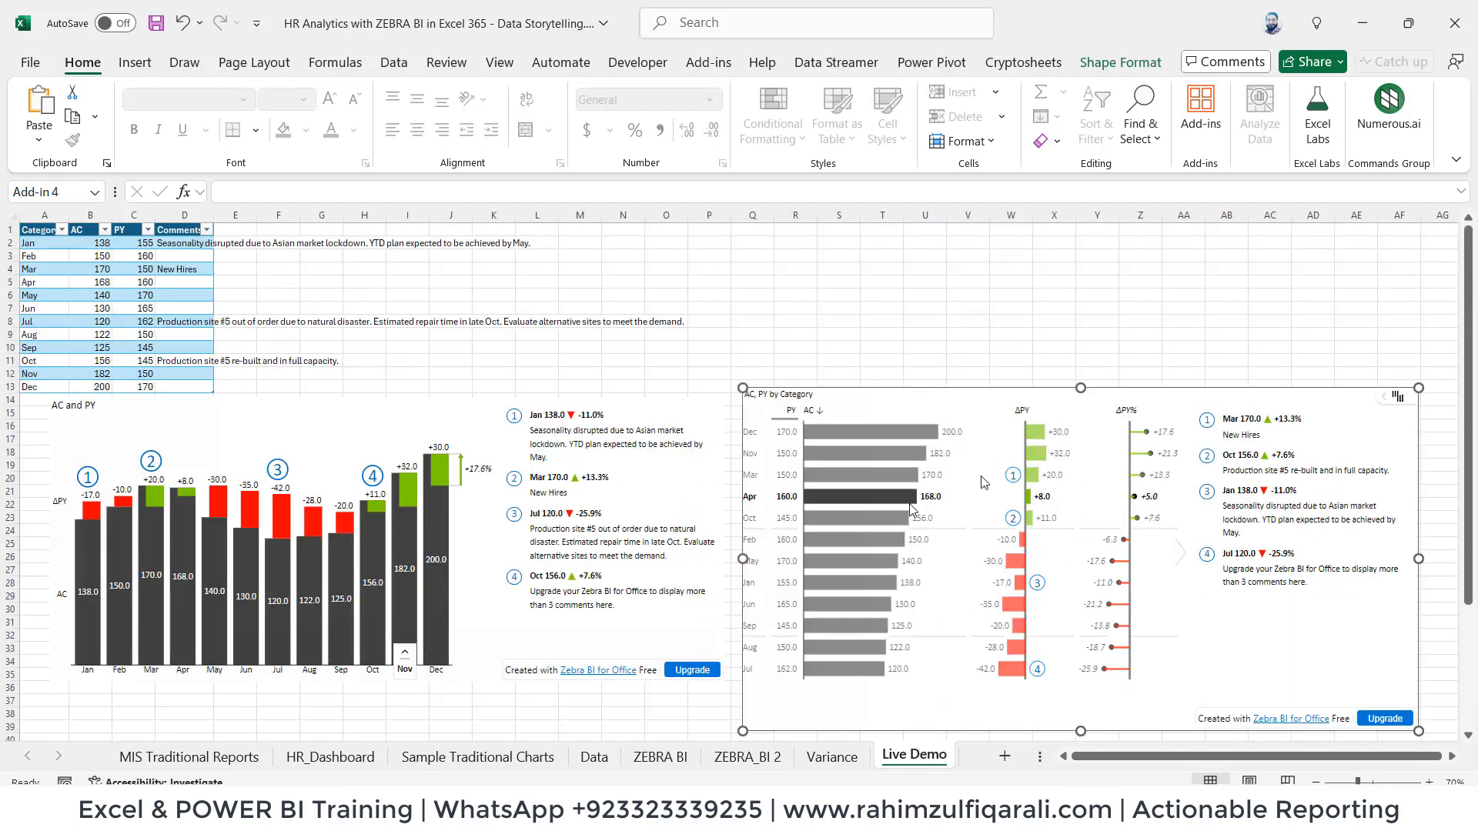
Step: Sort the table chart by PY, then clear the sort to restore Jan–Dec order
left_click(133, 269)
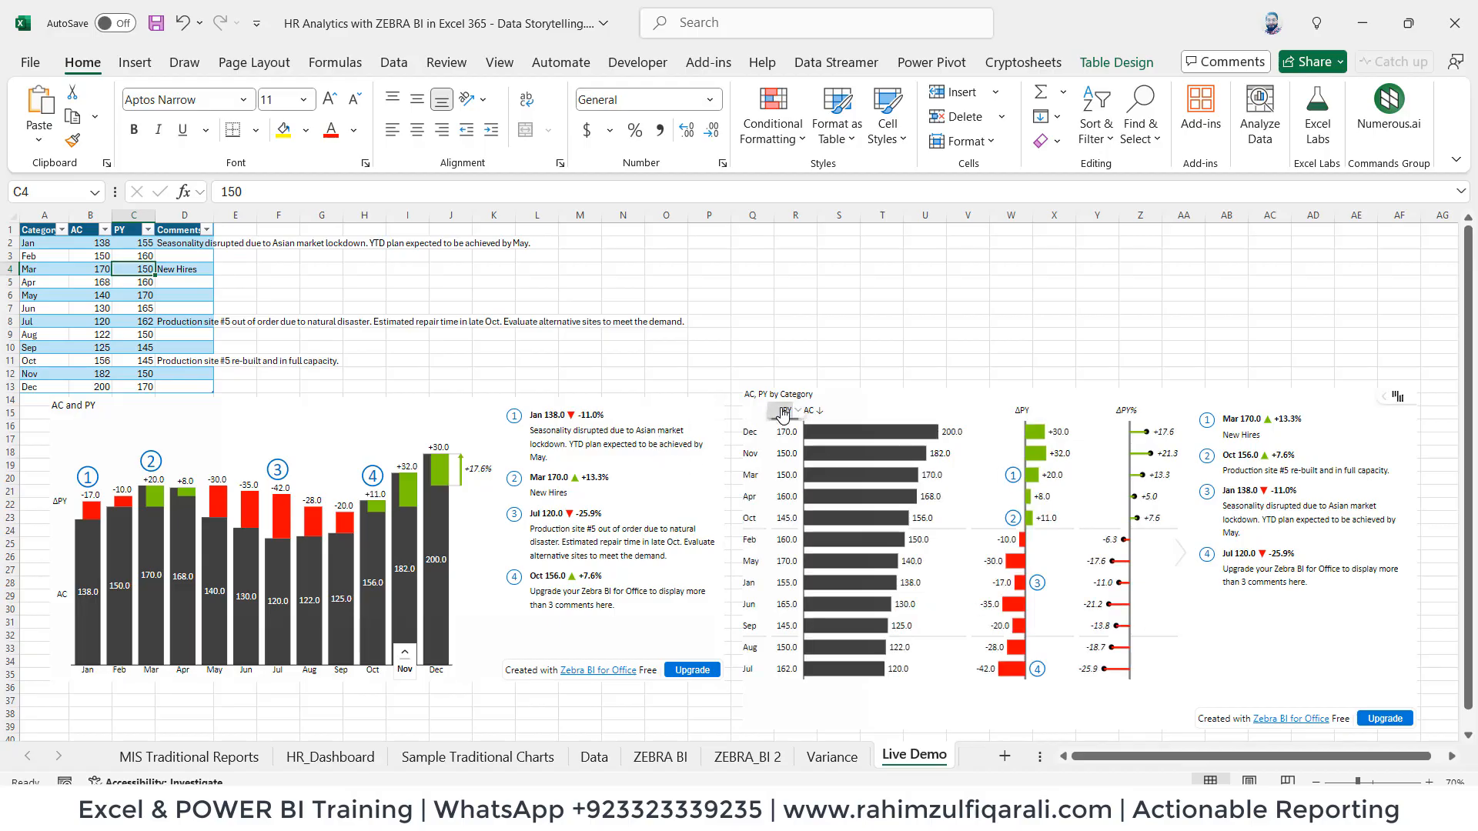
left_click(778, 411)
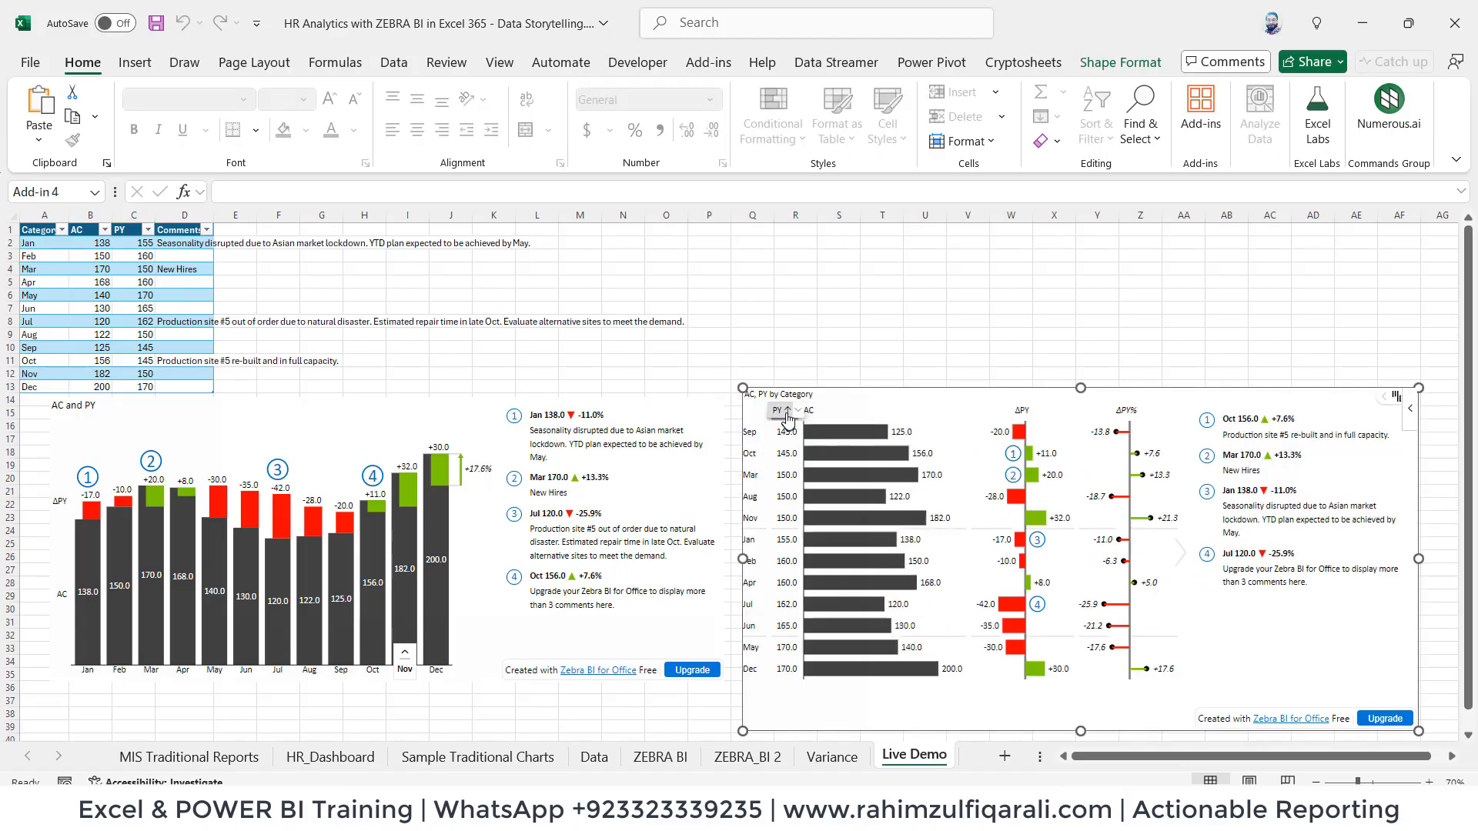
left_click(783, 410)
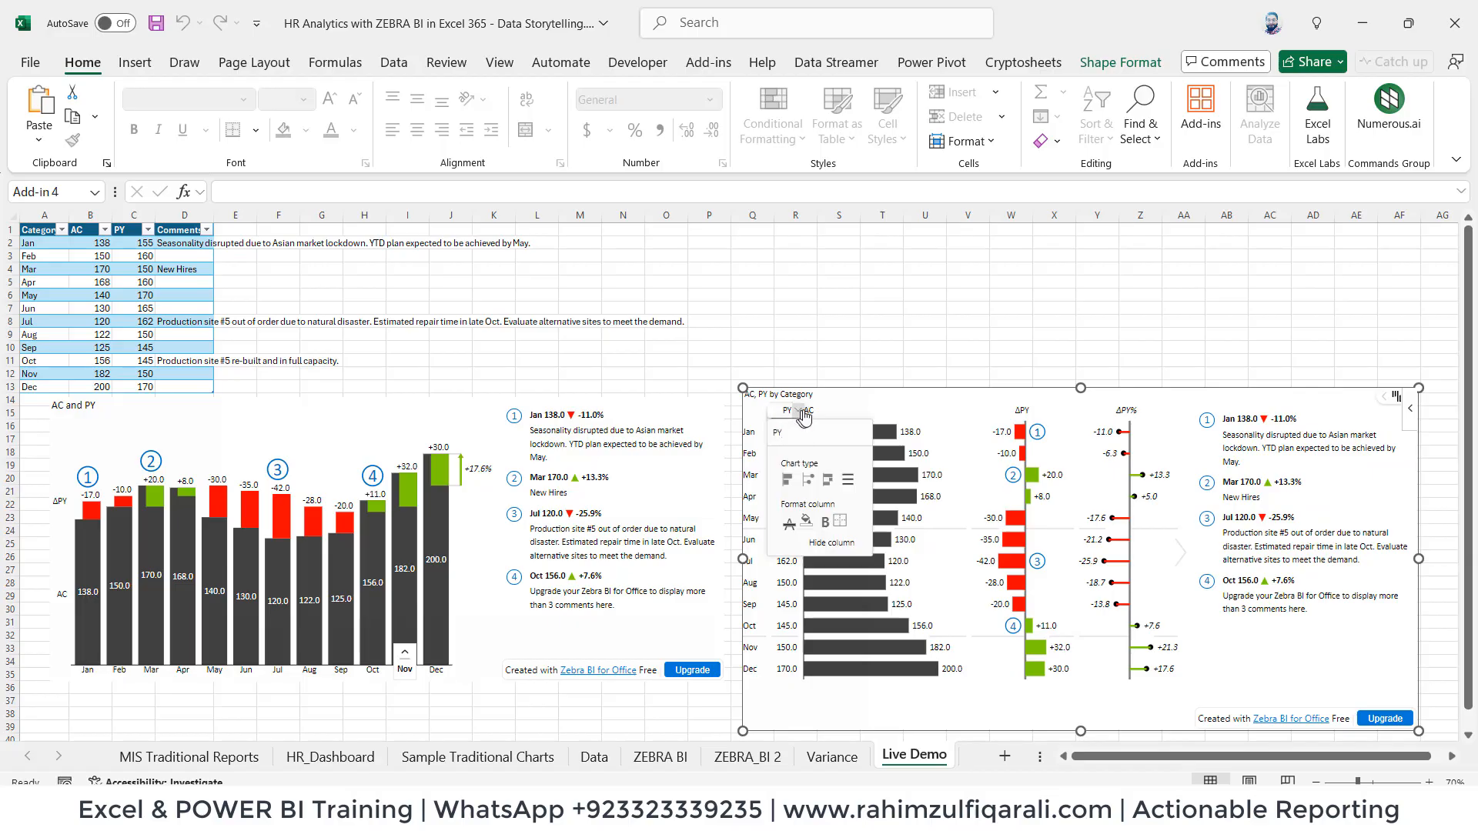
left_click(881, 333)
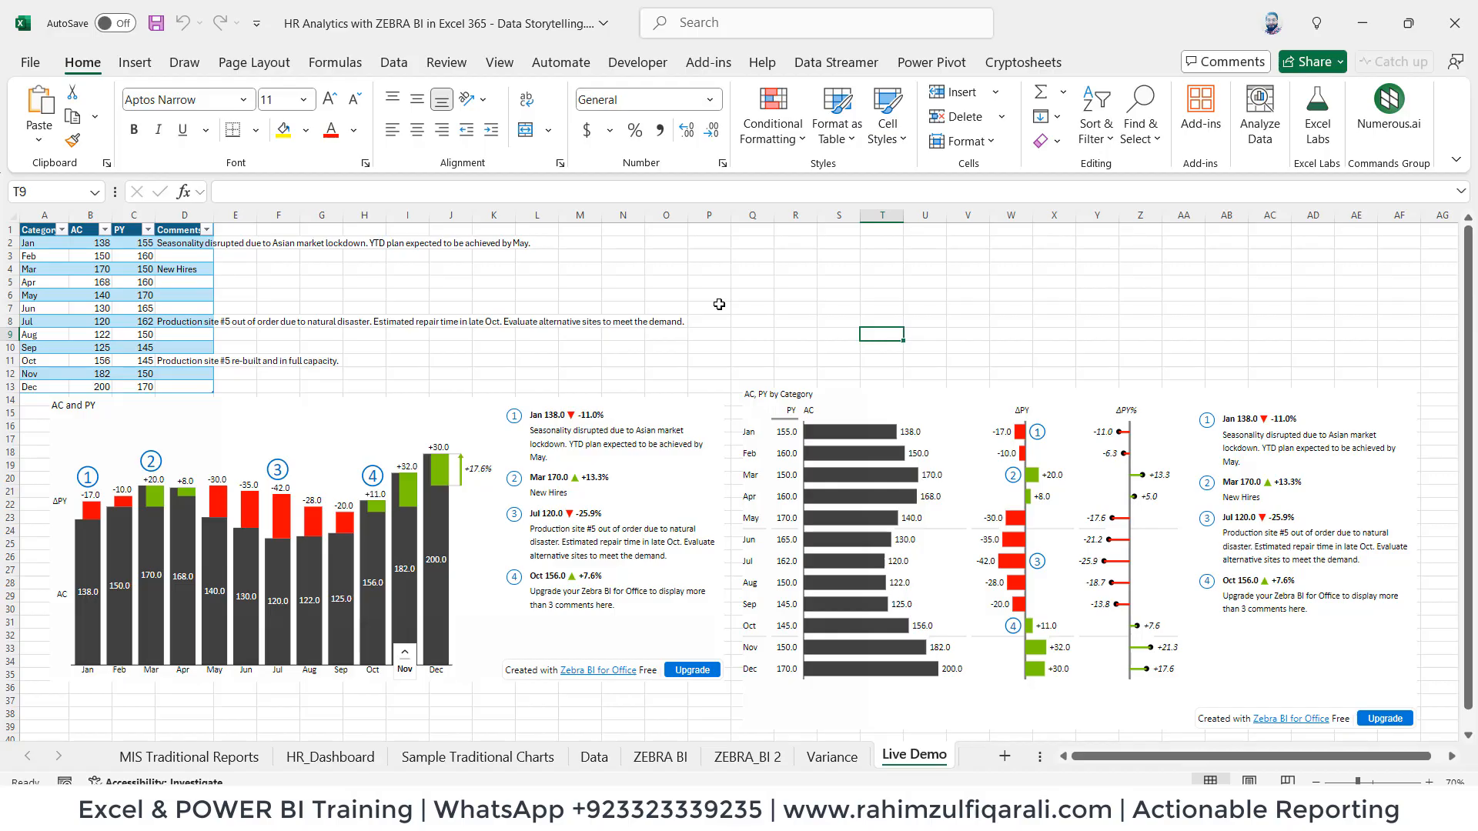
mouse_move(1070, 522)
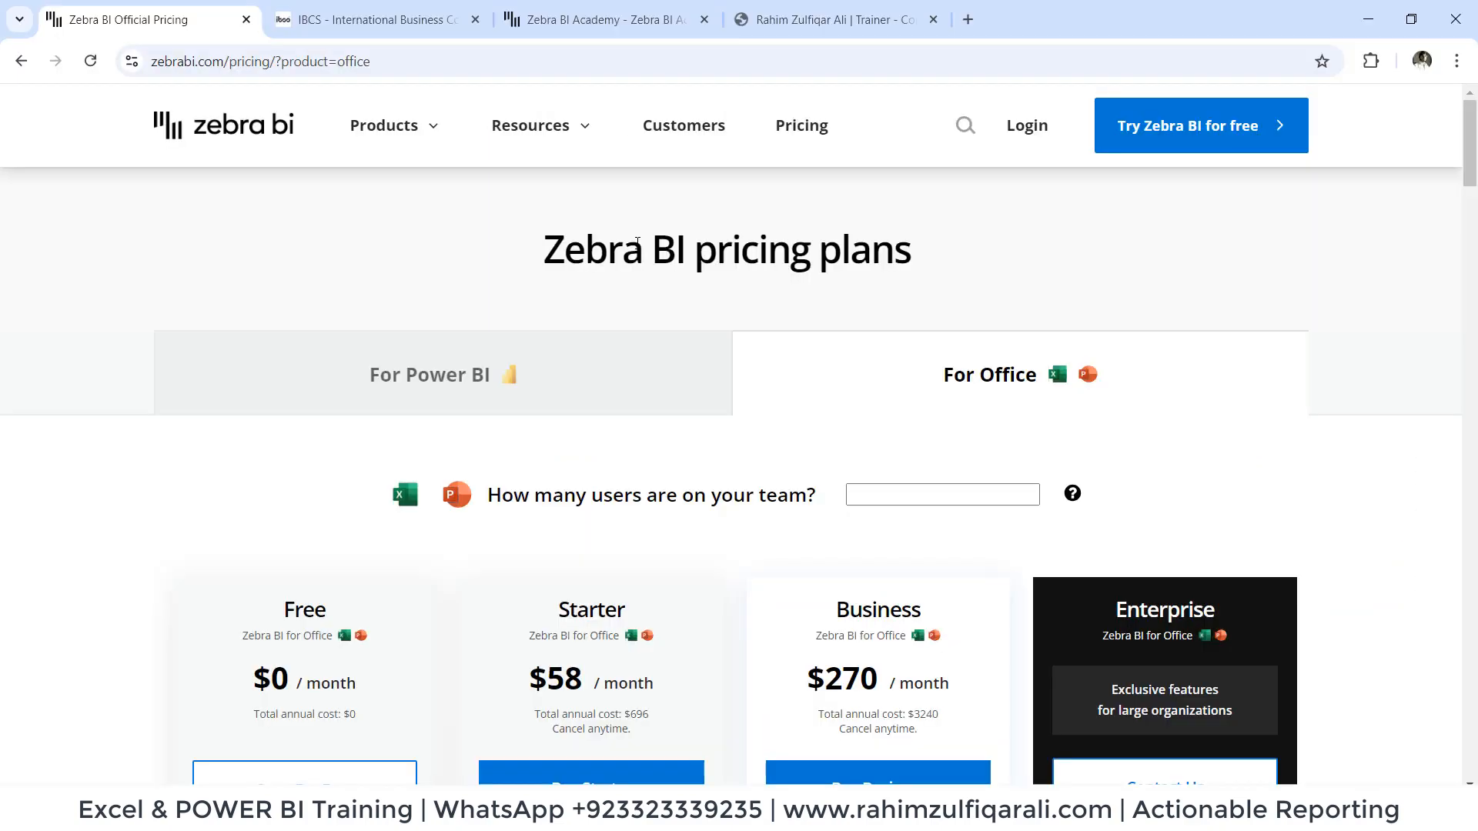
Step: Show For Office pricing and scroll through Free, Starter $58, Business $270 and Enterprise plans
scroll("down", 3)
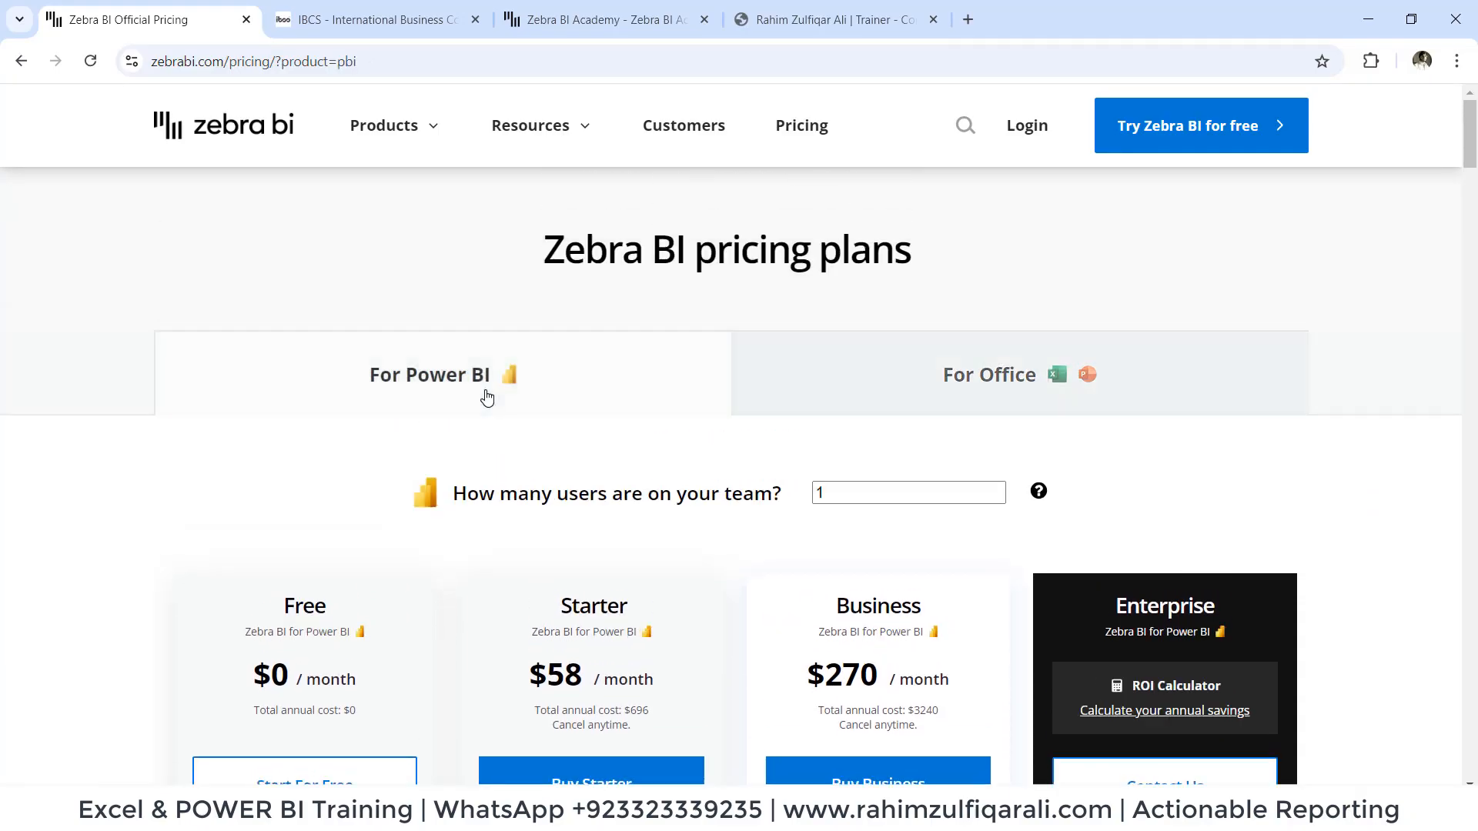
scroll("down", 3)
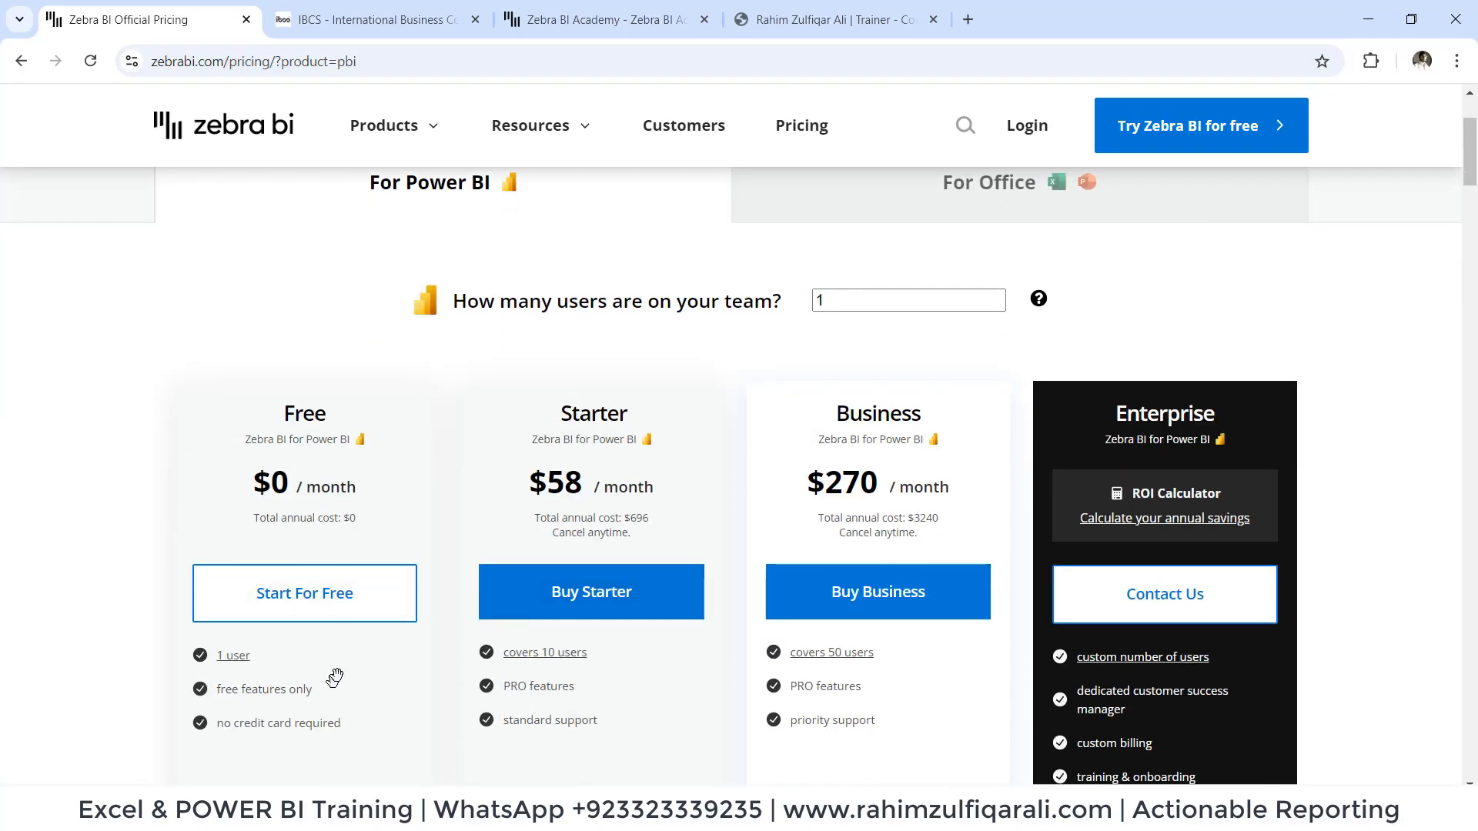
scroll("down", 3)
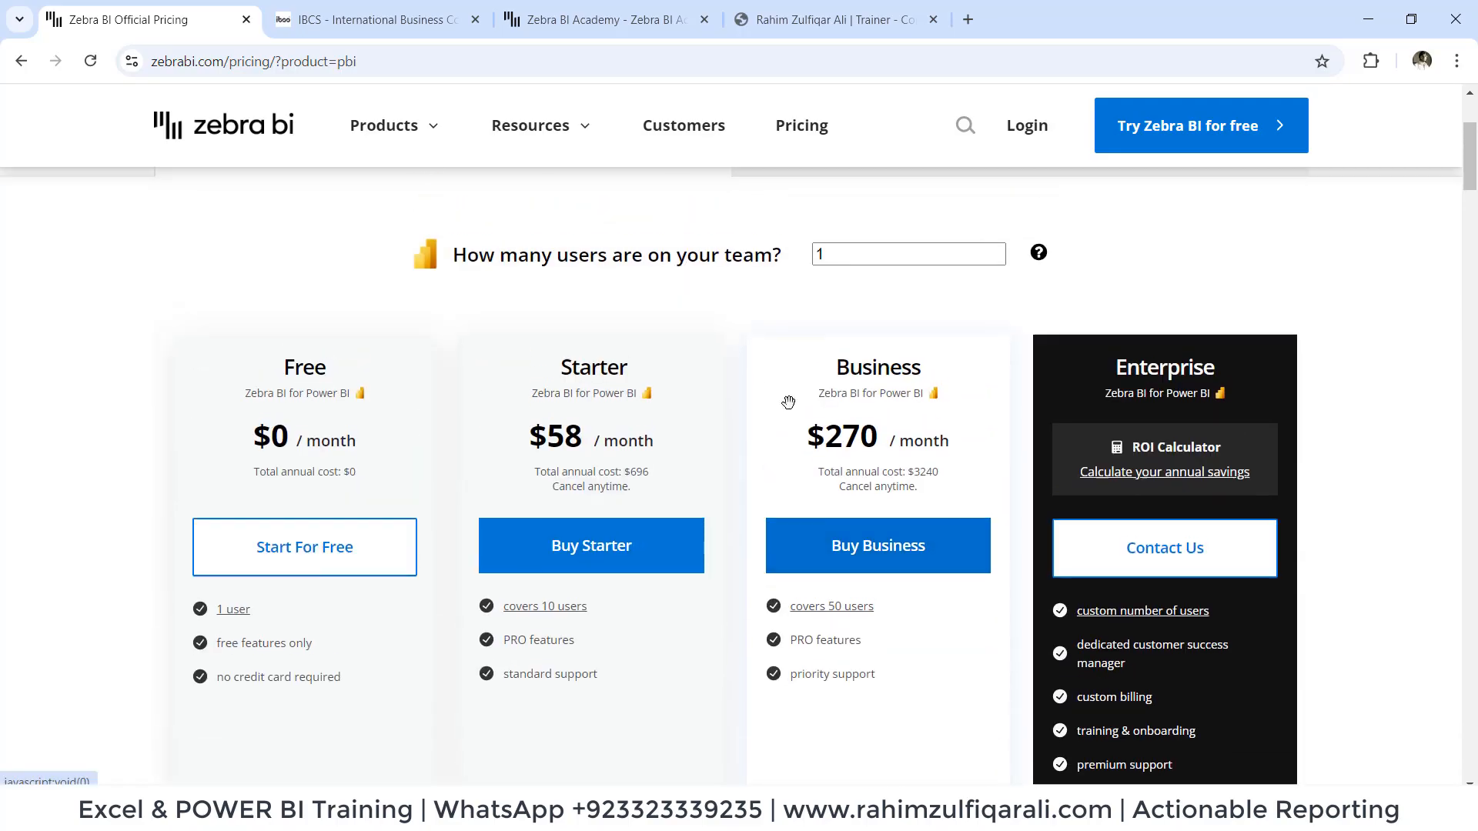
left_click(990, 277)
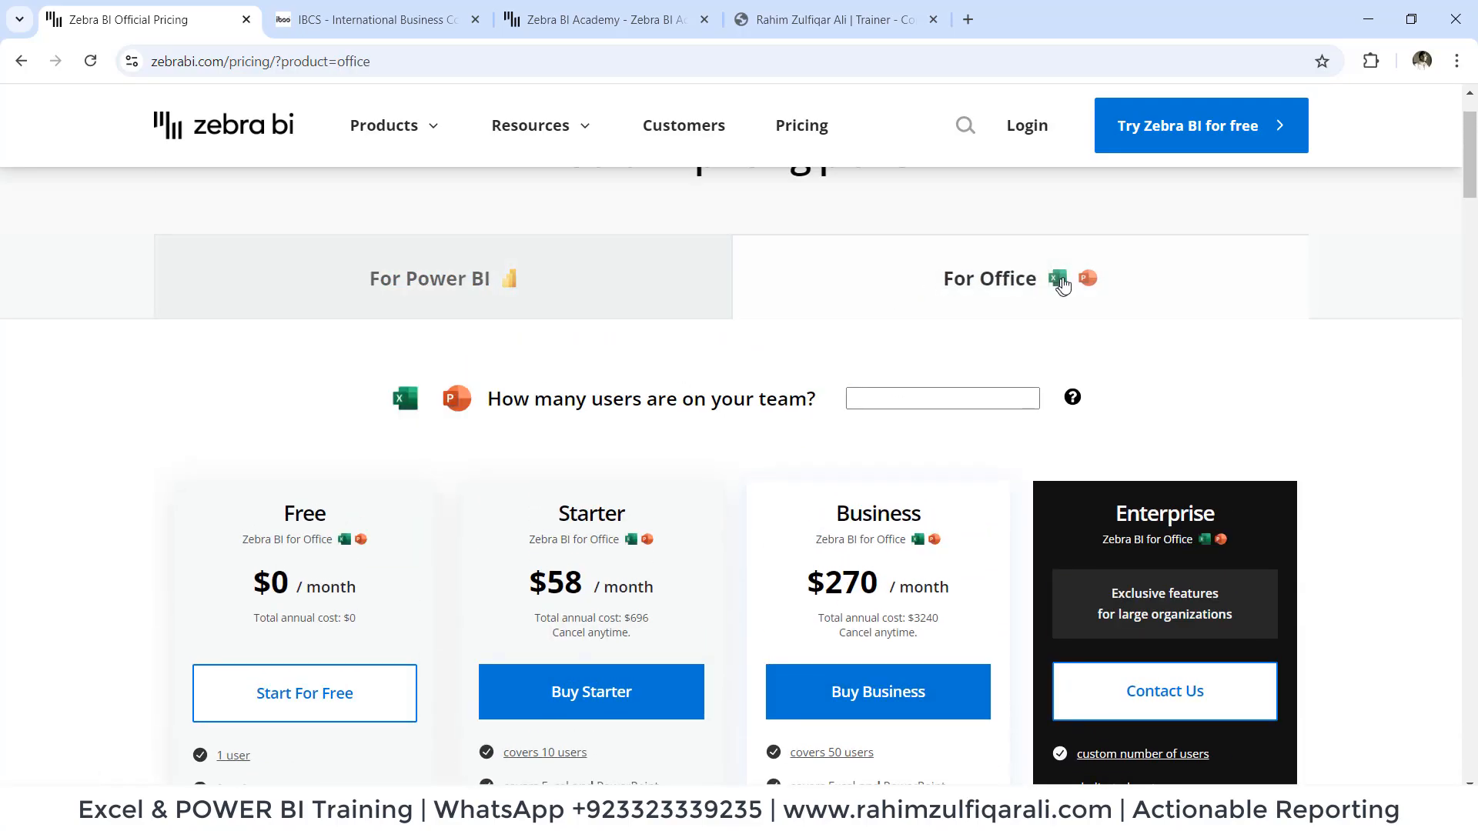
scroll("down", 3)
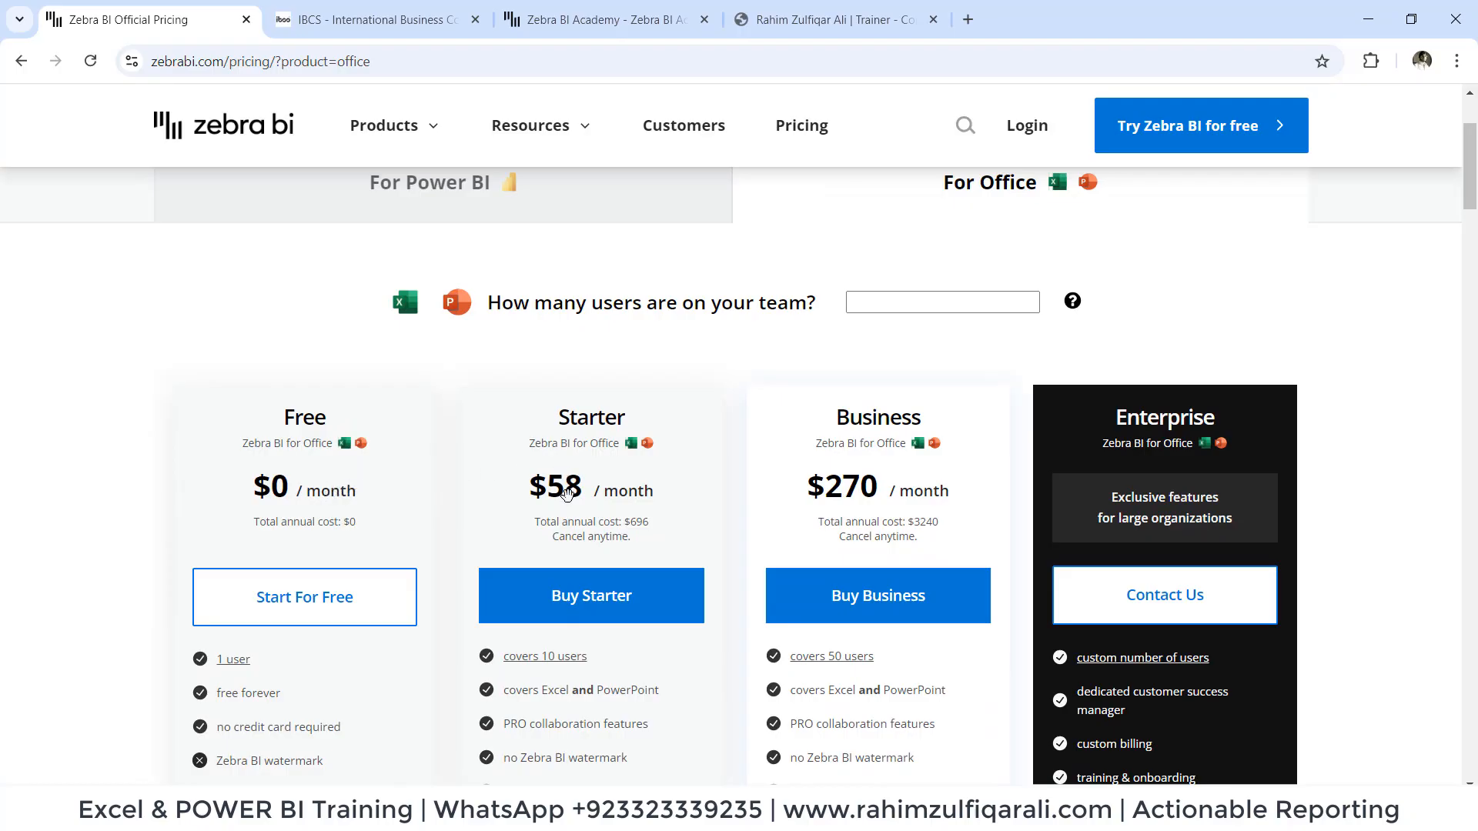
scroll("down", 3)
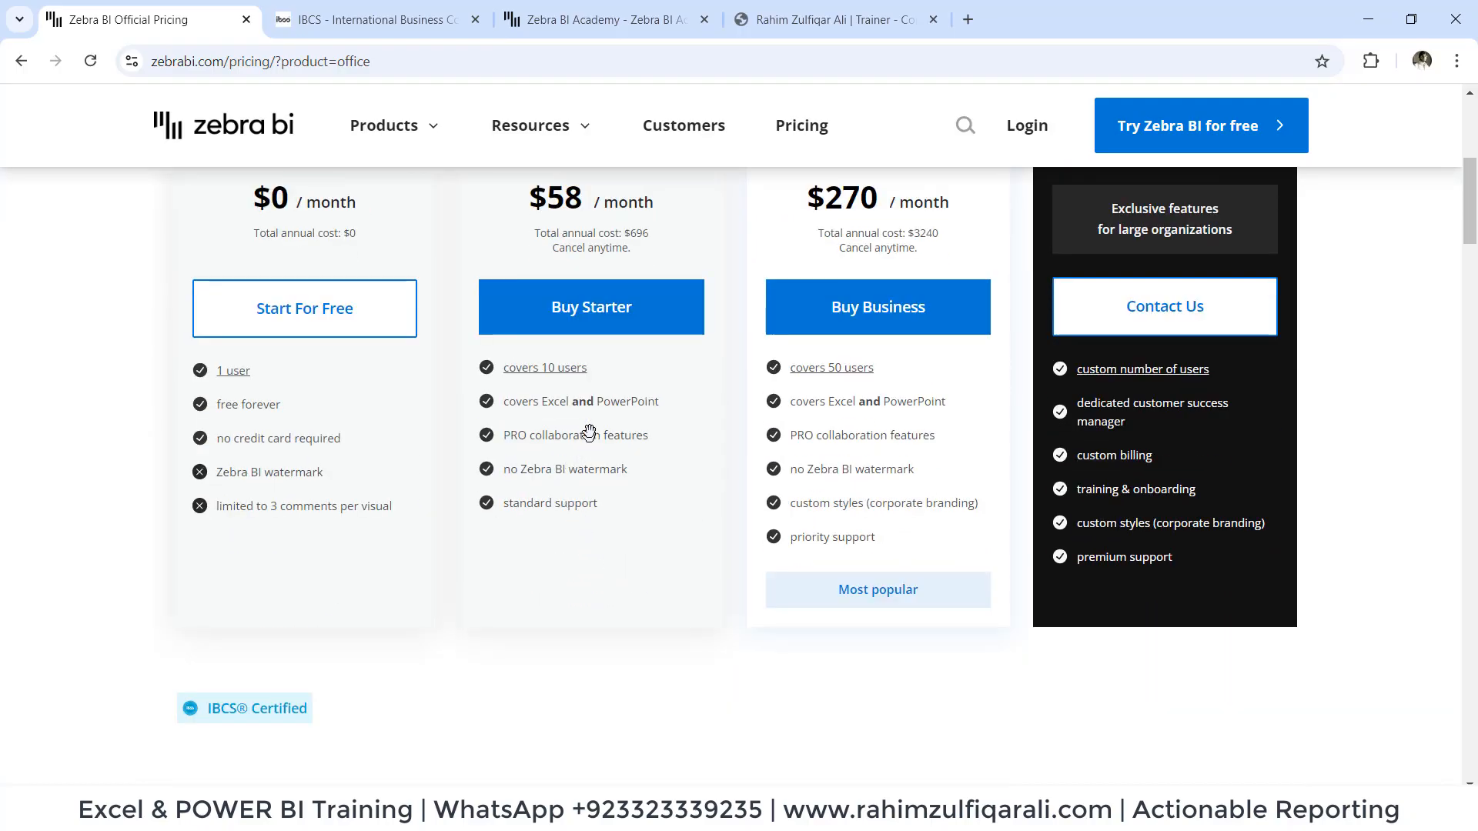
mouse_move(673, 484)
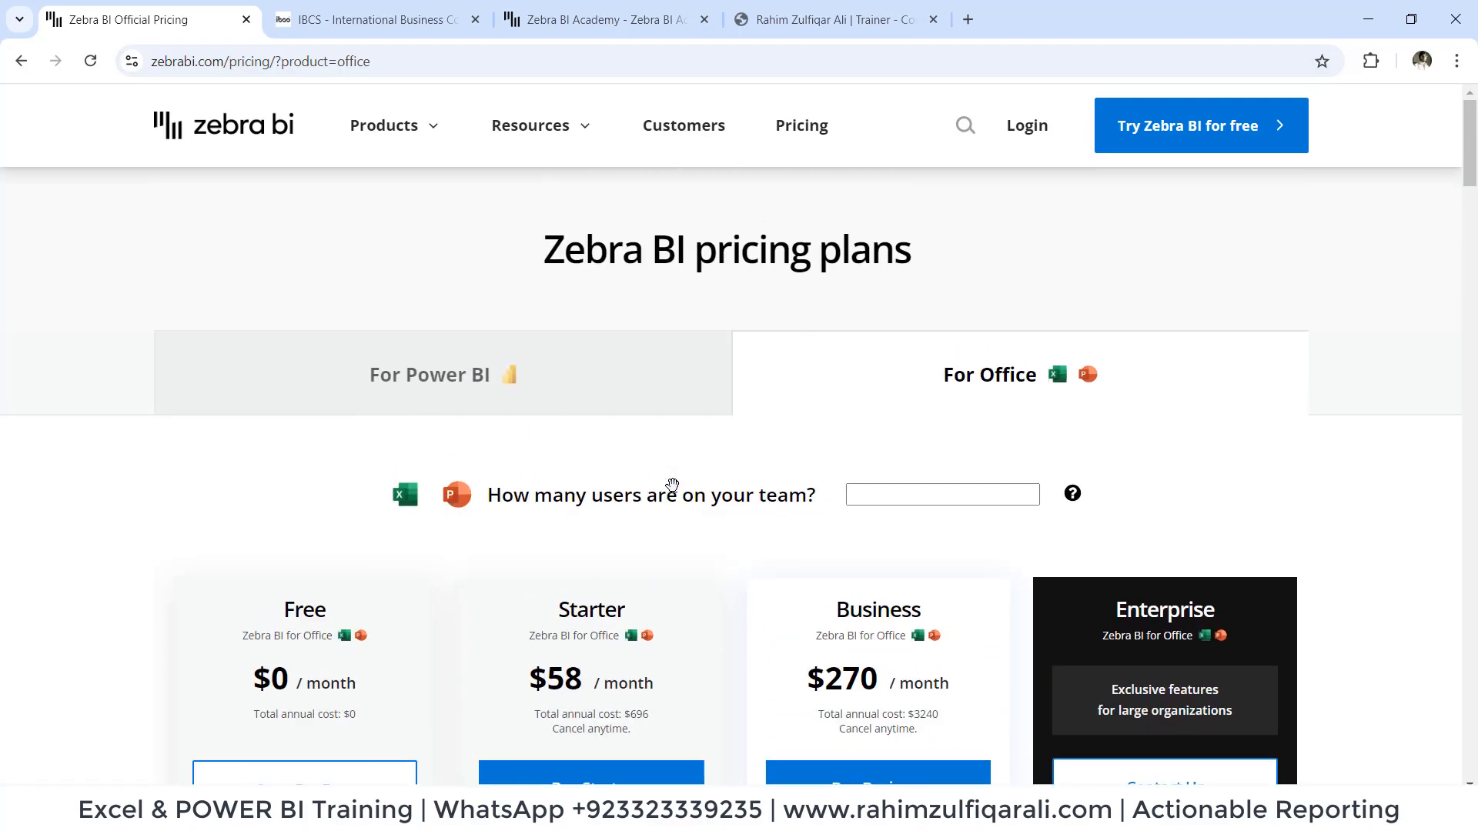
scroll("down", 3)
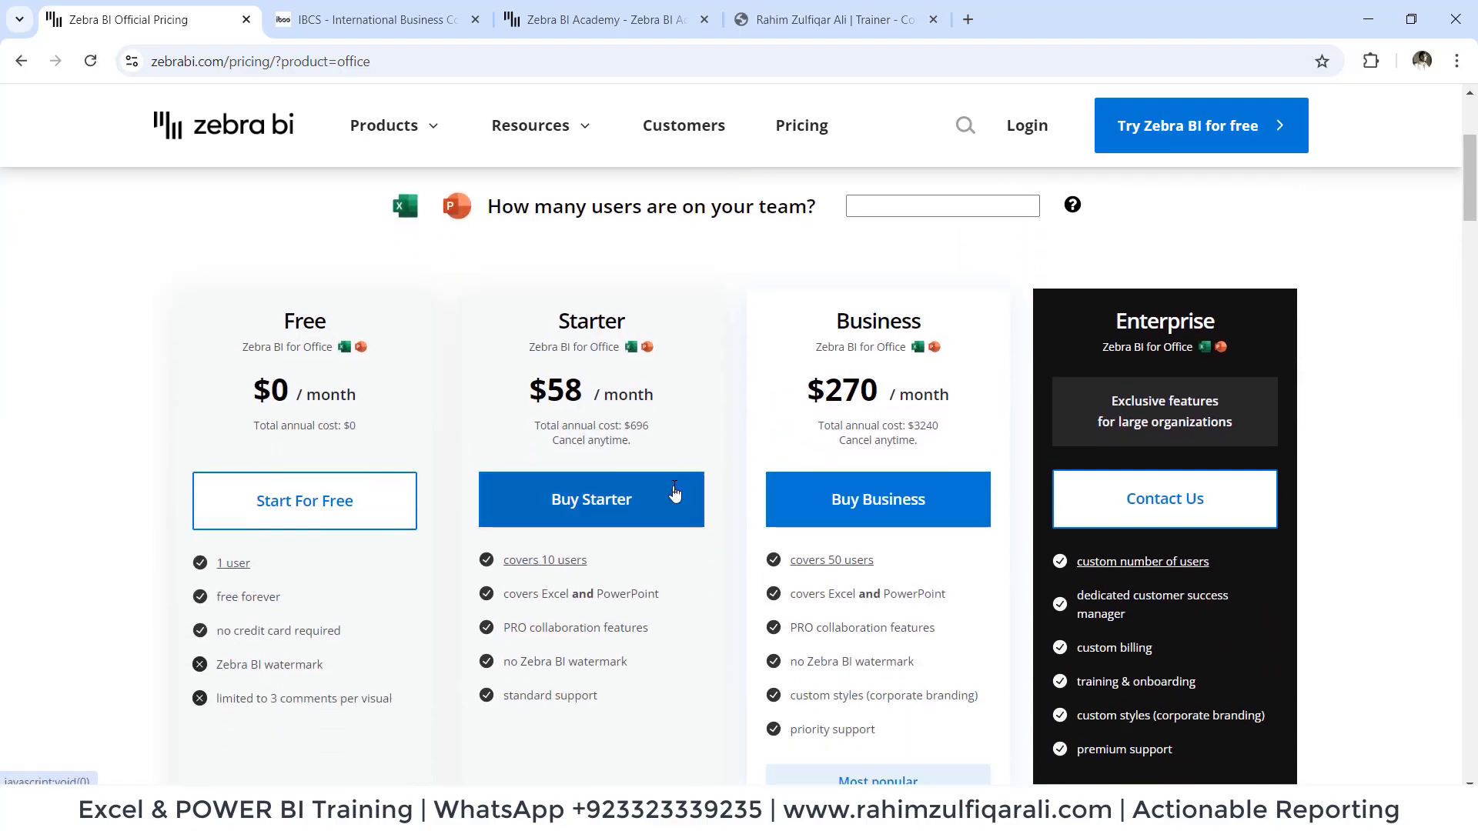
left_click(375, 18)
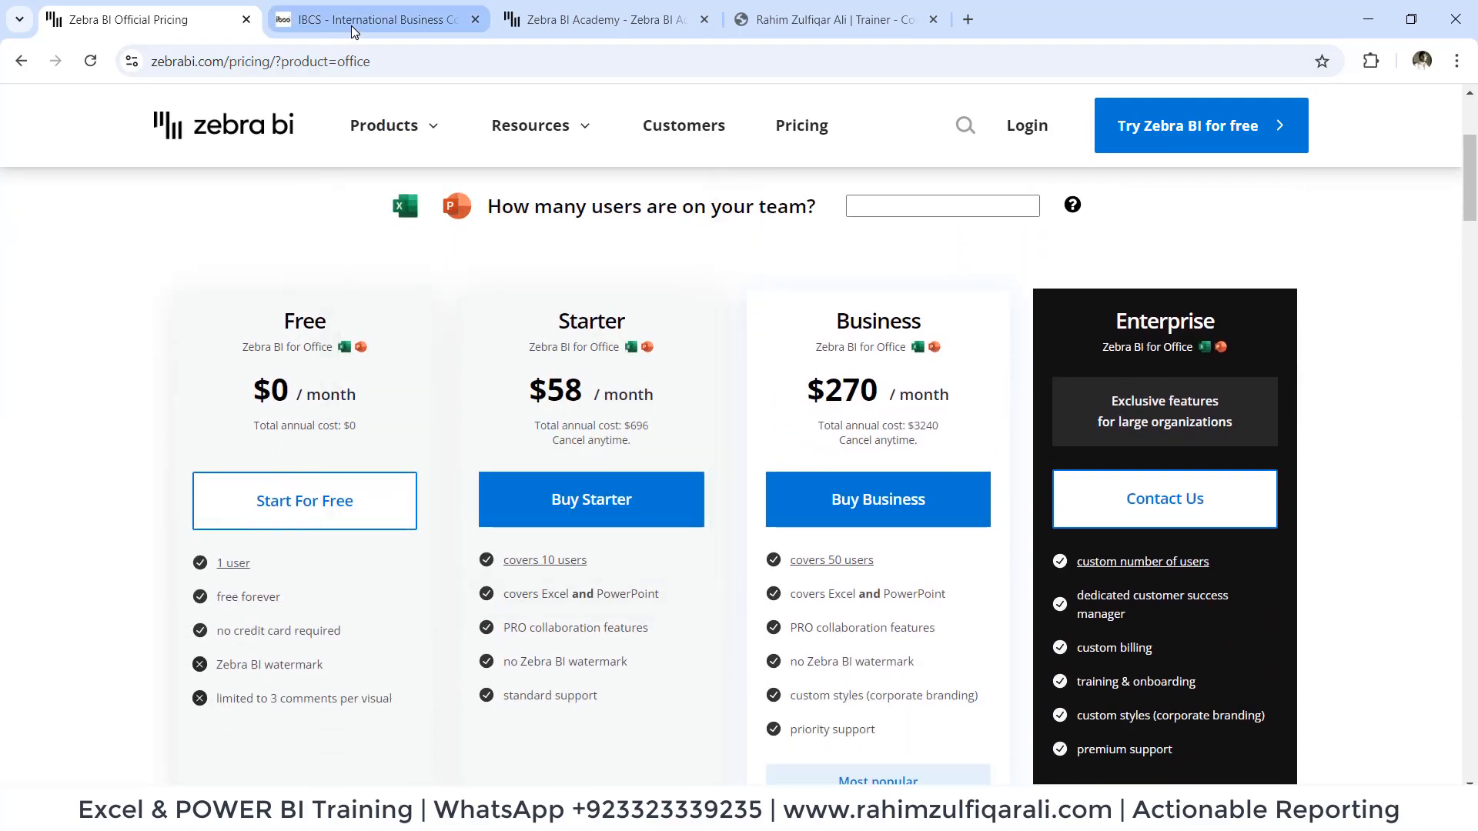
Step: Browse the IBCS home page's reports, standards and resources, then reach the Zebra BI Academy free training page
left_click(375, 18)
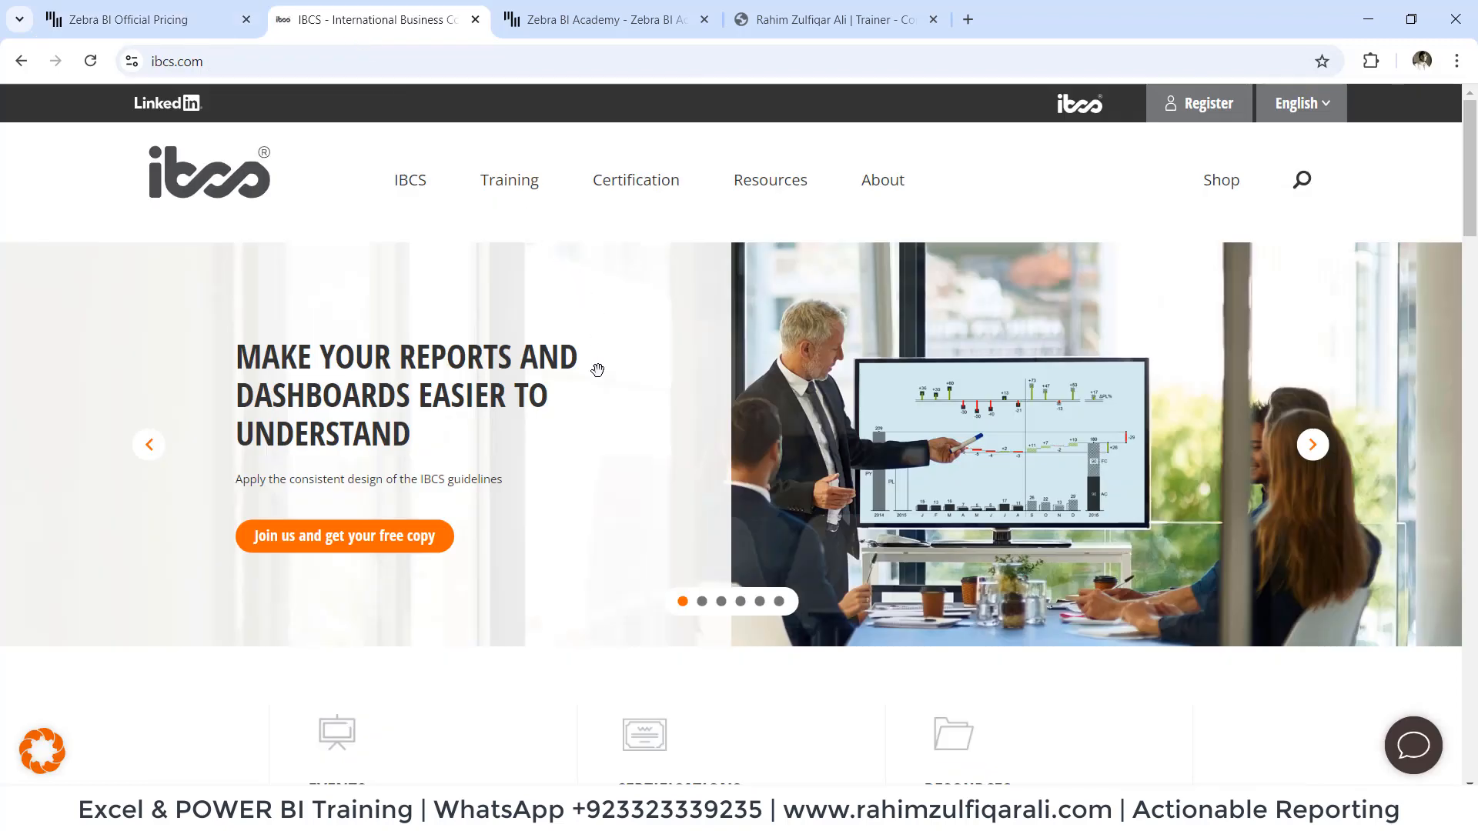
scroll("down", 3)
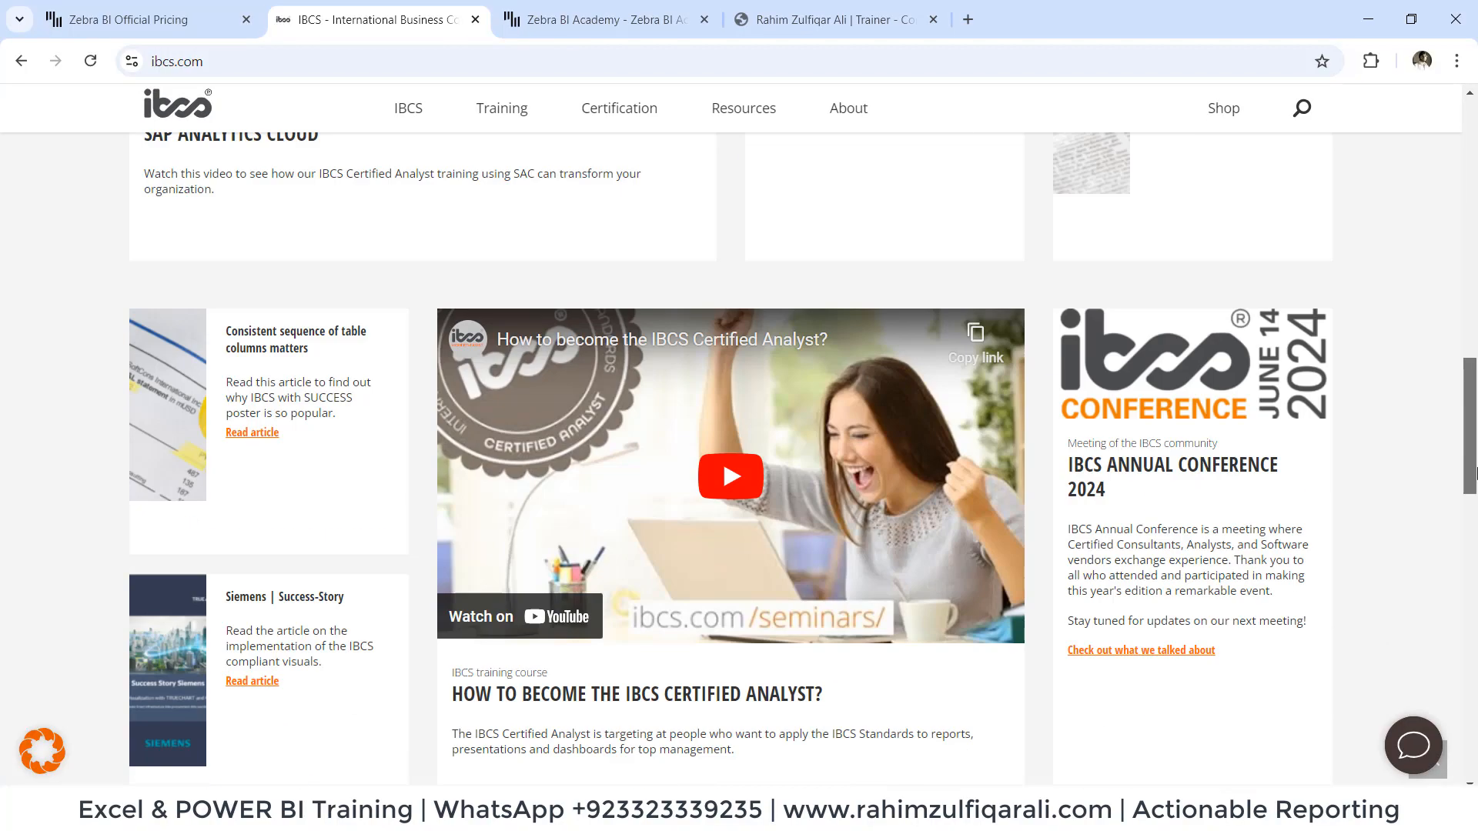
scroll("down", 3)
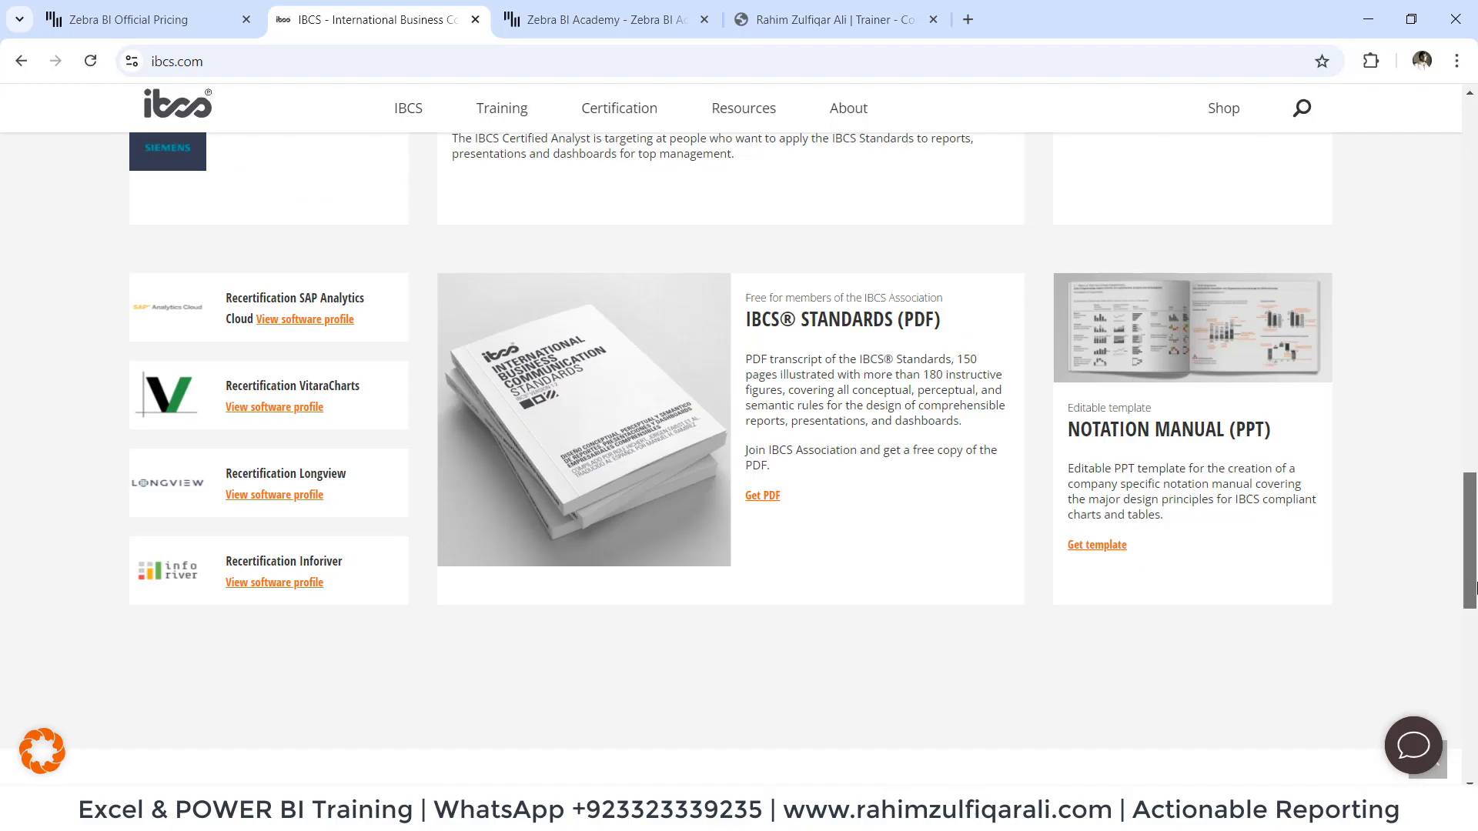
scroll("down", 3)
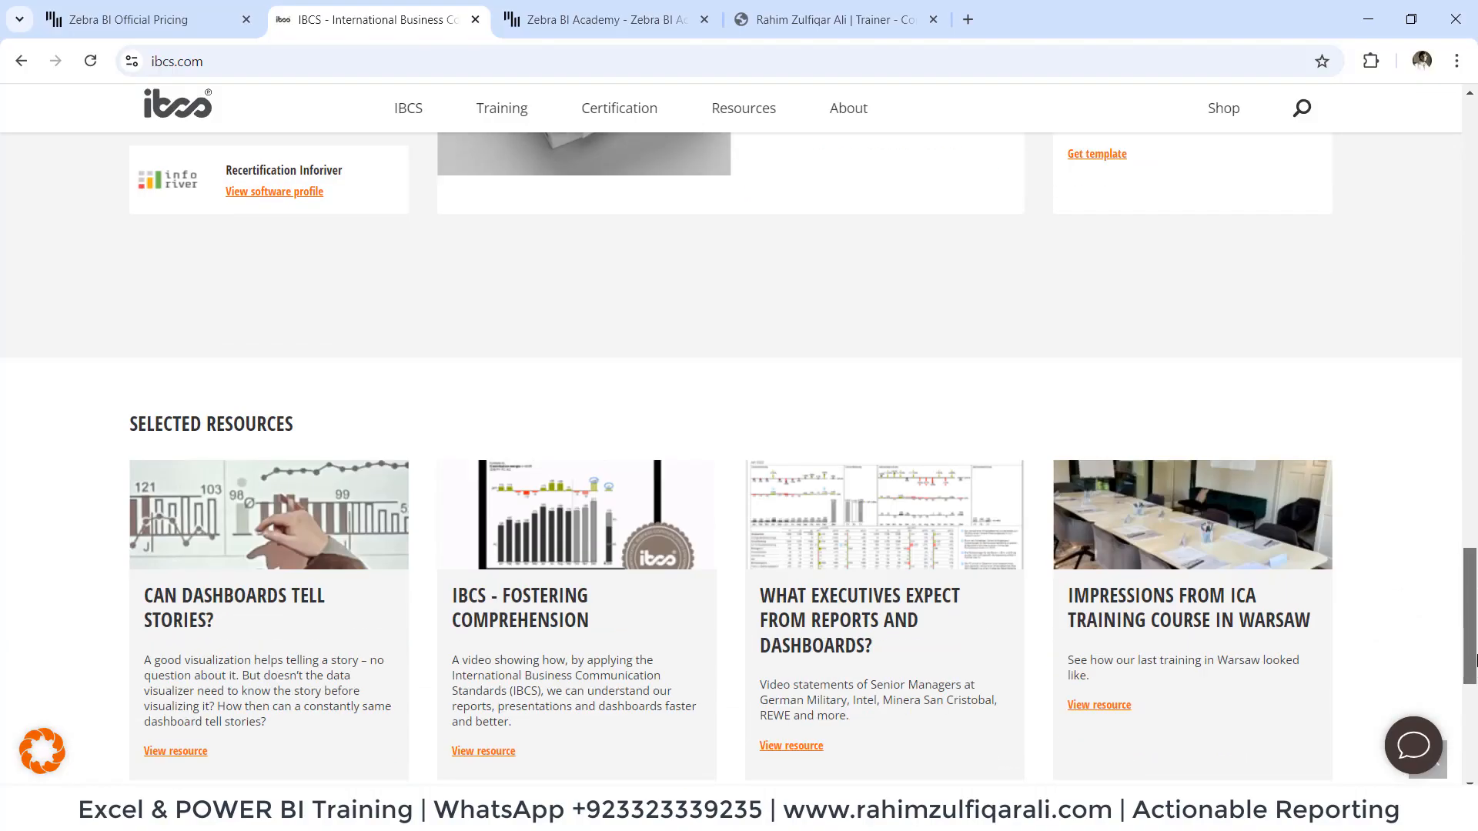
scroll("up", 3)
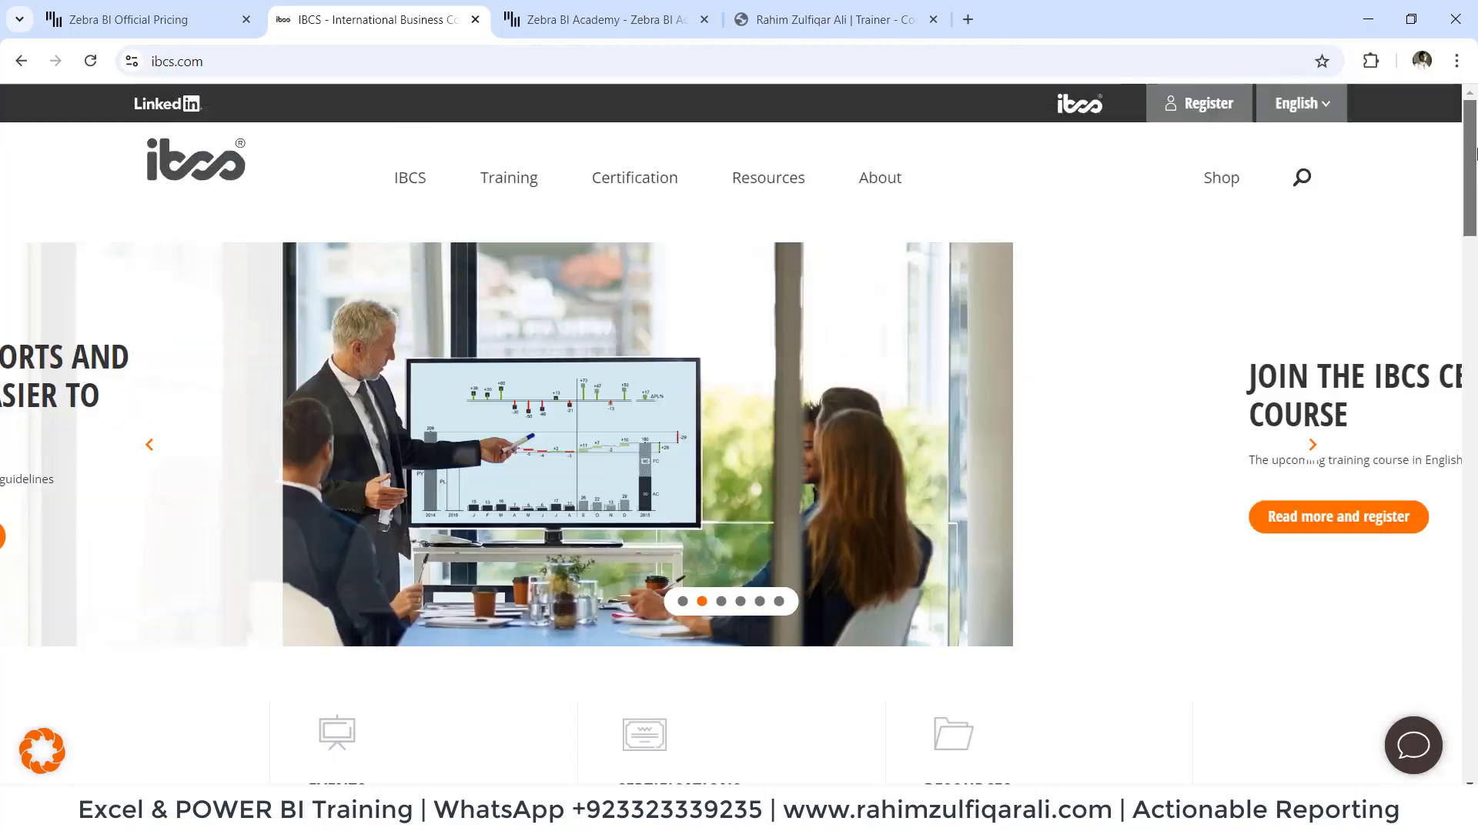
left_click(1312, 444)
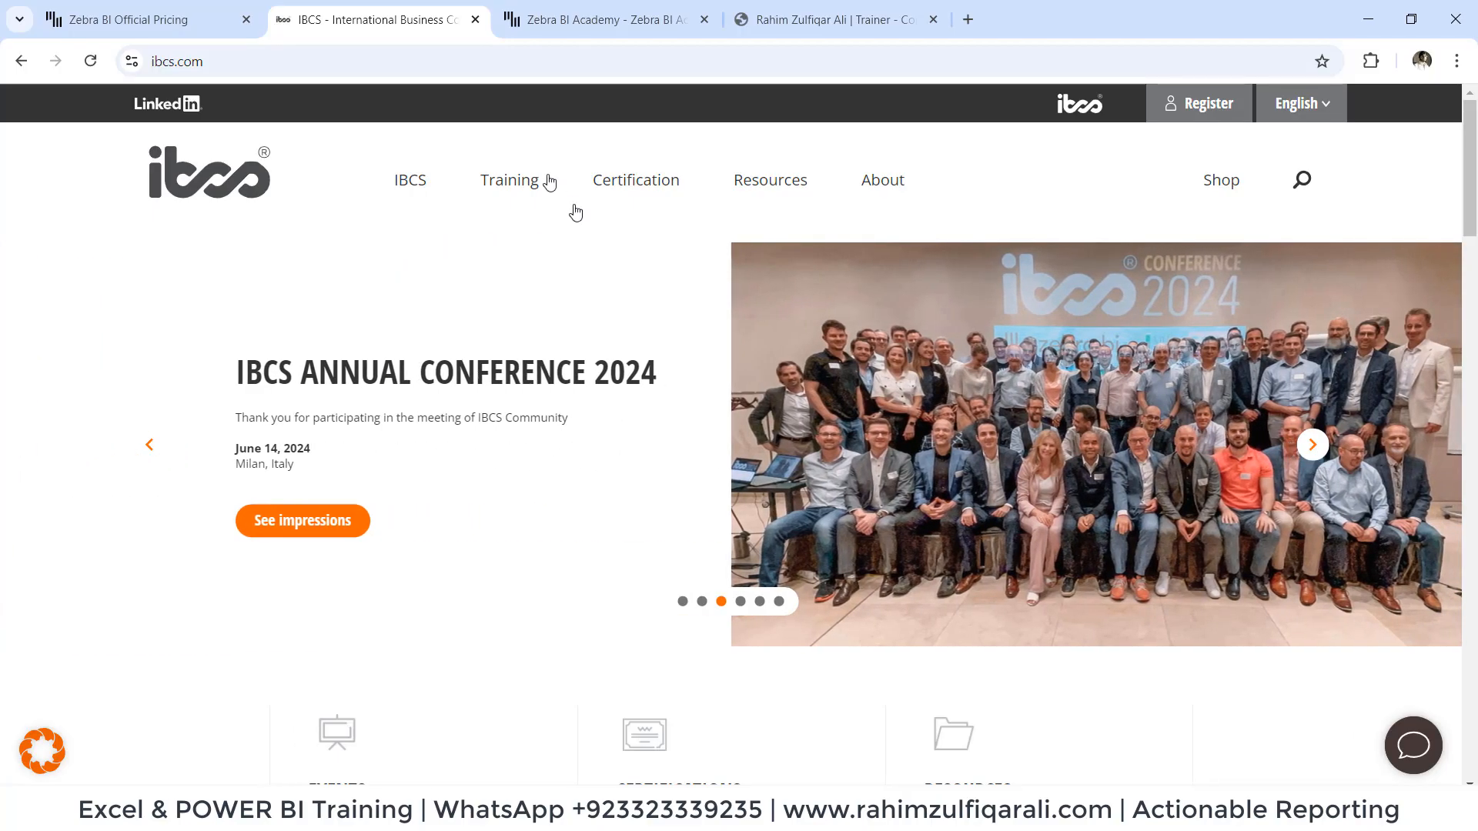
left_click(600, 18)
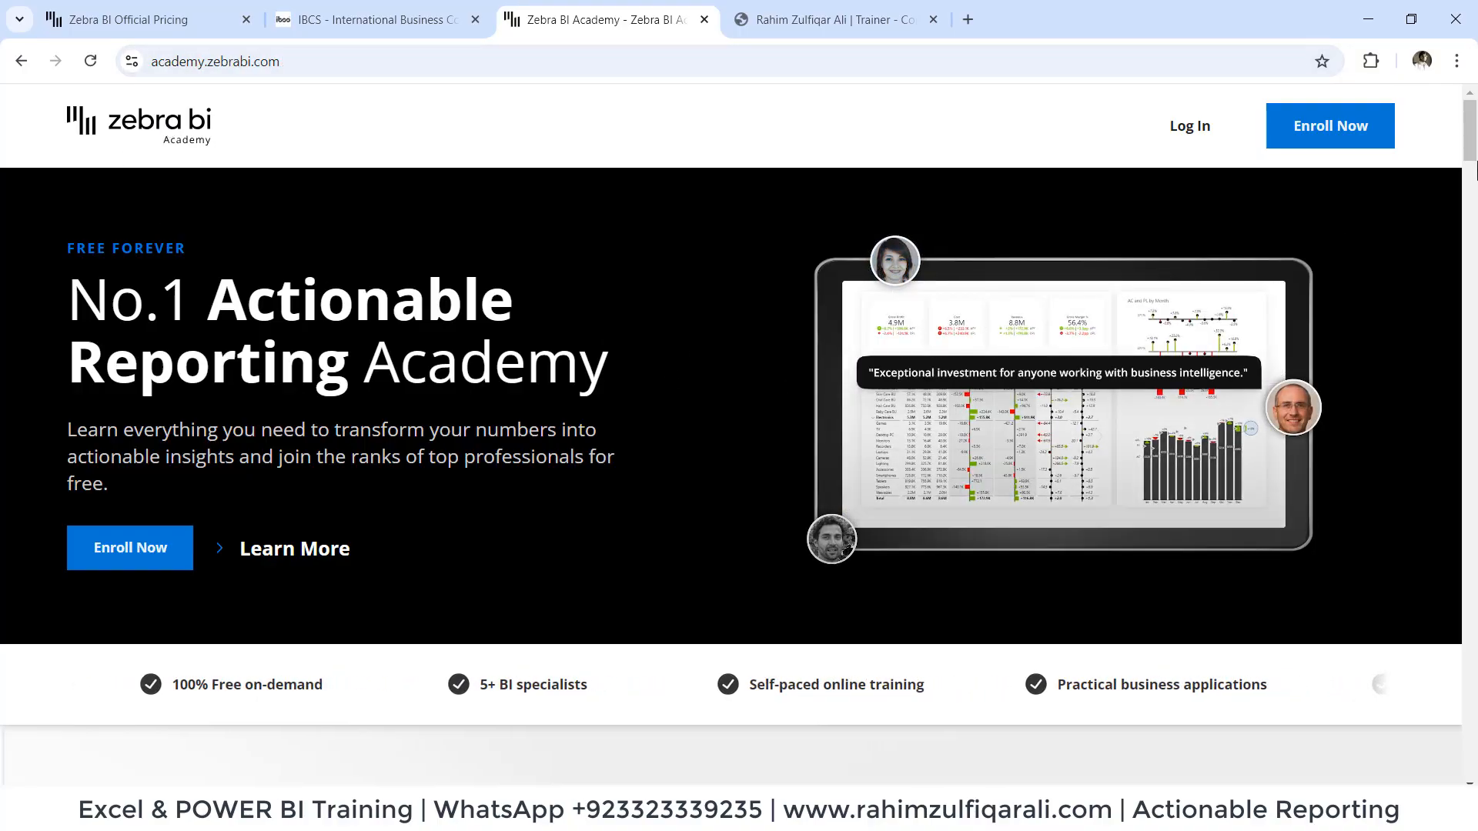
Step: Scroll through the Zebra BI Academy Course Curriculum modules, then return to Excel's Live Demo sheet
scroll("down", 3)
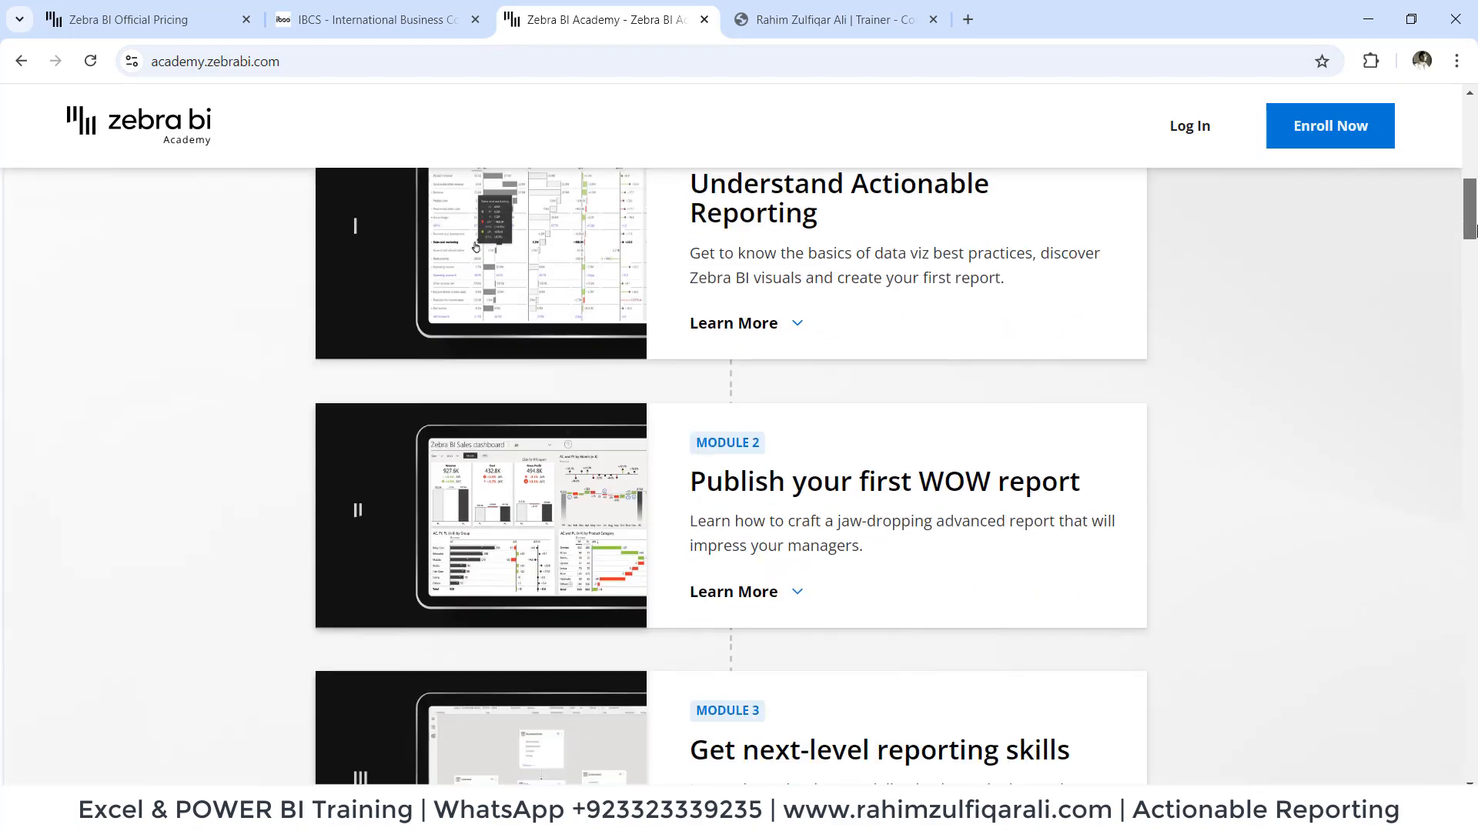
scroll("up", 3)
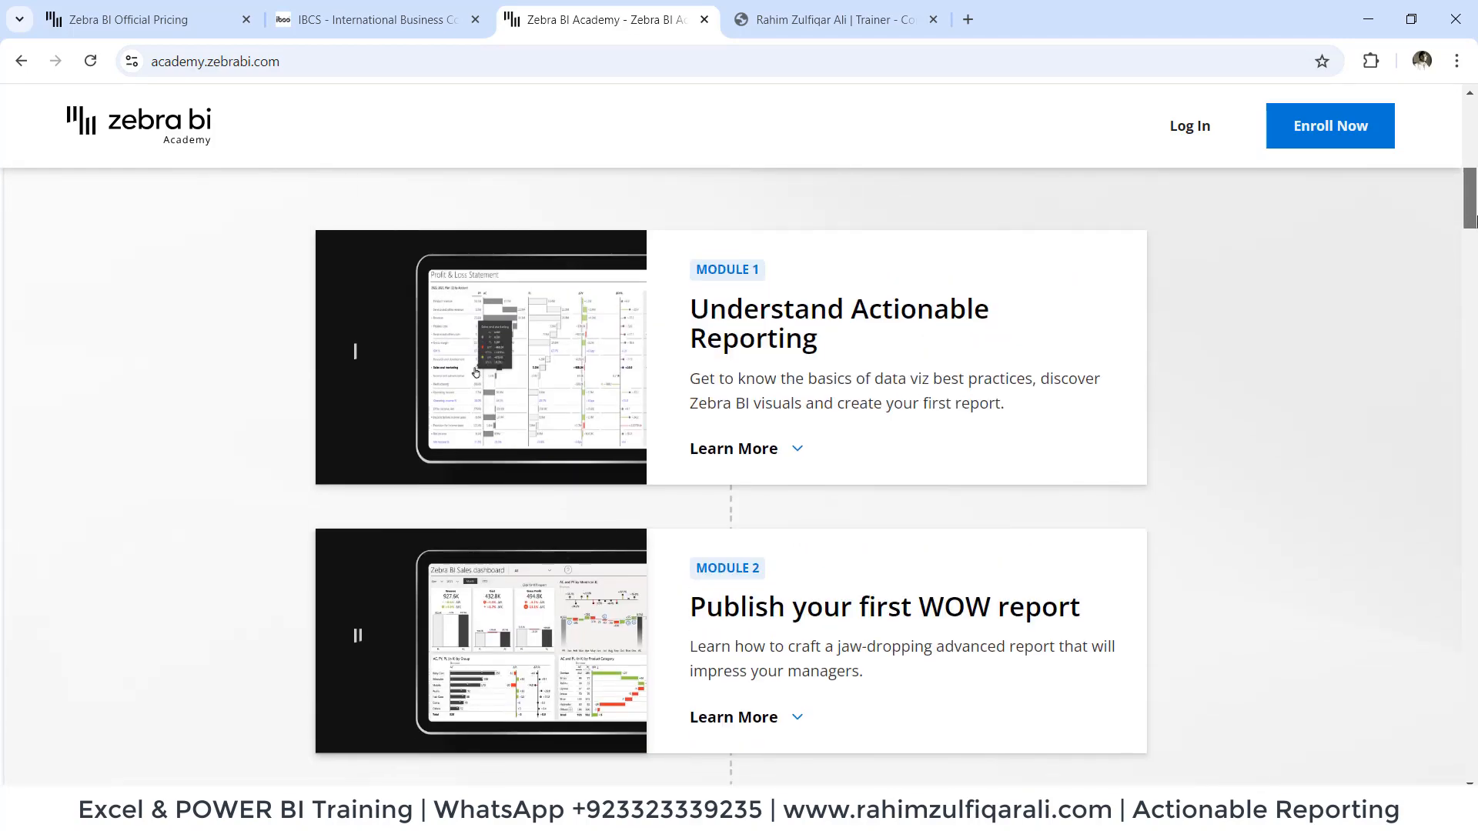
scroll("down", 3)
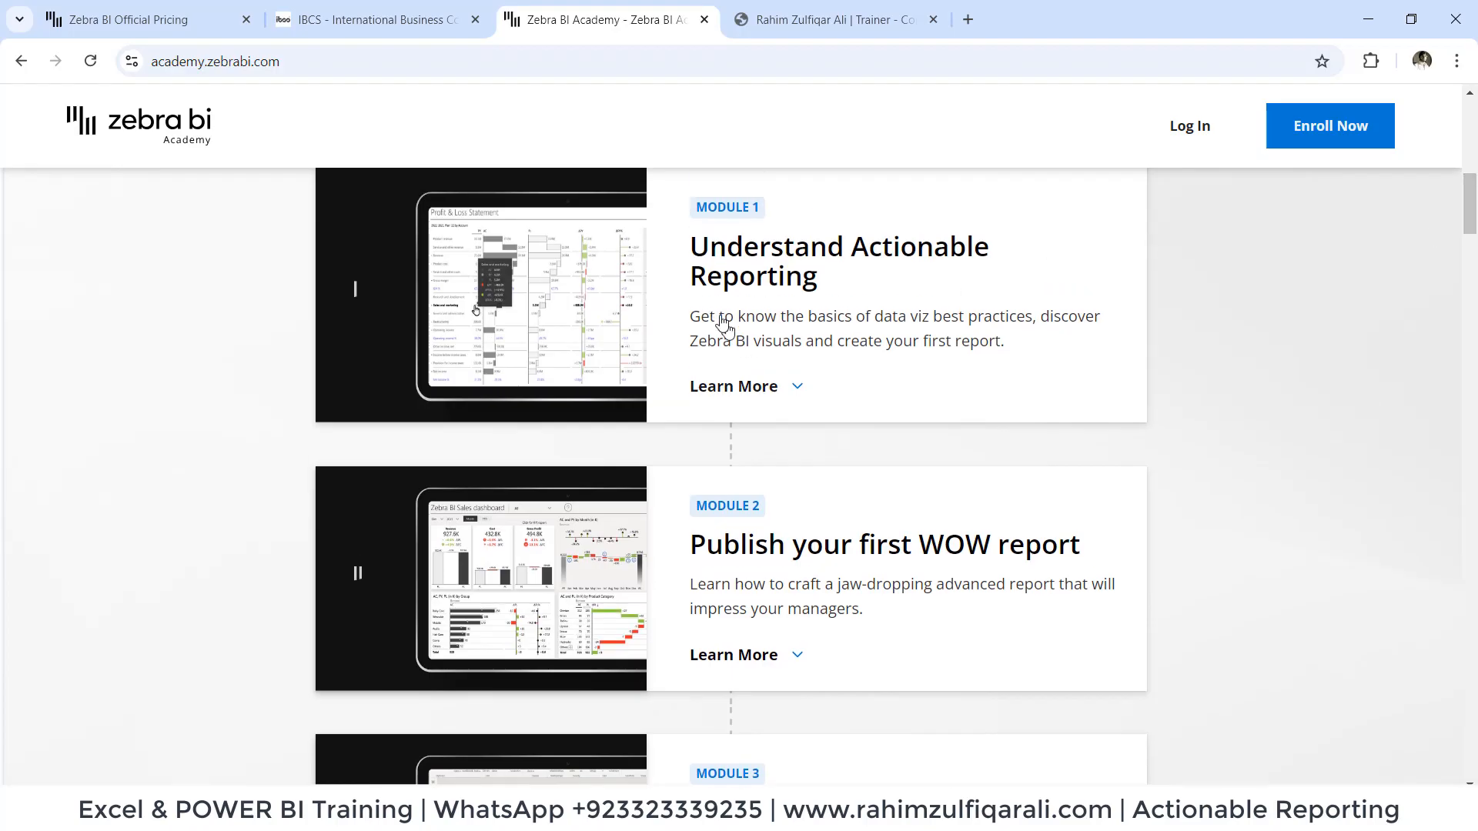
scroll("down", 3)
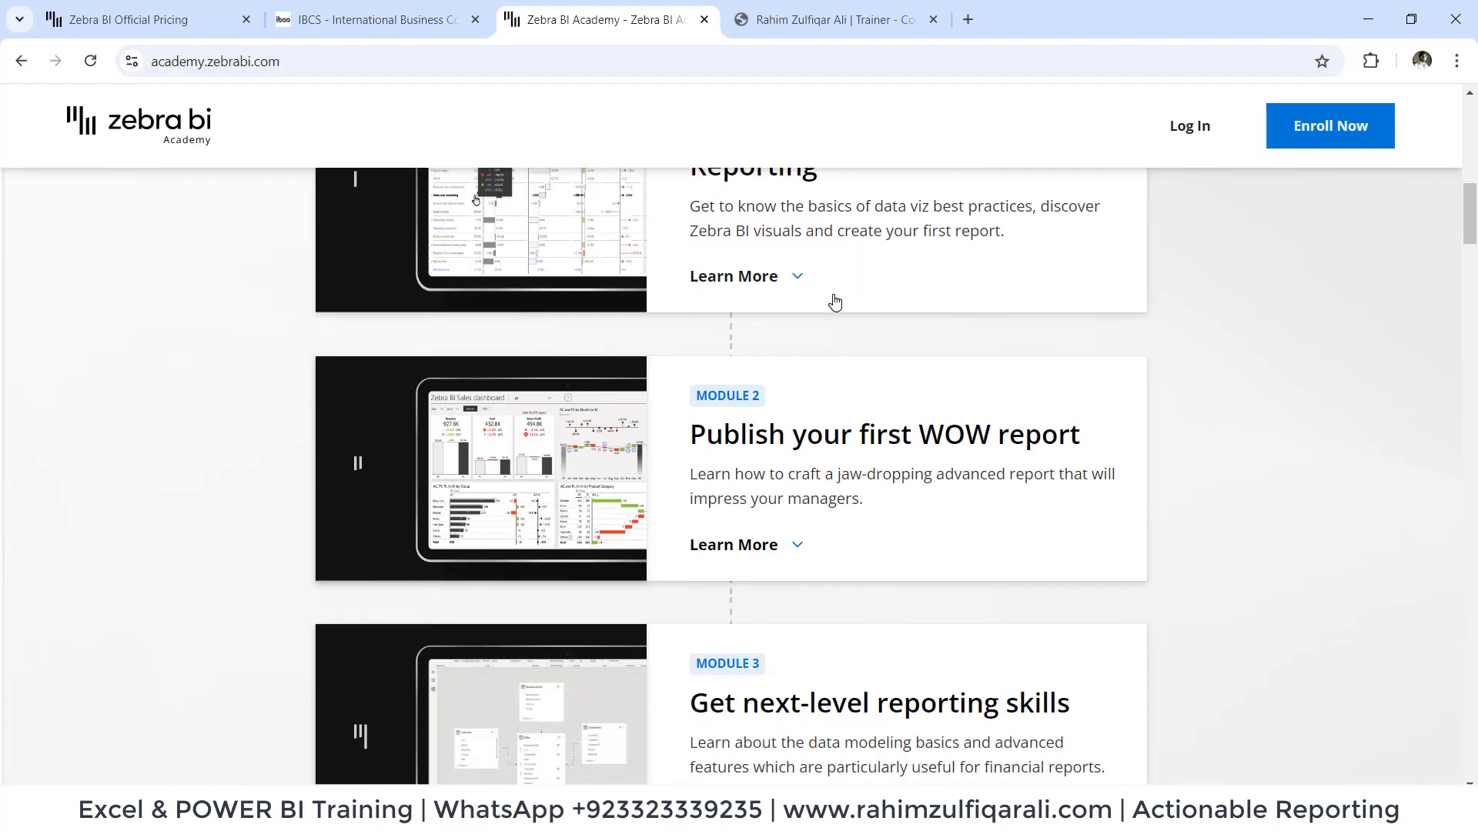
scroll("down", 3)
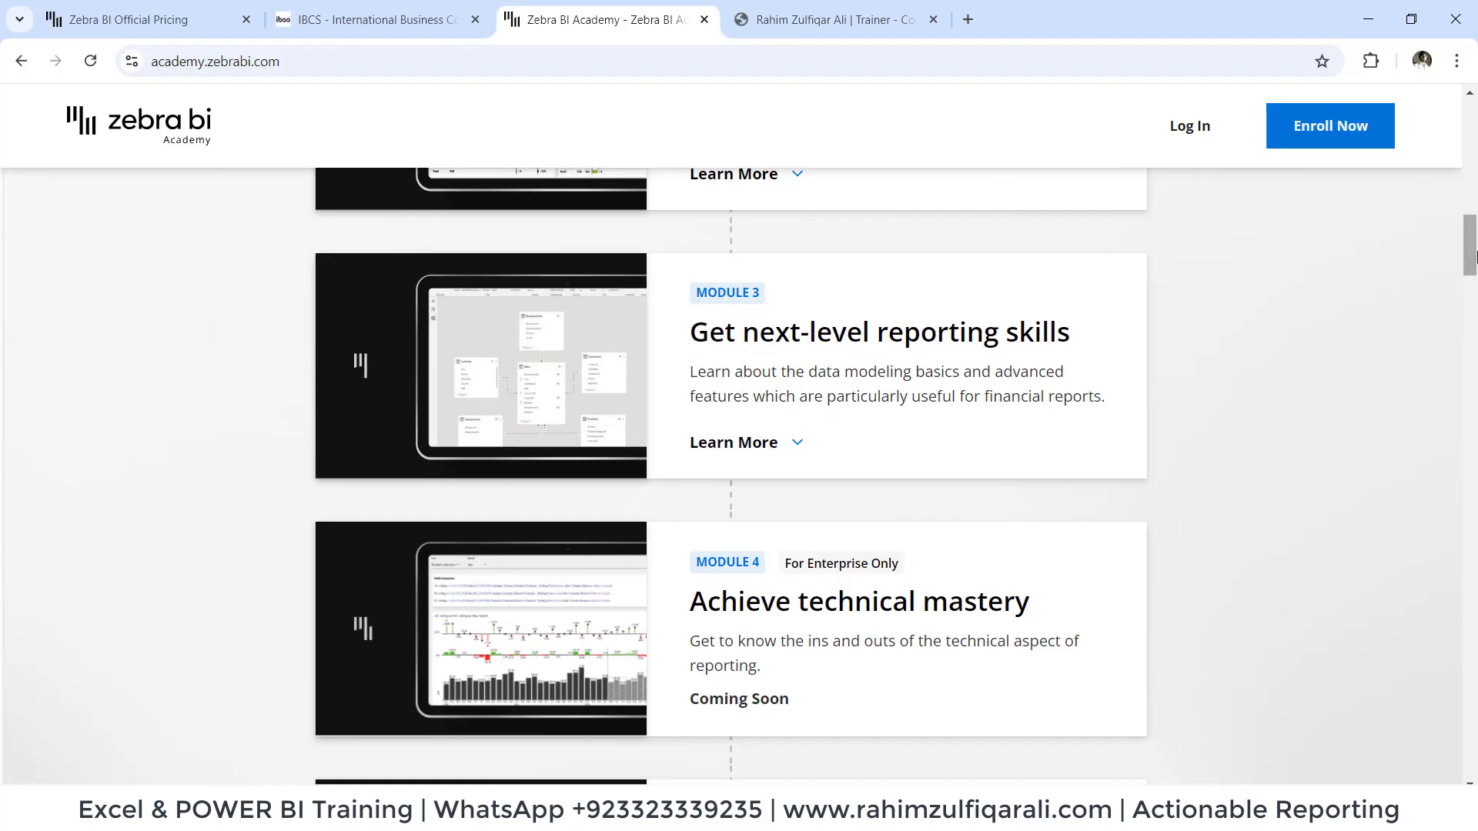
scroll("down", 3)
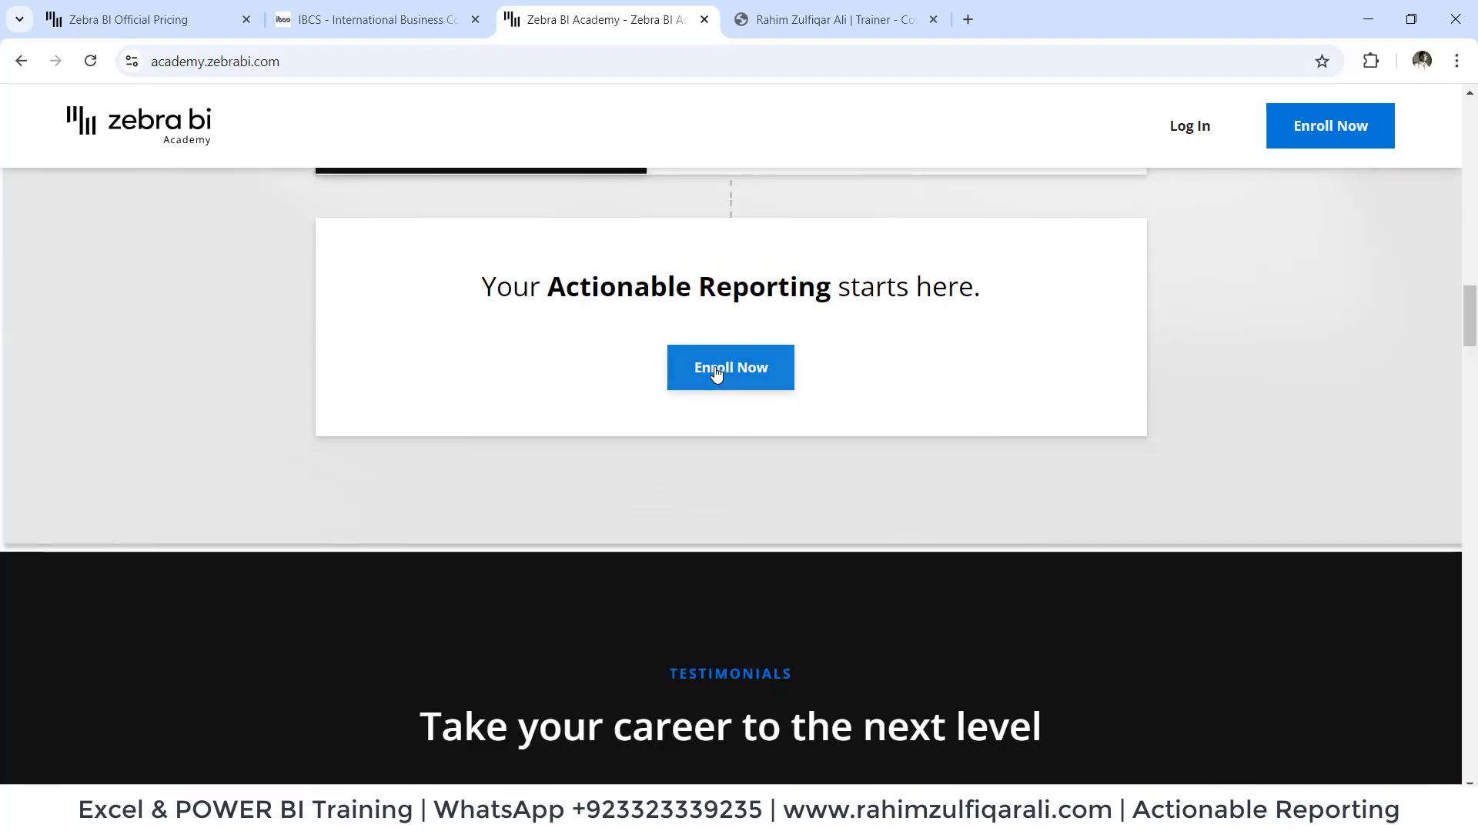
scroll("down", 3)
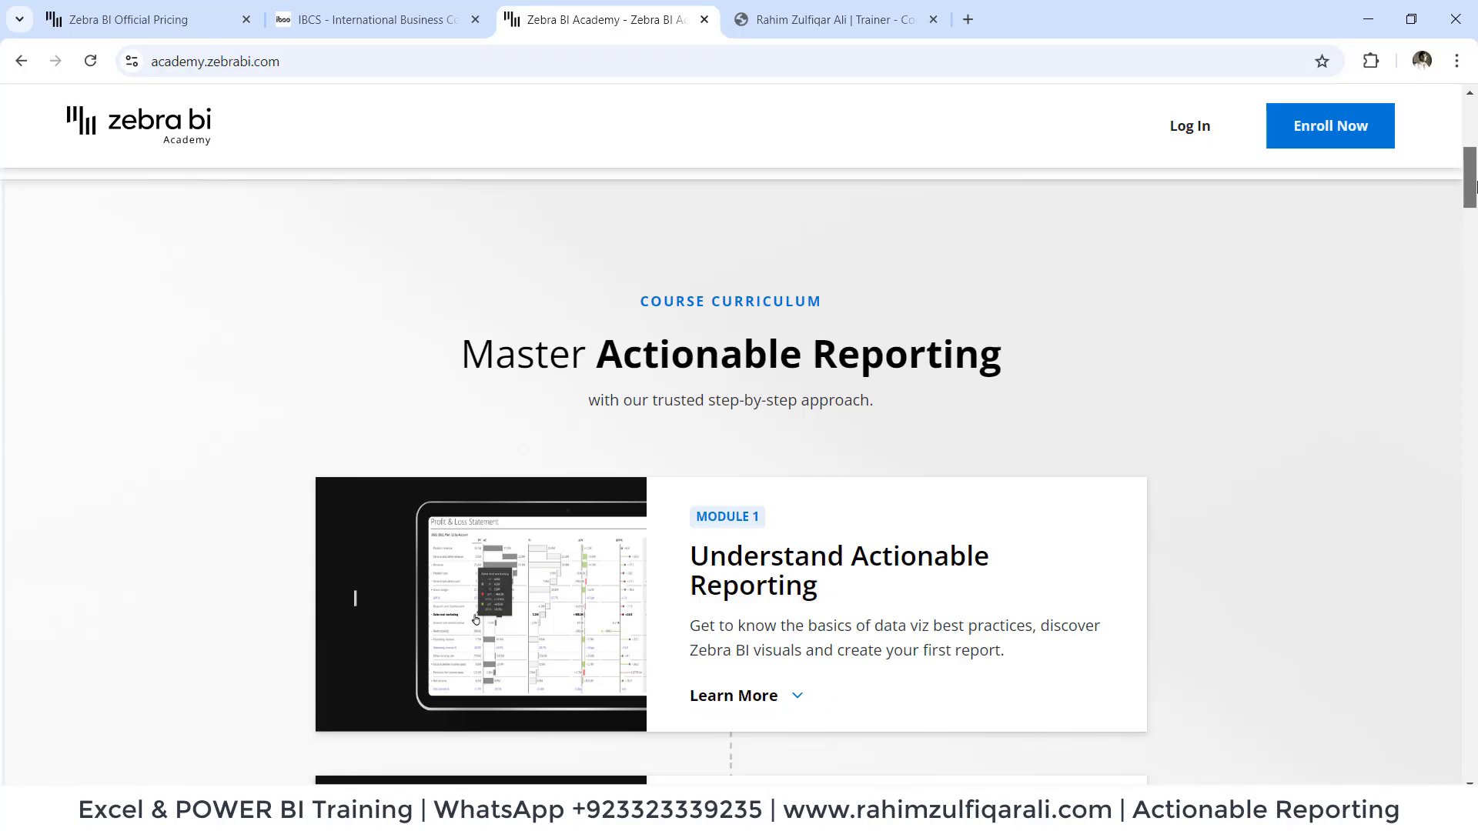
scroll("up", 3)
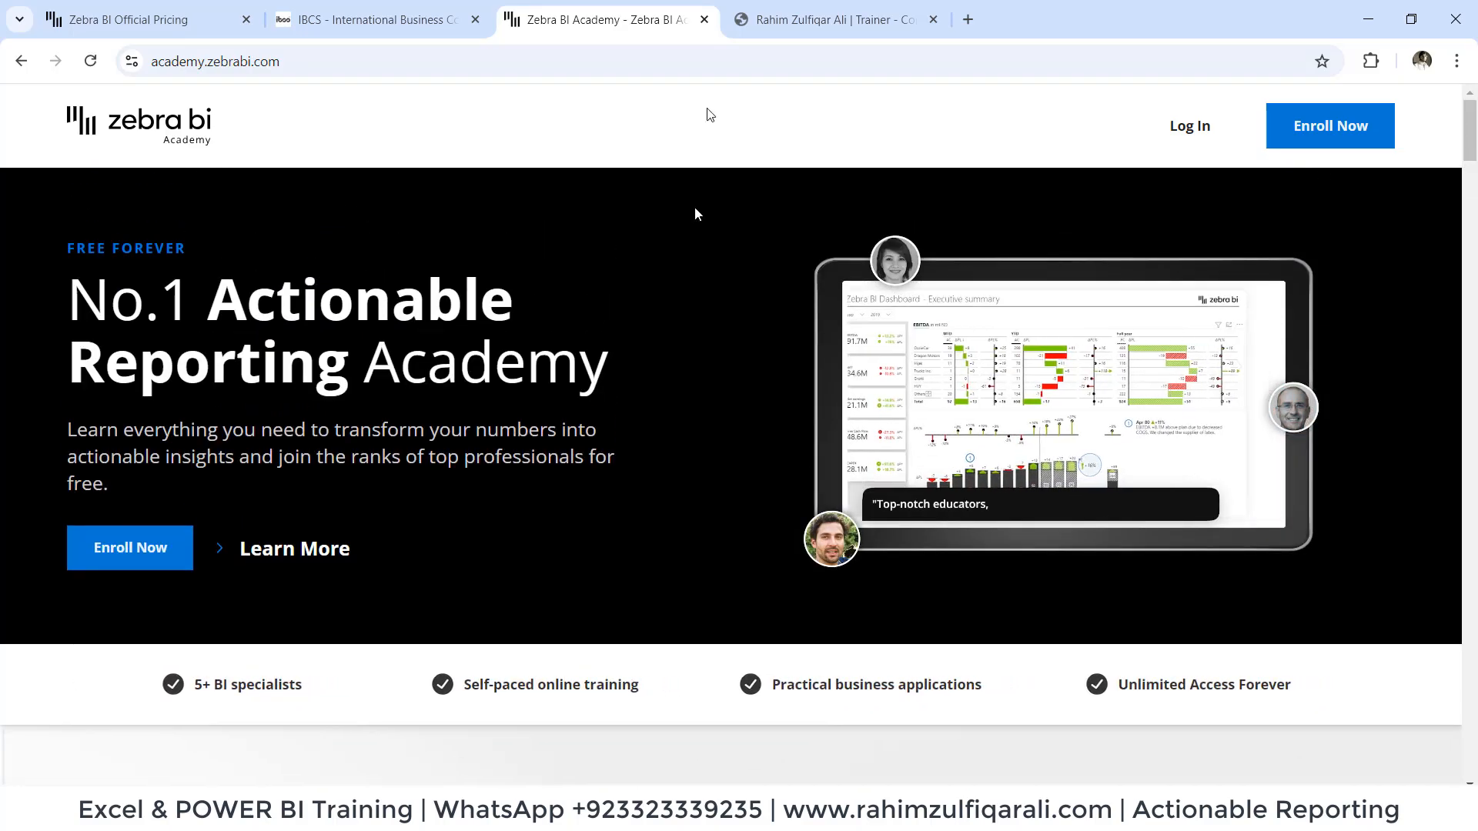
left_click(832, 19)
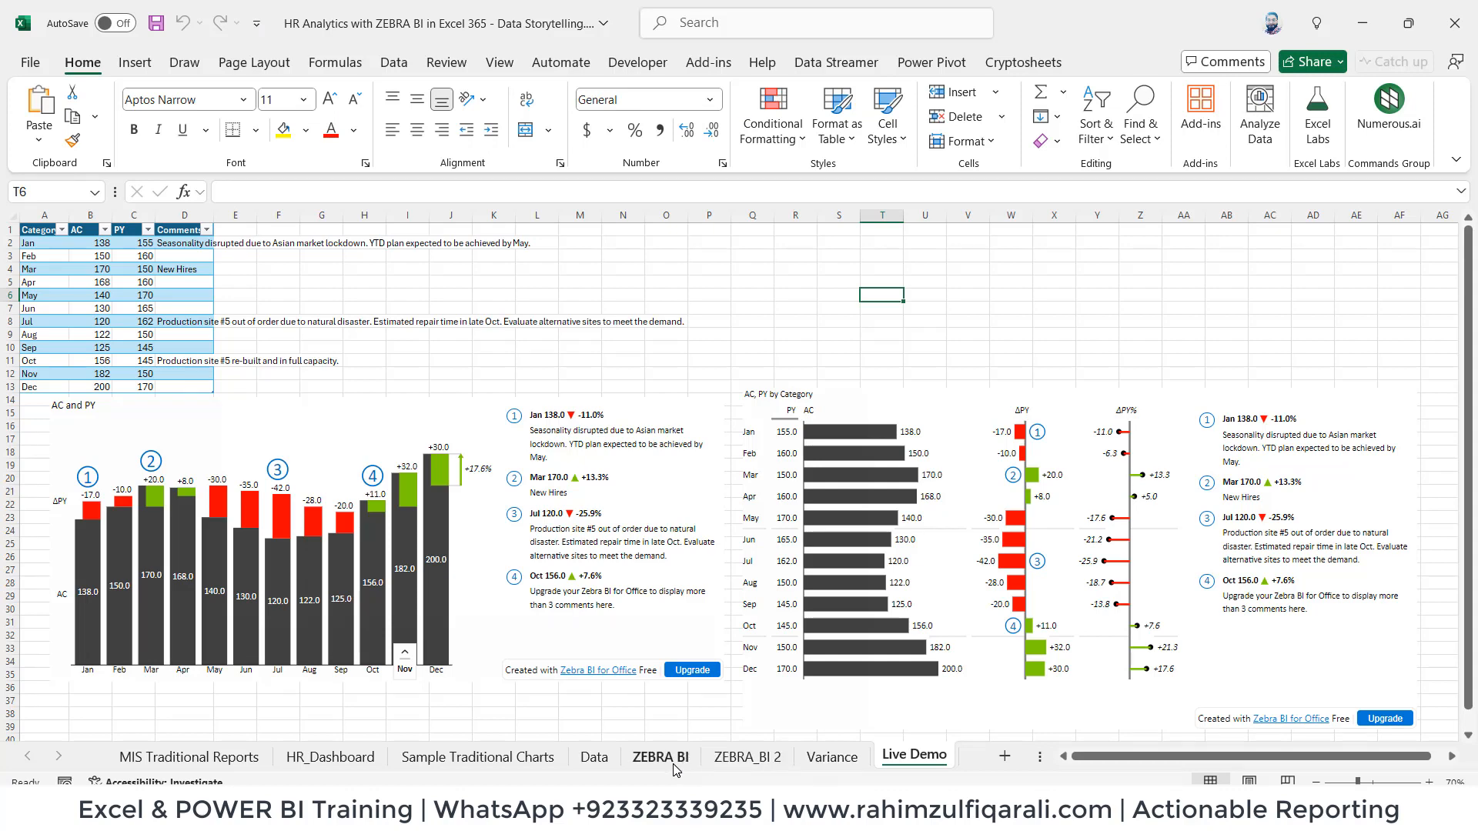
Step: Visit the ZEBRA_BI 2, Live Demo and HR_Dashboard sheets, ending on MIS Traditional Reports
left_click(744, 756)
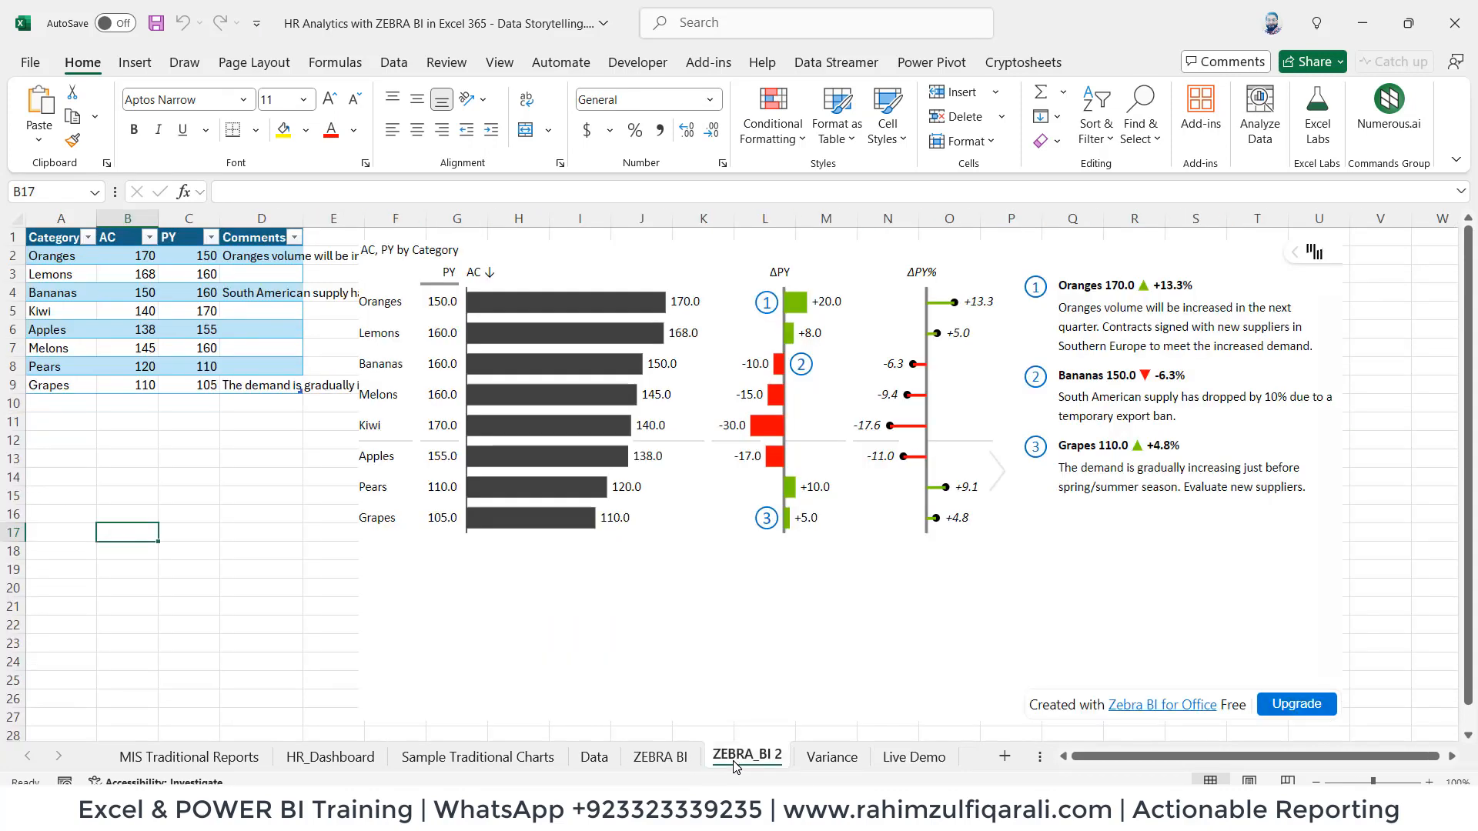
left_click(660, 756)
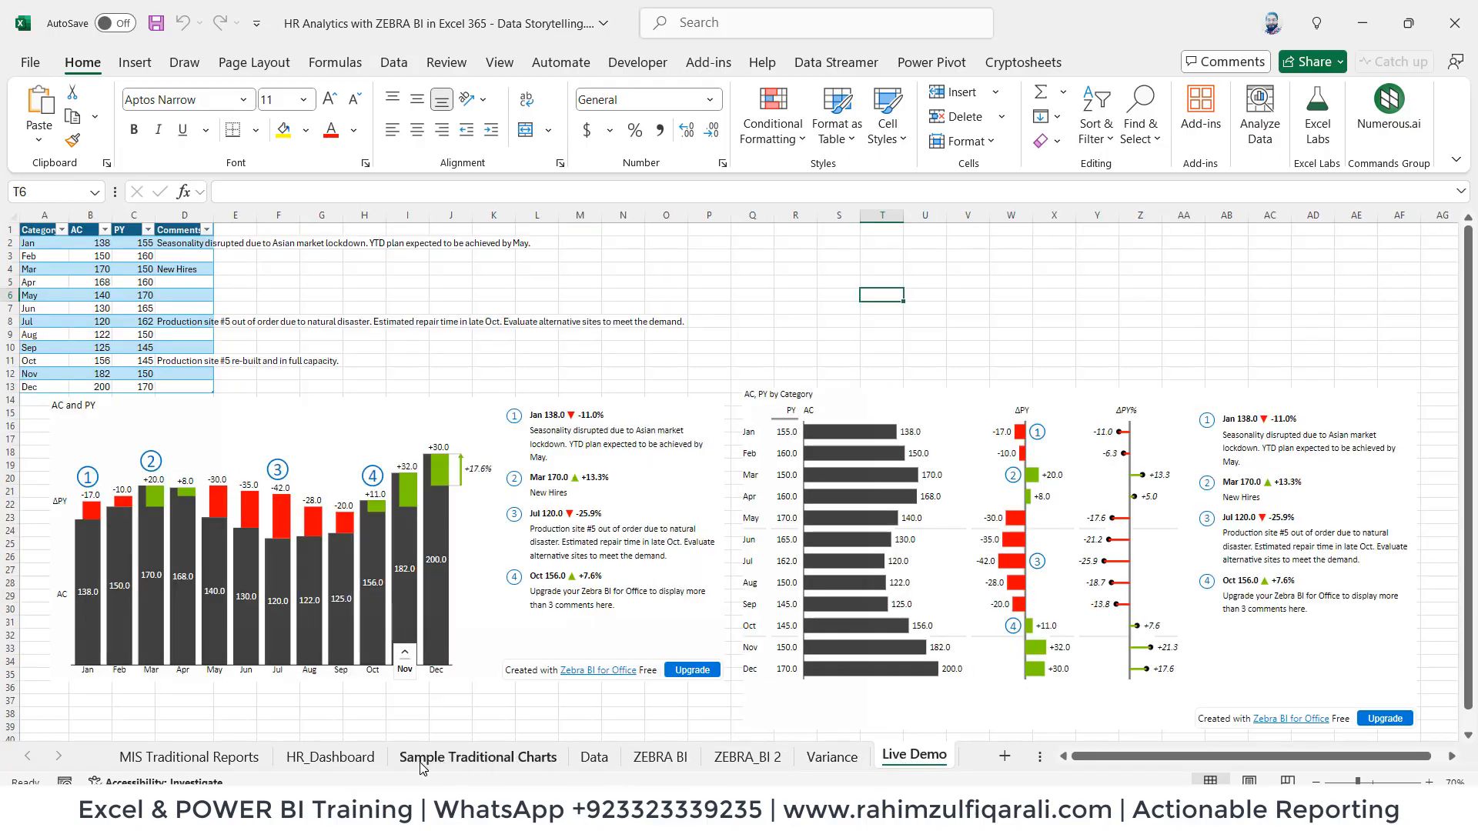
left_click(330, 756)
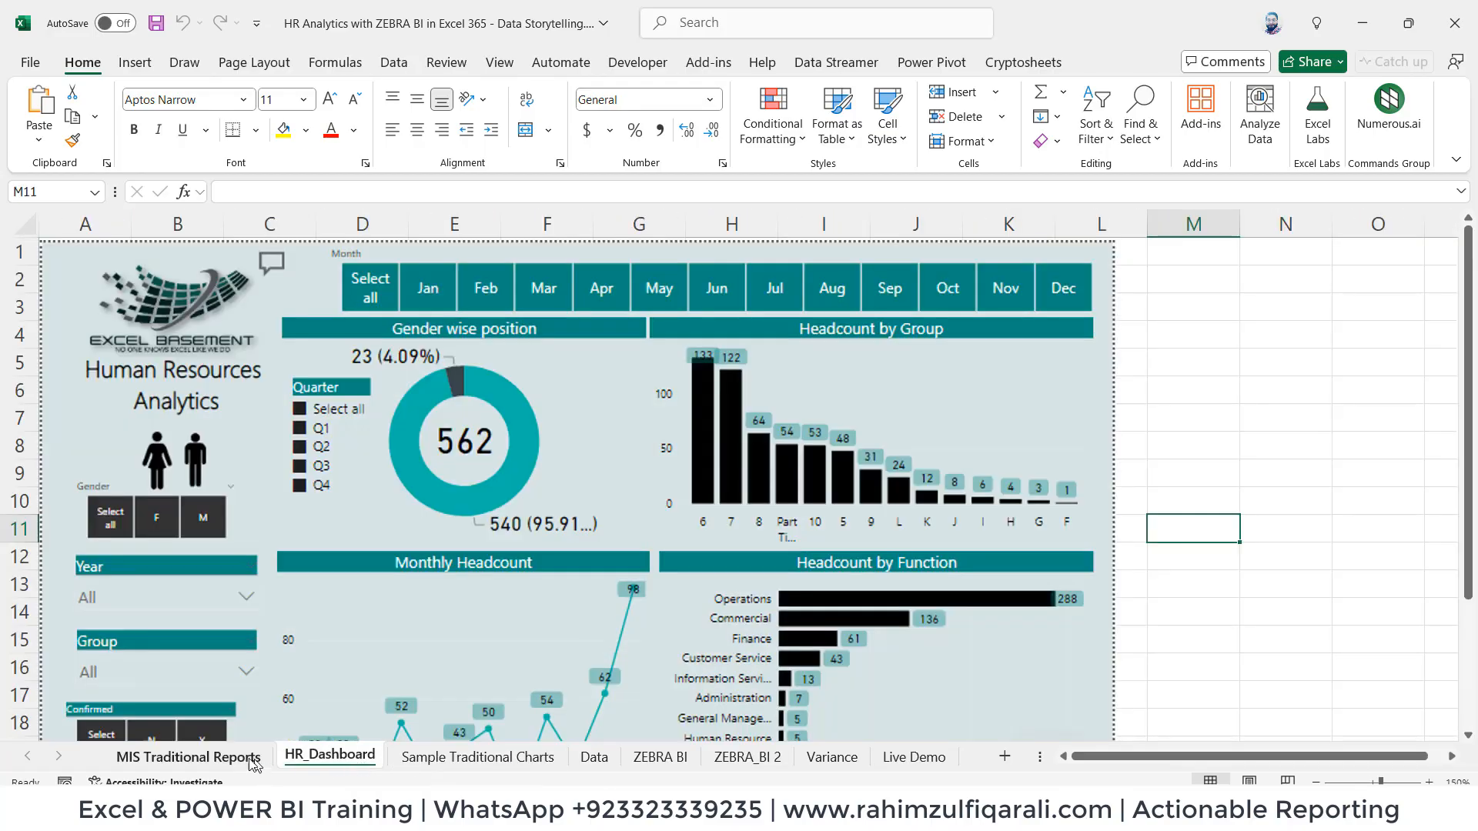
left_click(187, 756)
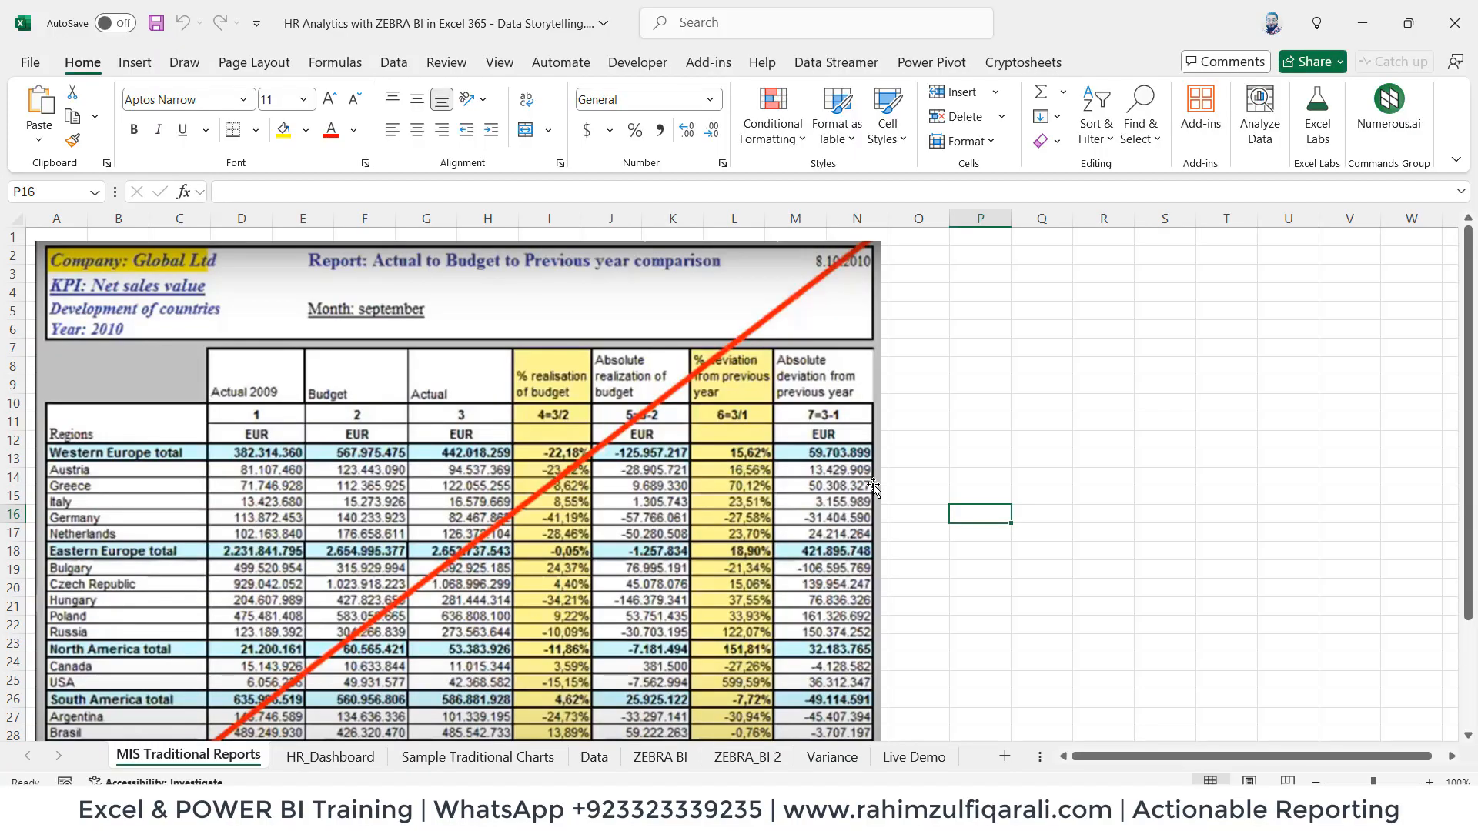